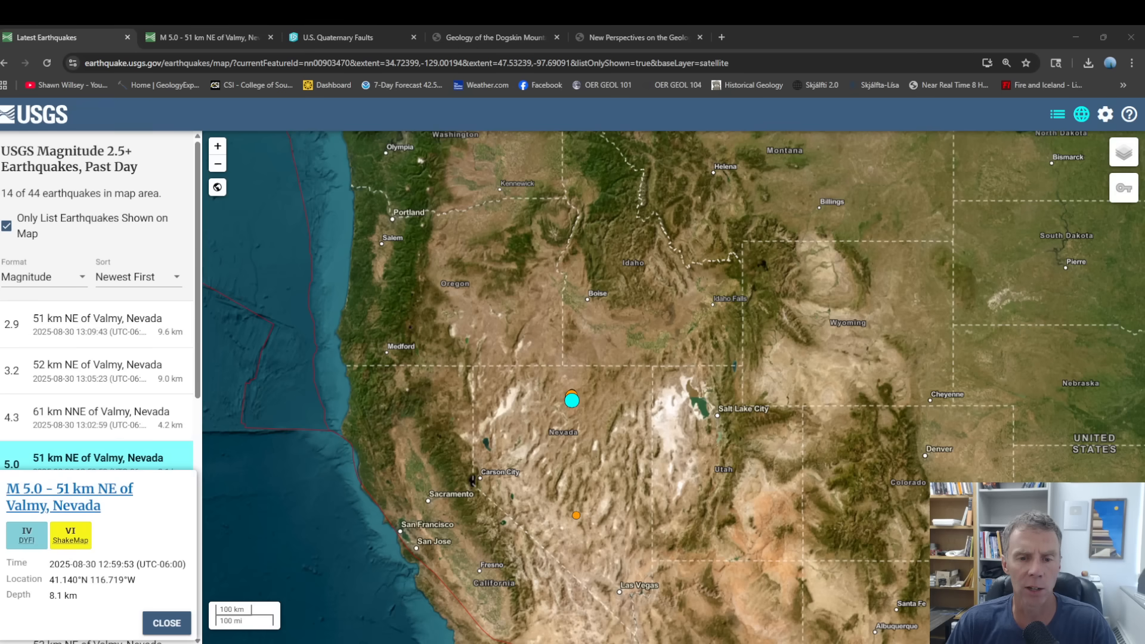
{"action": "mouse_move", "coordinate": [420, 447]}
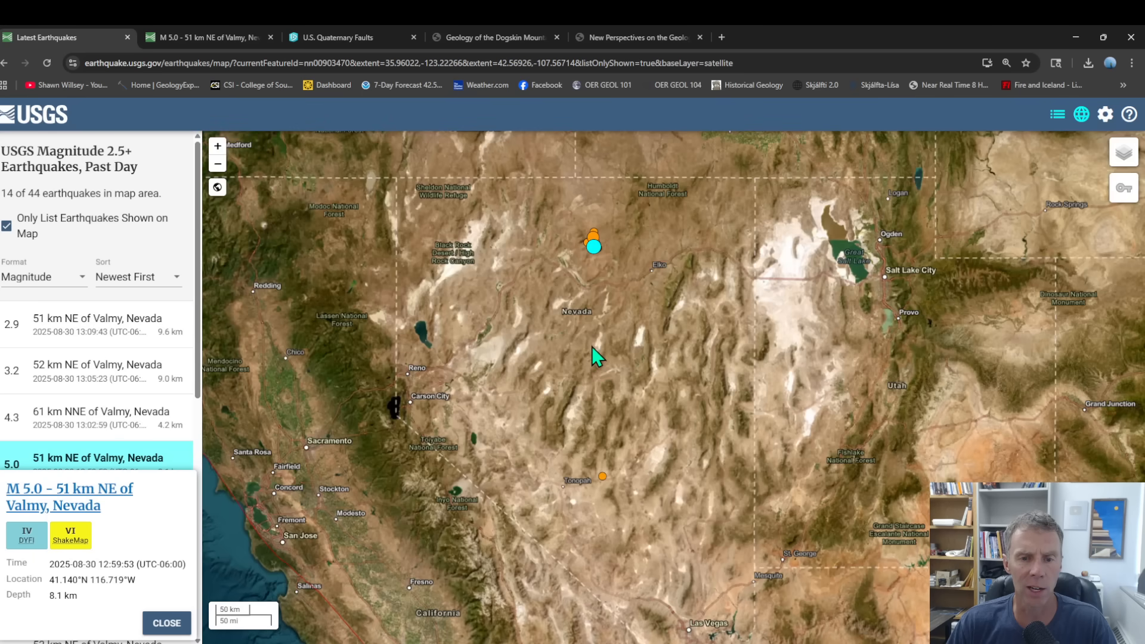
Pan the satellite map onto north-central Nevada with Battle Mountain centered.
{"action": "left_click_drag", "start_coordinate": [598, 351], "coordinate": [606, 395]}
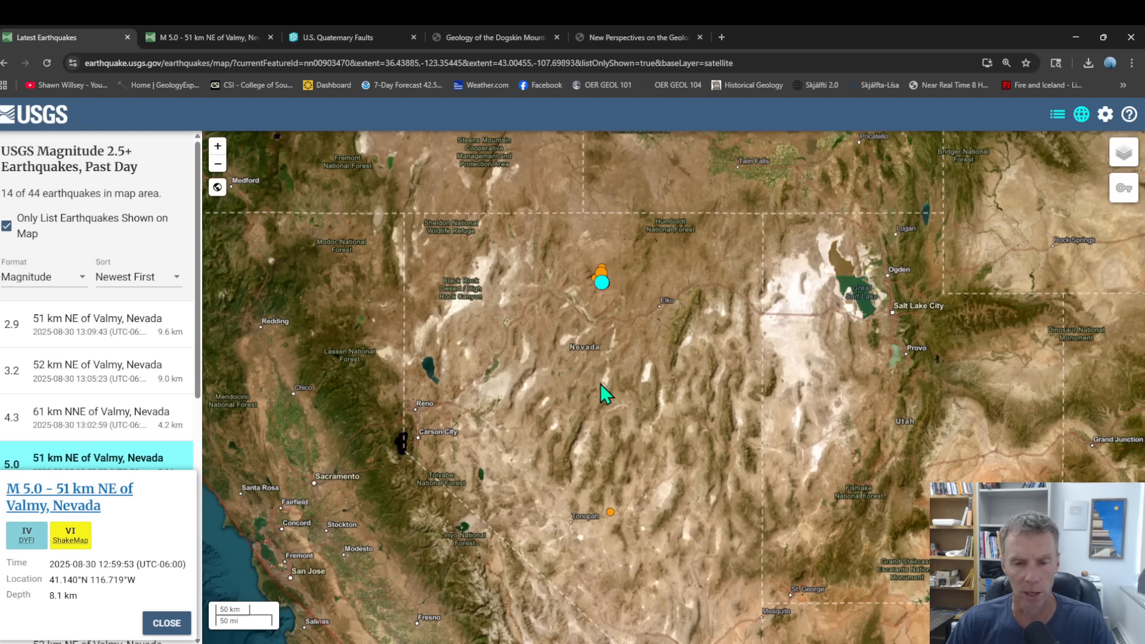
{"action": "mouse_move", "coordinate": [571, 316]}
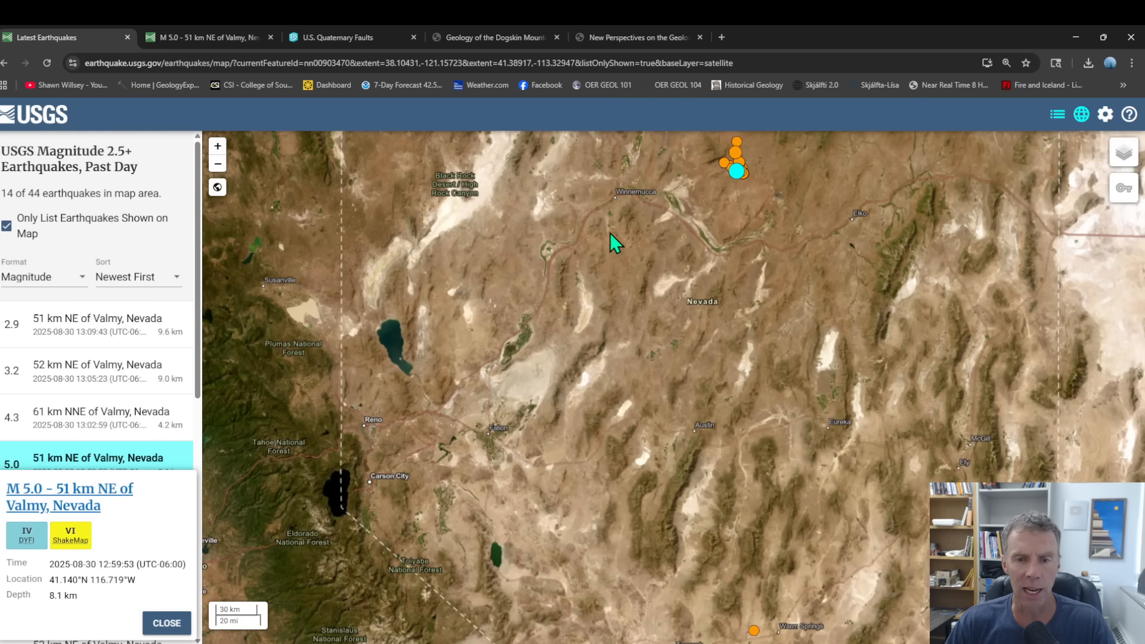
{"action": "left_click_drag", "start_coordinate": [613, 243], "coordinate": [609, 400]}
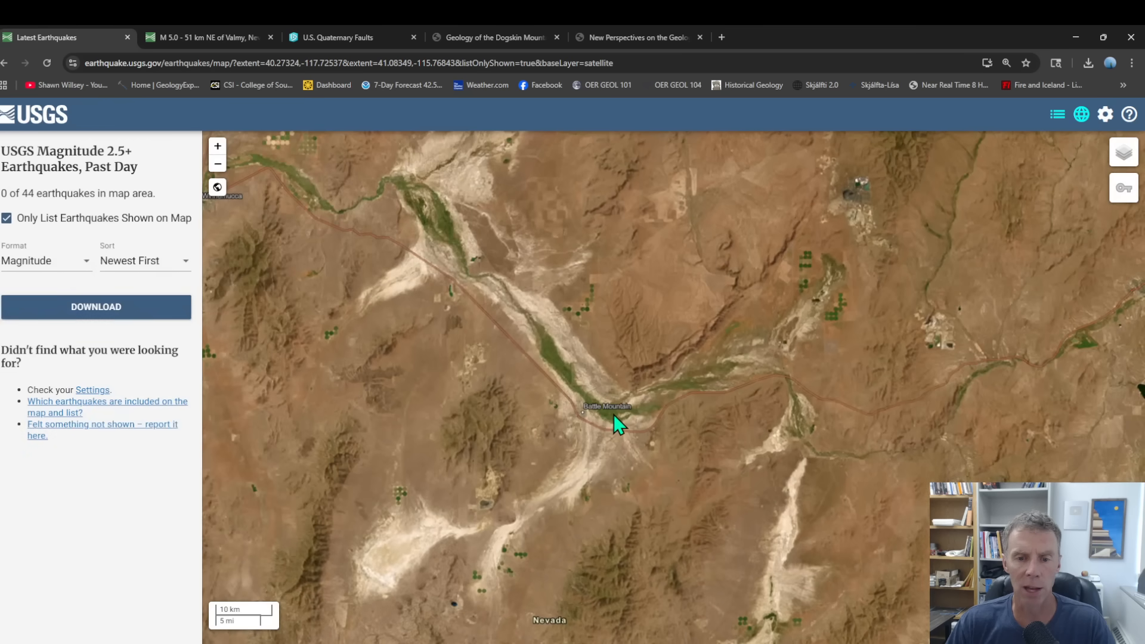
Zoom into the Midas quake cluster, select the M5.0 marker and open its event page.
{"action": "scroll", "scroll_direction": "down", "scroll_amount": 3}
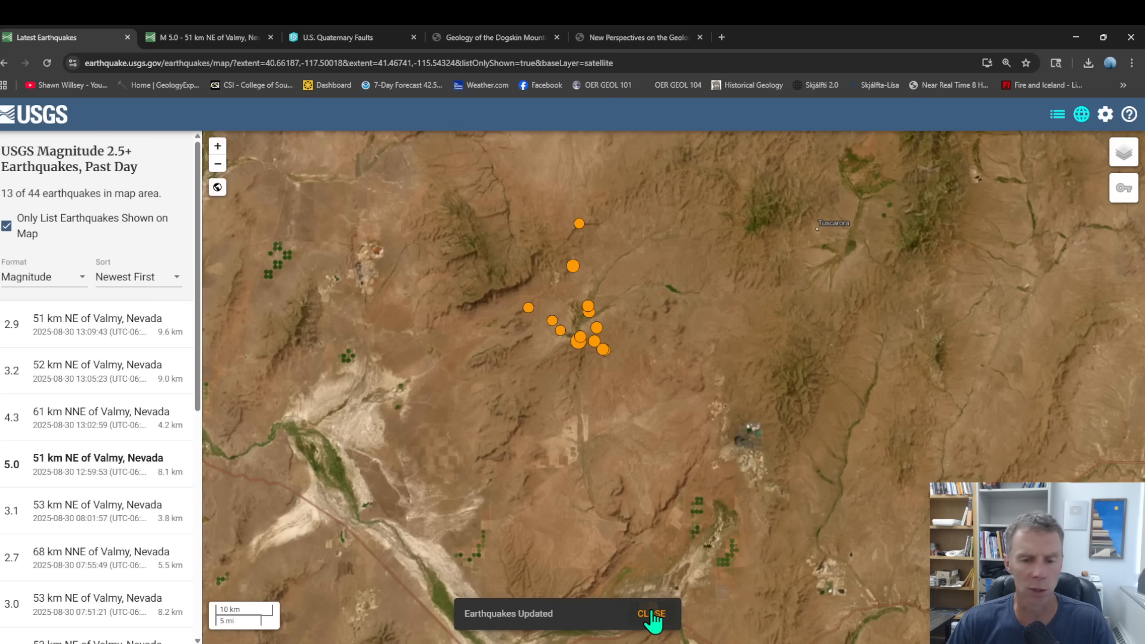
{"action": "left_click", "coordinate": [653, 614]}
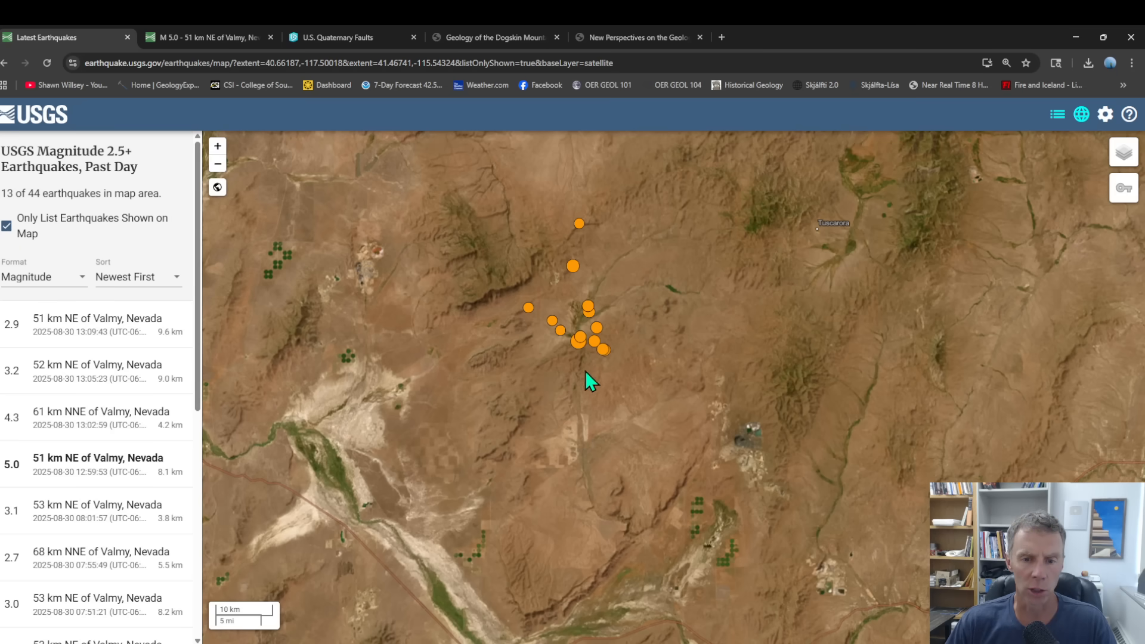
{"action": "scroll", "scroll_direction": "down", "scroll_amount": 3}
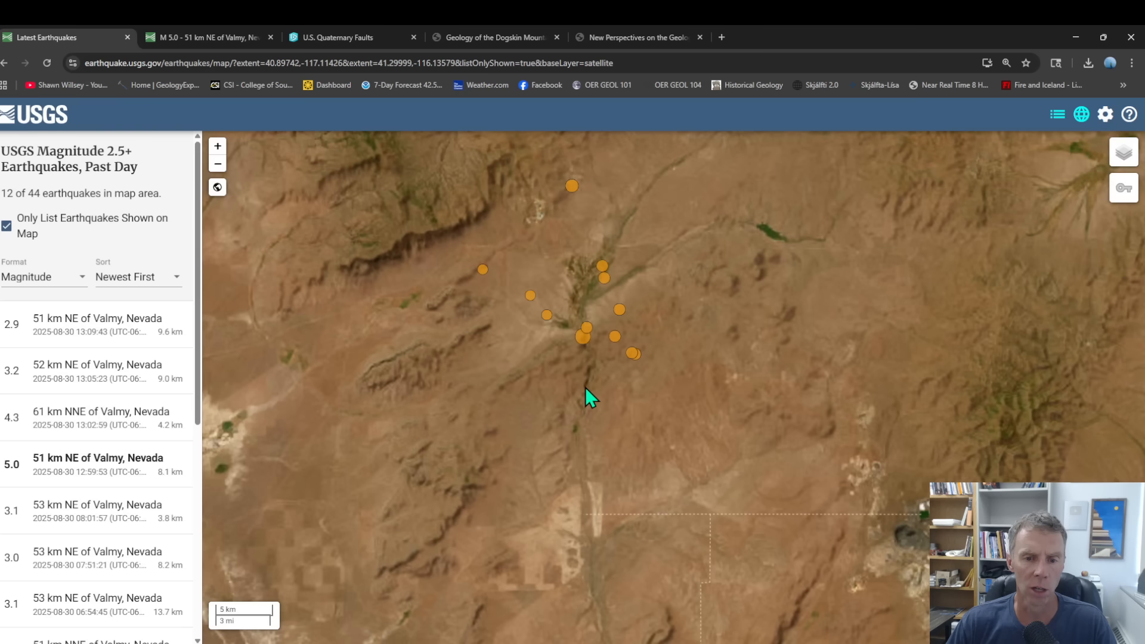
{"action": "left_click", "coordinate": [584, 338]}
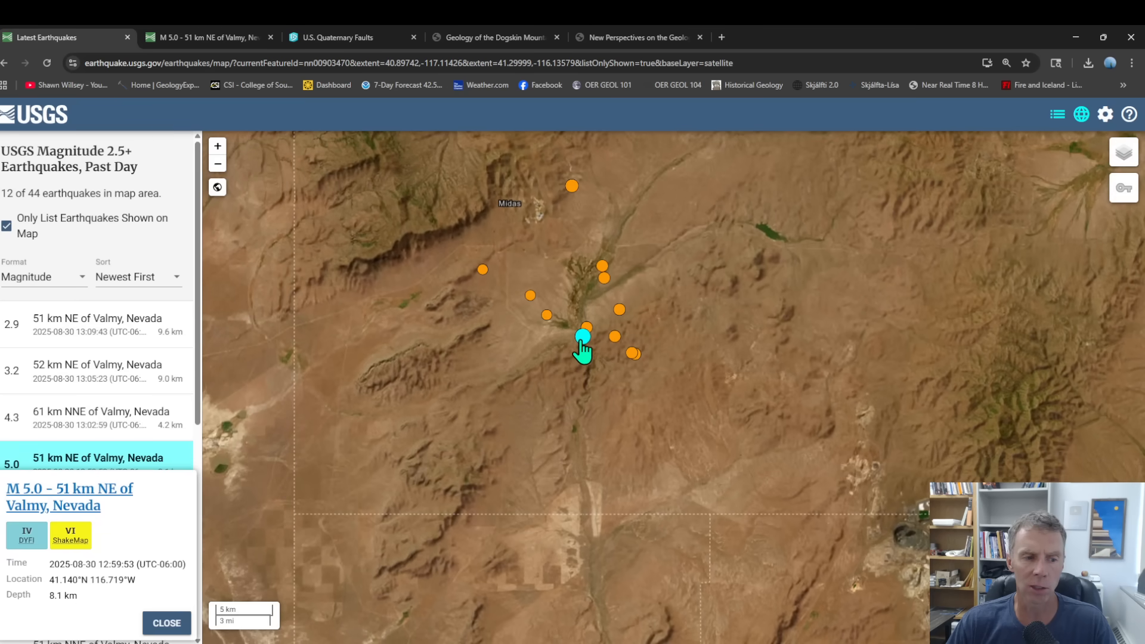
{"action": "mouse_move", "coordinate": [620, 310]}
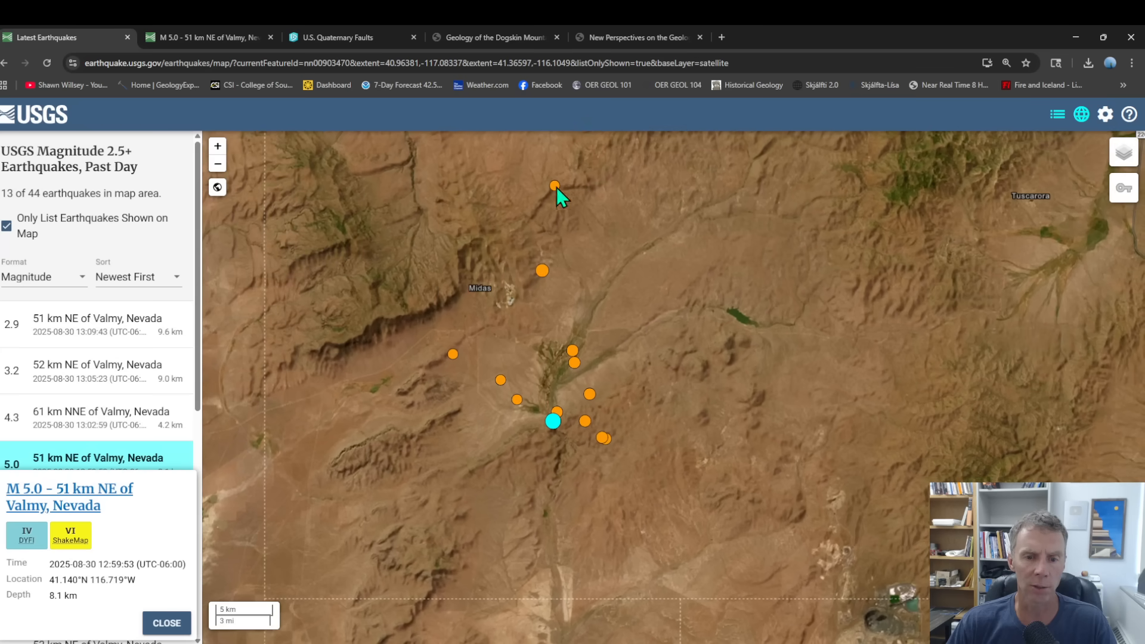
{"action": "mouse_move", "coordinate": [598, 456]}
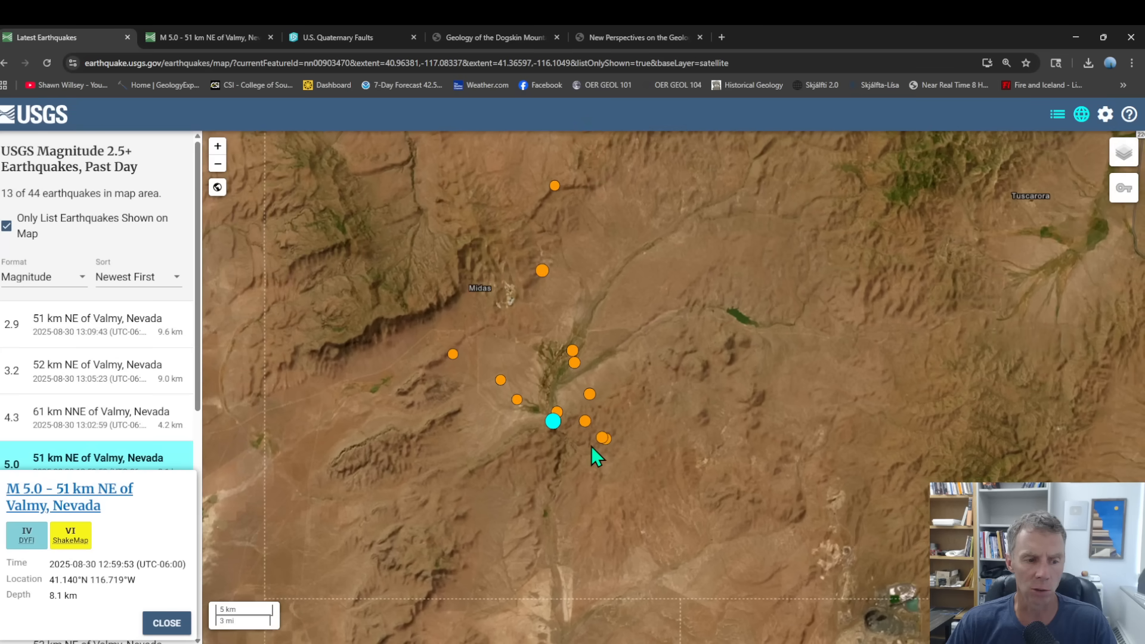
{"action": "mouse_move", "coordinate": [519, 340]}
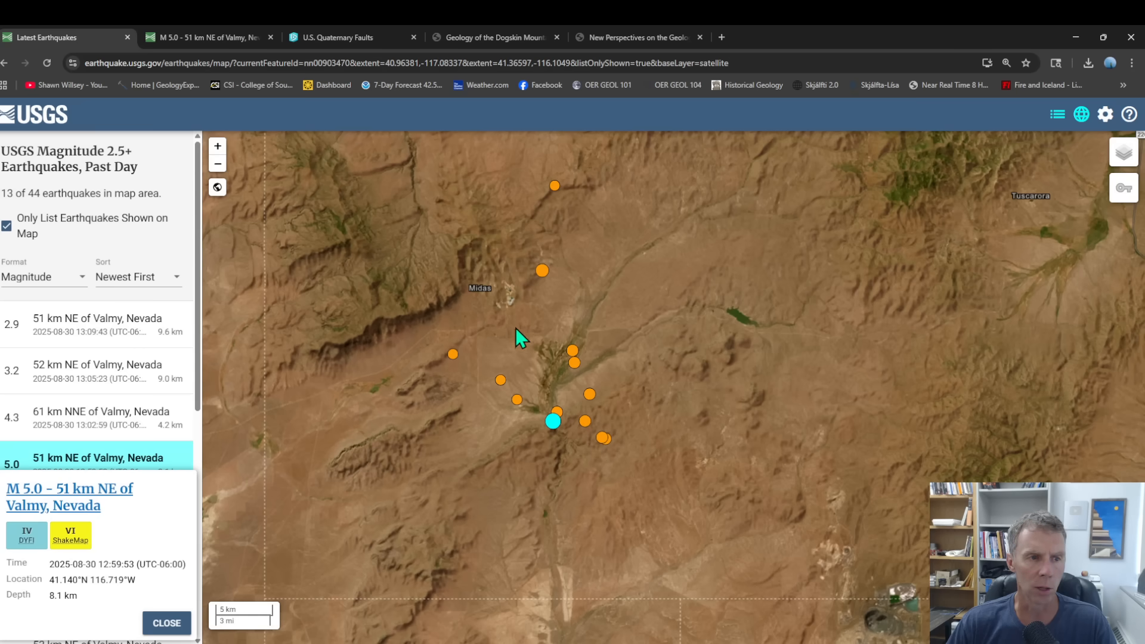
{"action": "mouse_move", "coordinate": [454, 378]}
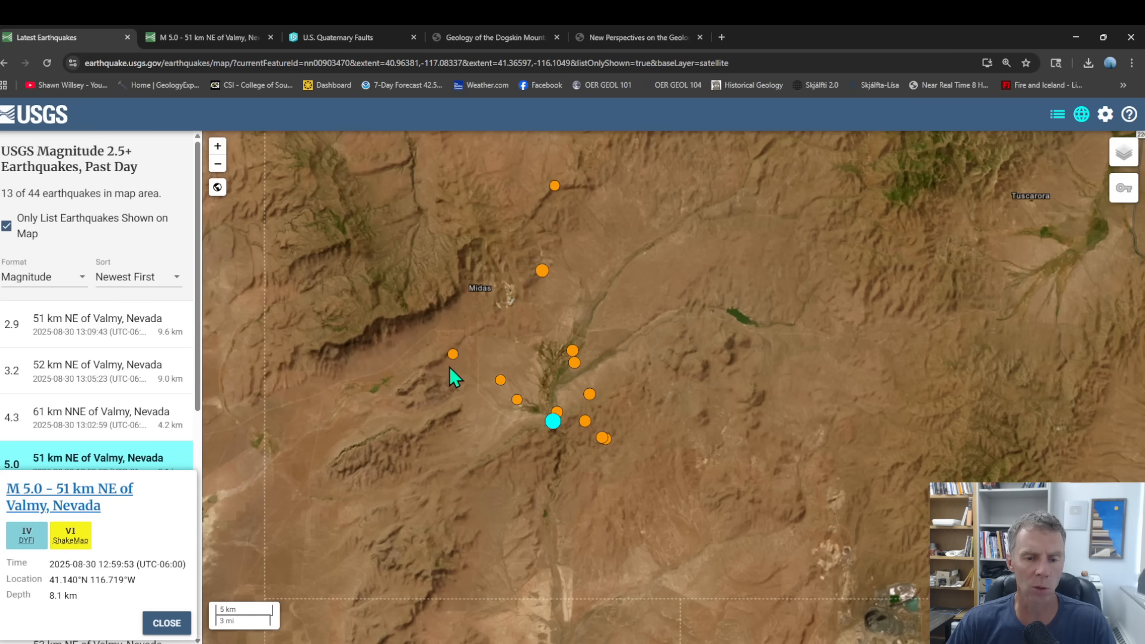
{"action": "left_click", "coordinate": [208, 37]}
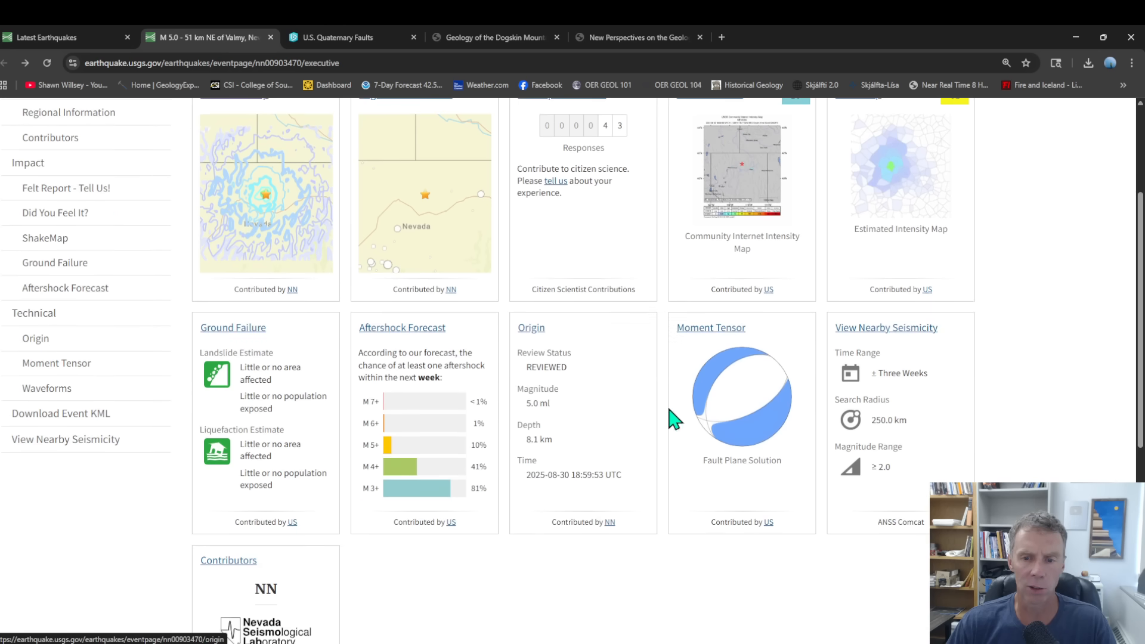
View the M5.0 quake's W-phase moment tensor: 4.87 Mww, 11.5 km depth, beach ball.
{"action": "left_click", "coordinate": [709, 327]}
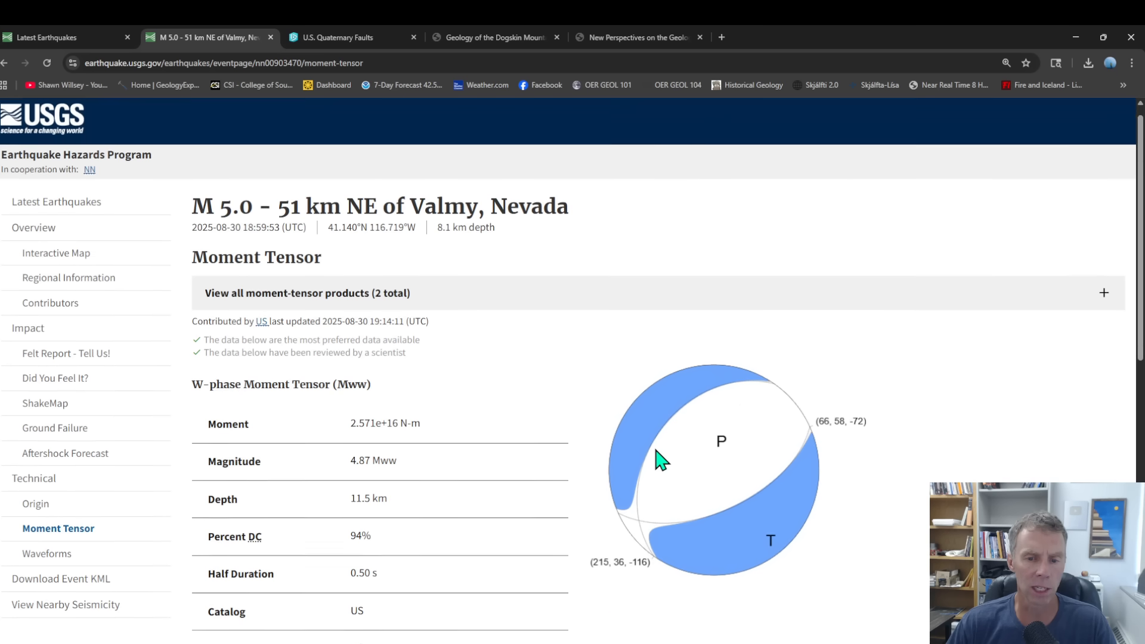
{"action": "scroll", "scroll_direction": "down", "scroll_amount": 3}
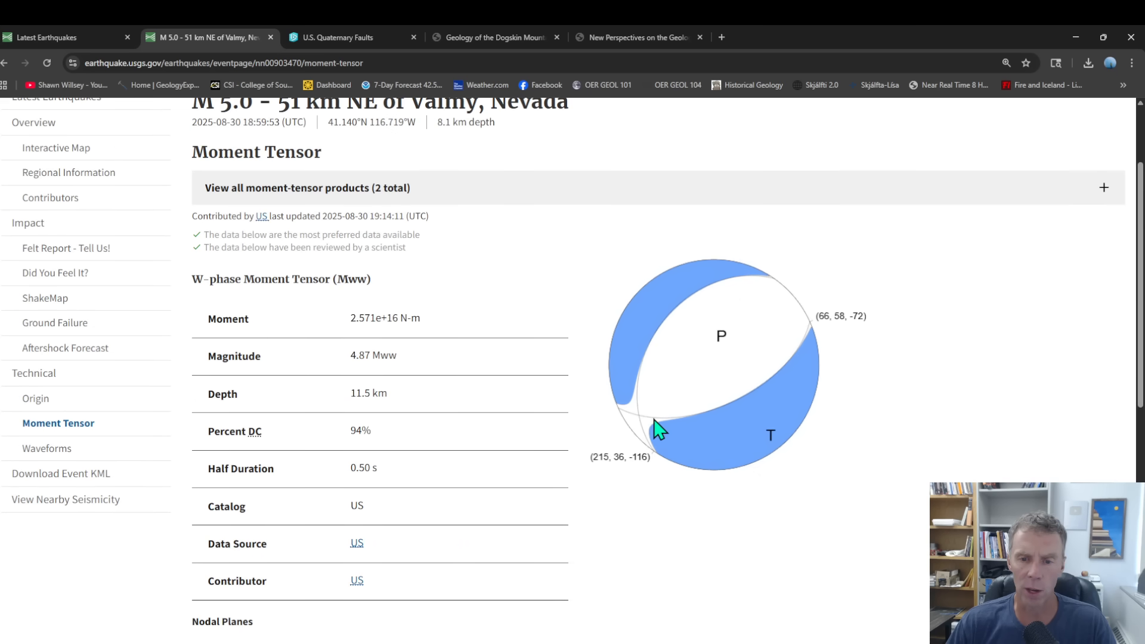
{"action": "mouse_move", "coordinate": [617, 439]}
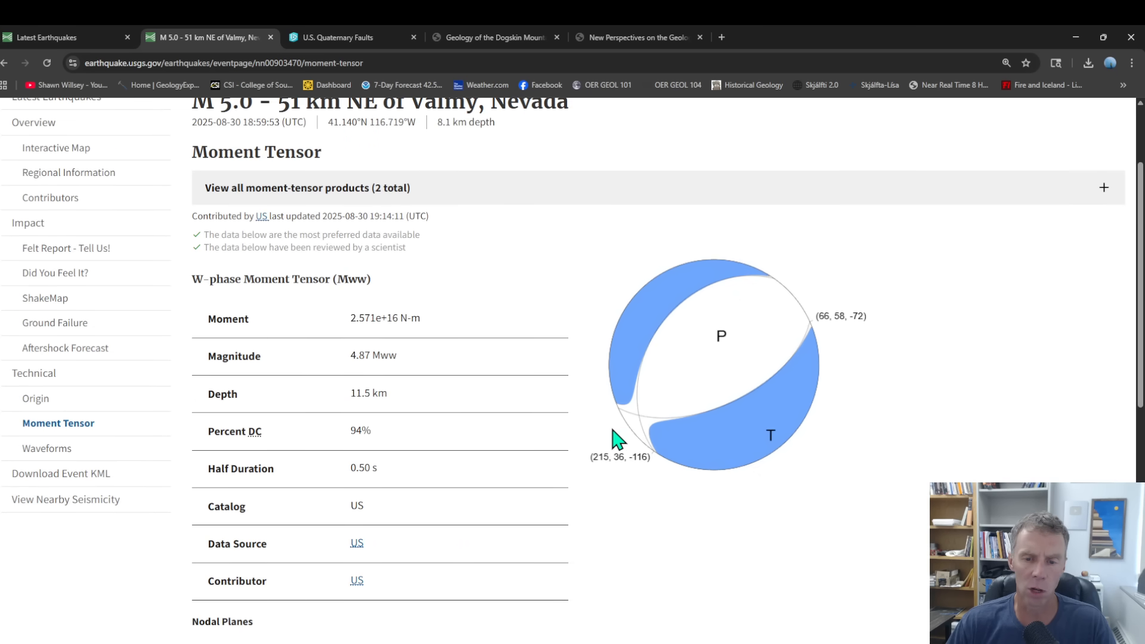
{"action": "mouse_move", "coordinate": [592, 460]}
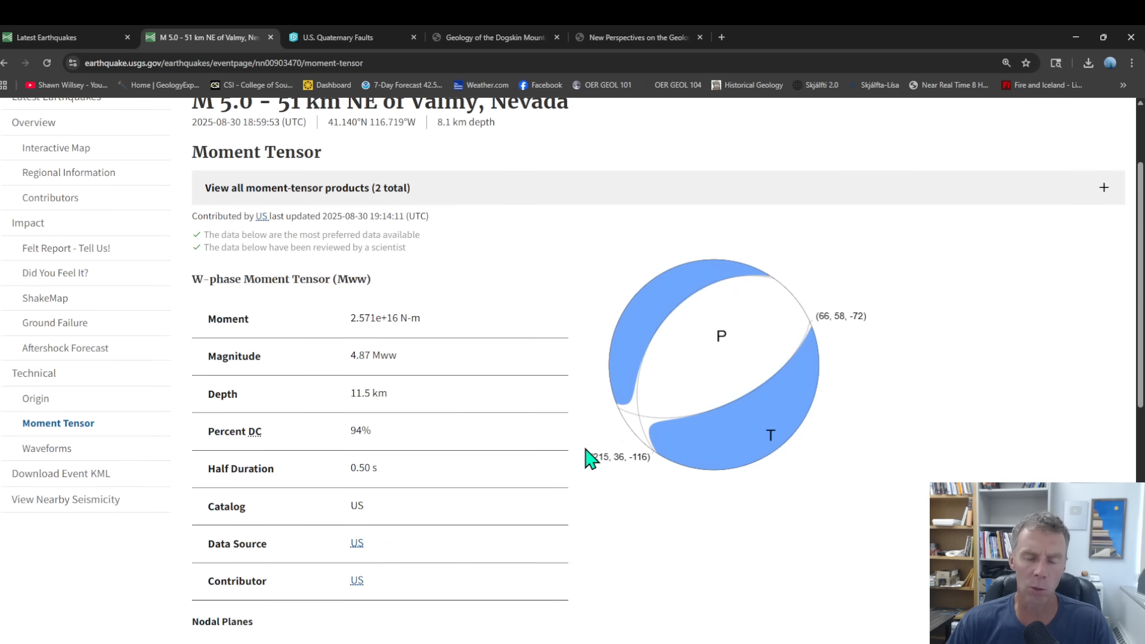
{"action": "mouse_move", "coordinate": [589, 447]}
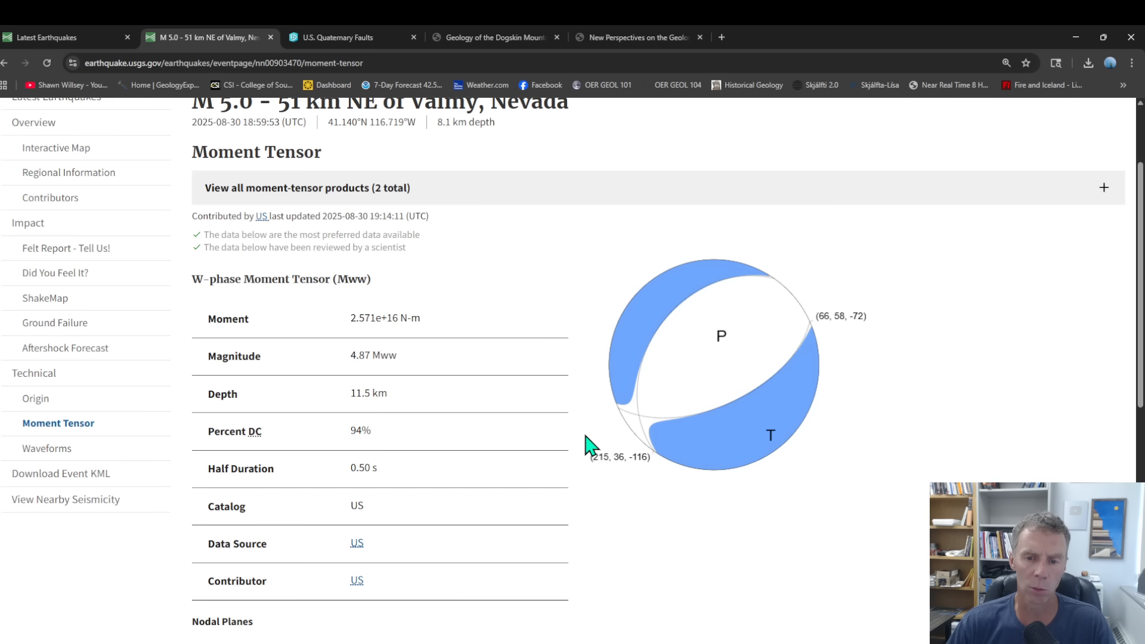
{"action": "mouse_move", "coordinate": [623, 442]}
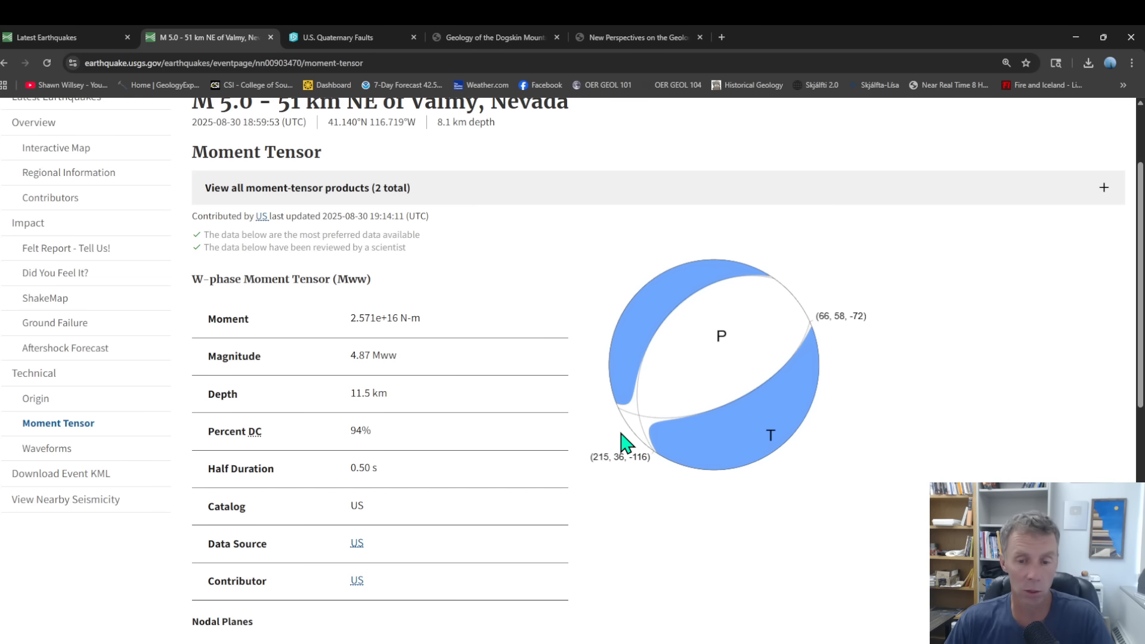
{"action": "mouse_move", "coordinate": [721, 368]}
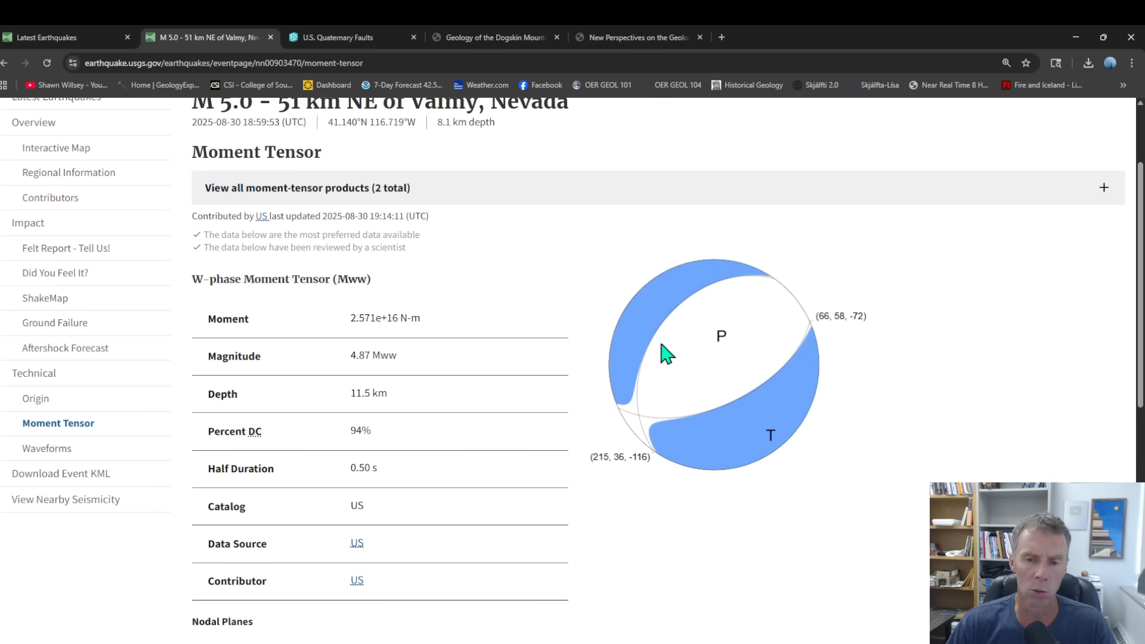
{"action": "mouse_move", "coordinate": [676, 321]}
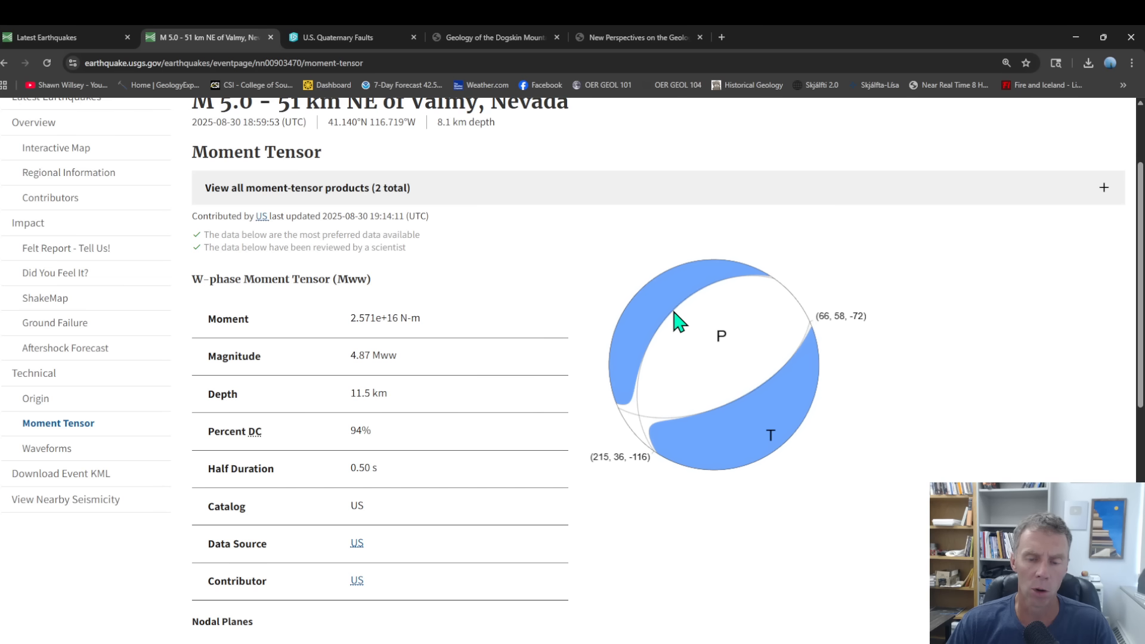
{"action": "mouse_move", "coordinate": [597, 436]}
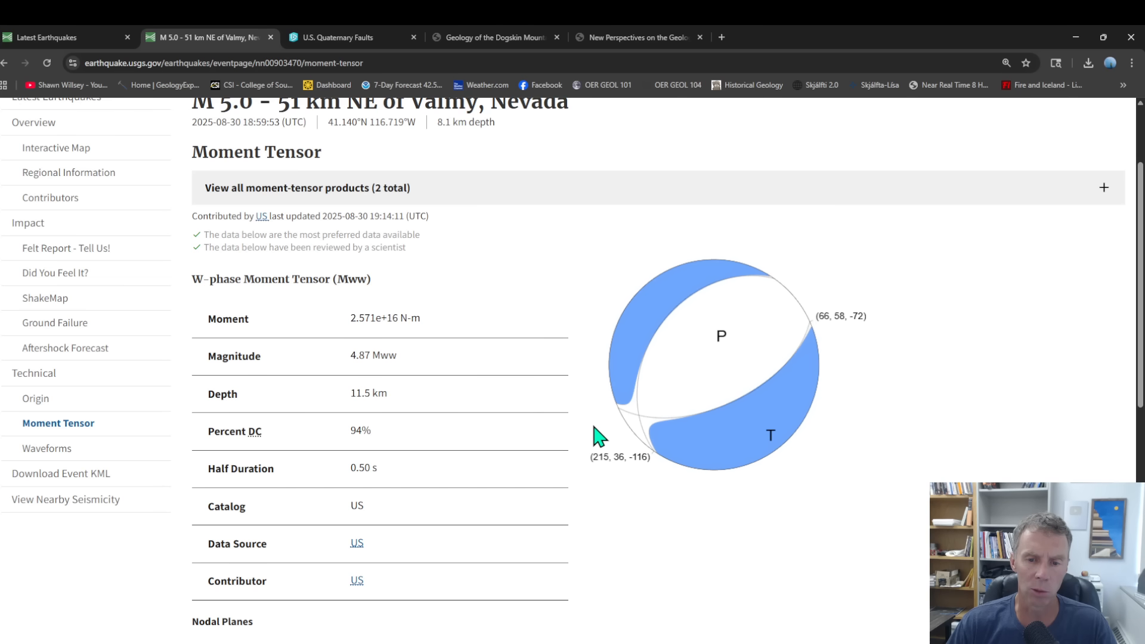
{"action": "mouse_move", "coordinate": [715, 364]}
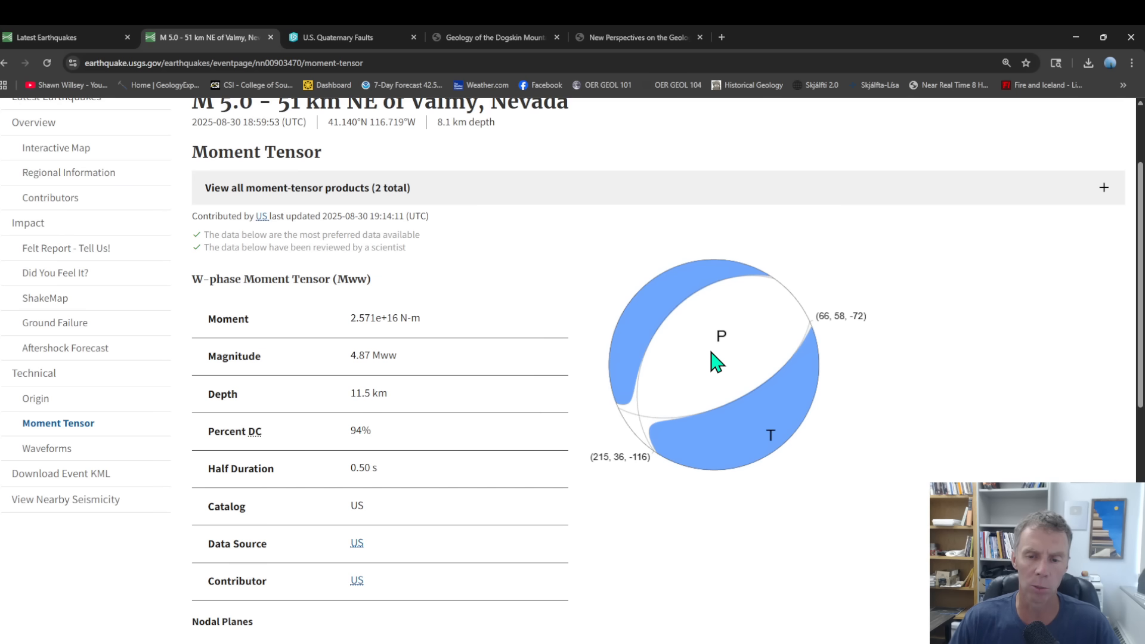
{"action": "mouse_move", "coordinate": [847, 321]}
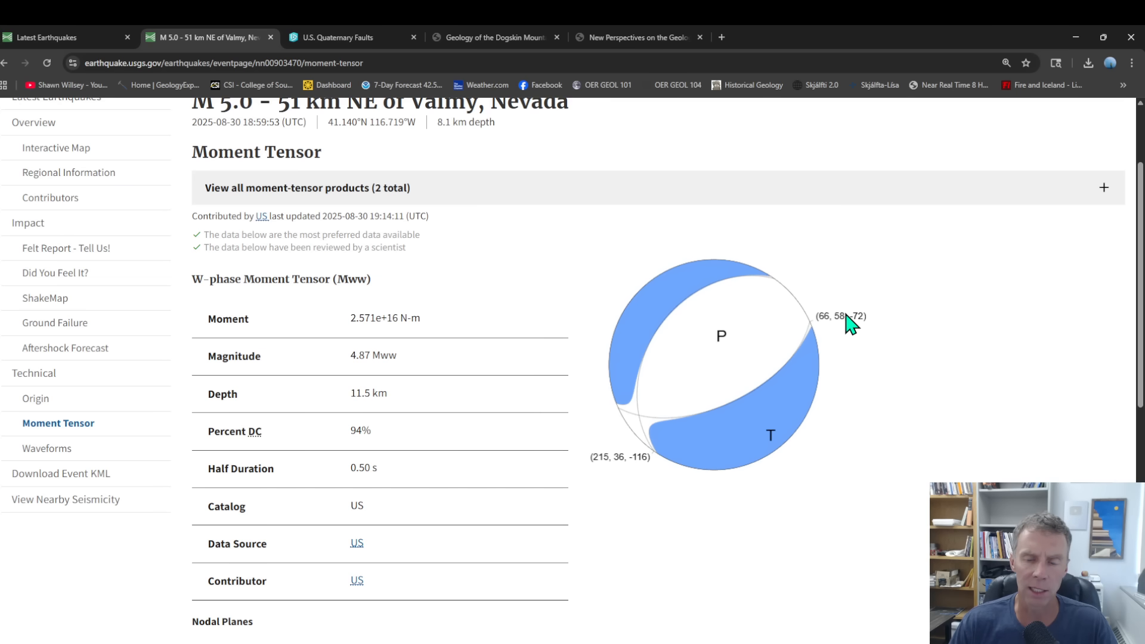
{"action": "mouse_move", "coordinate": [657, 253]}
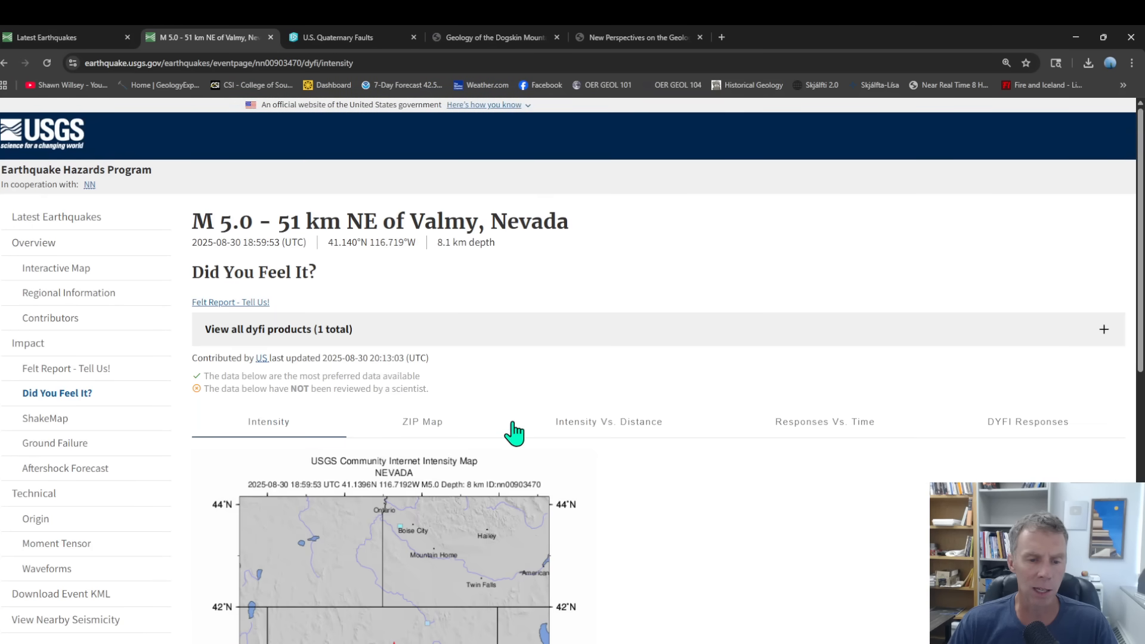
Scroll the Valmy event overview showing felt intensity IV and ShakeMap VI.
{"action": "scroll", "scroll_direction": "down", "scroll_amount": 3}
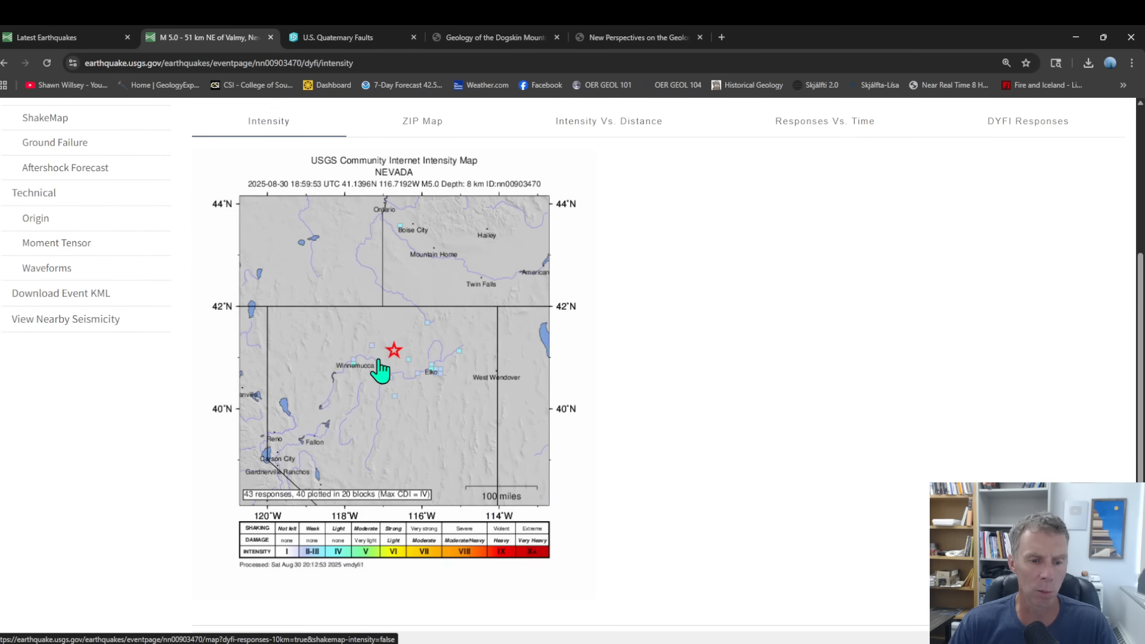
{"action": "mouse_move", "coordinate": [254, 509]}
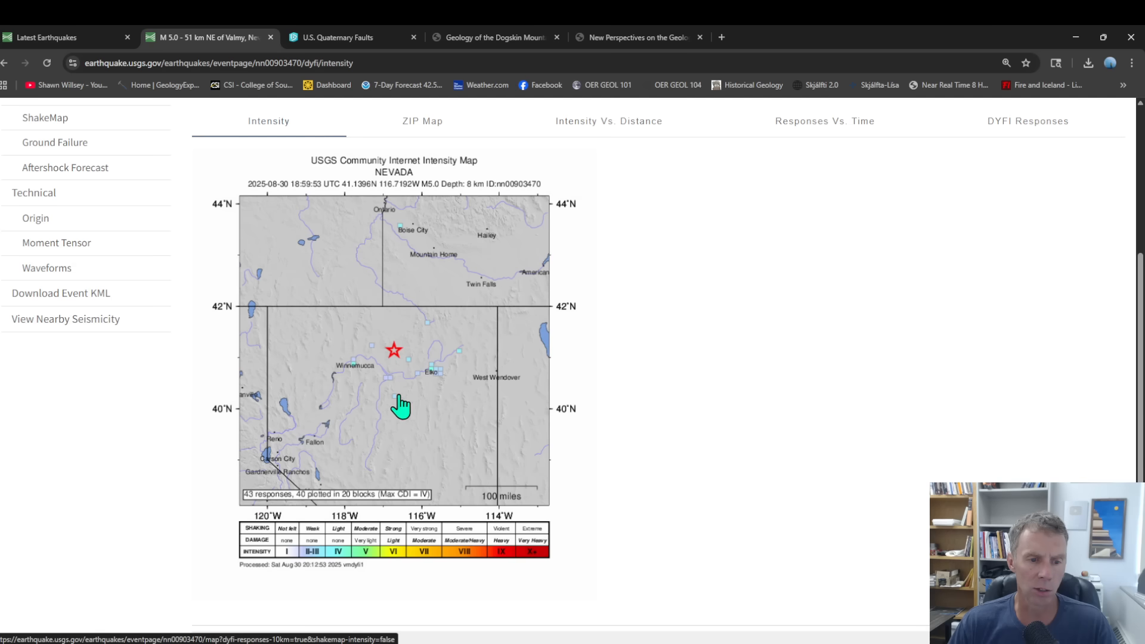
{"action": "mouse_move", "coordinate": [344, 364]}
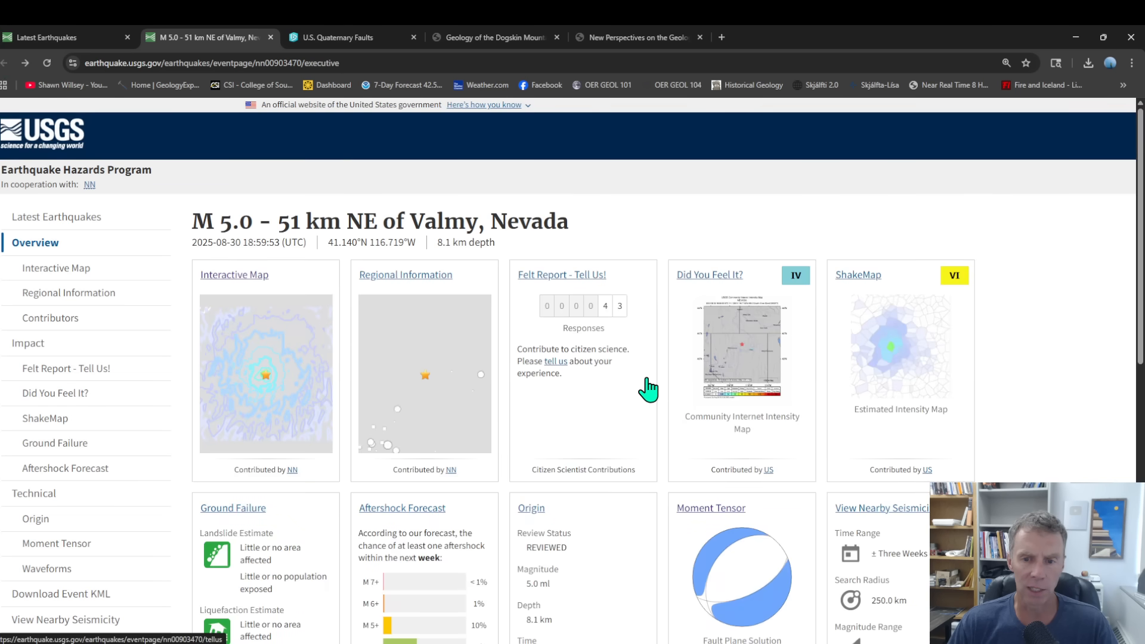
{"action": "scroll", "scroll_direction": "down", "scroll_amount": 3}
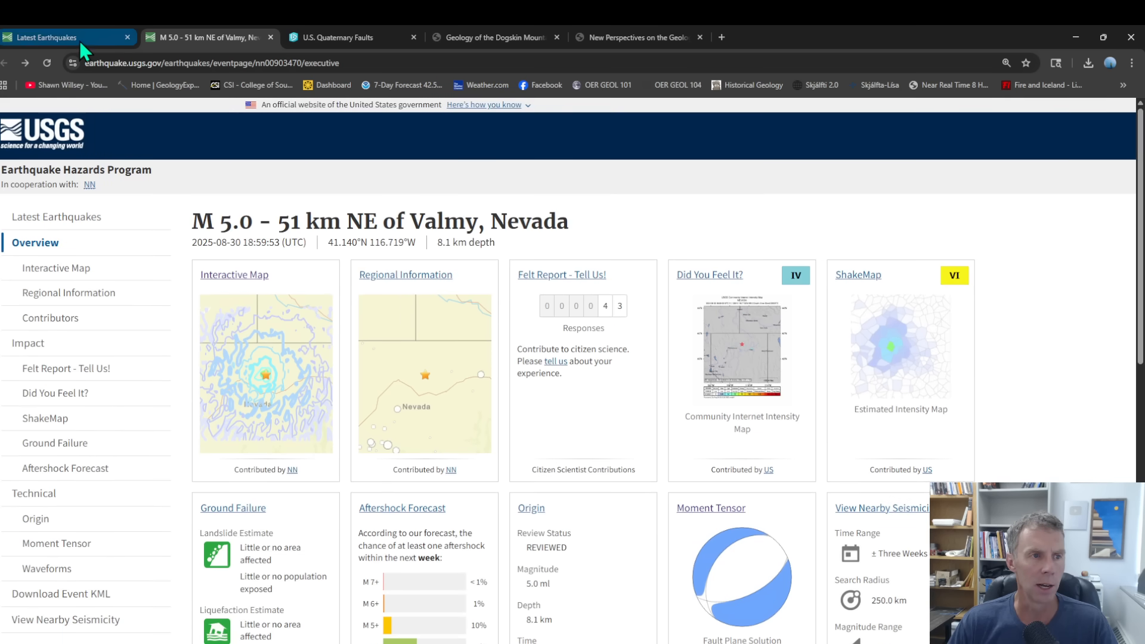
Switch to Latest Earthquakes and pan to northern Nevada between Winnemucca and Elko.
{"action": "left_click", "coordinate": [234, 274]}
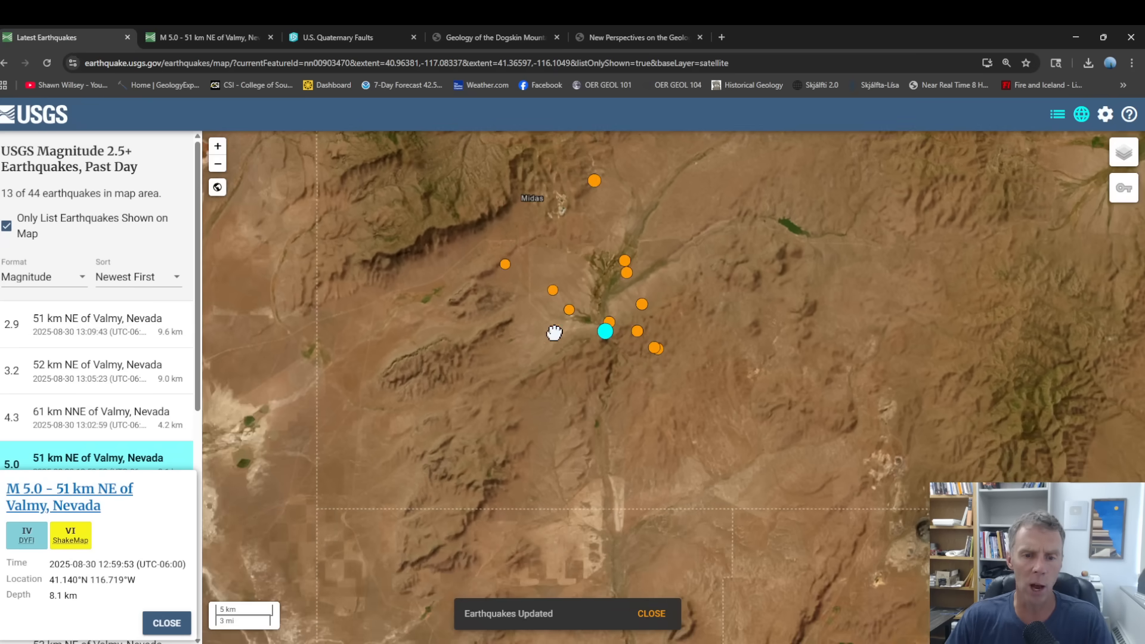
{"action": "left_click_drag", "start_coordinate": [555, 332], "coordinate": [523, 387]}
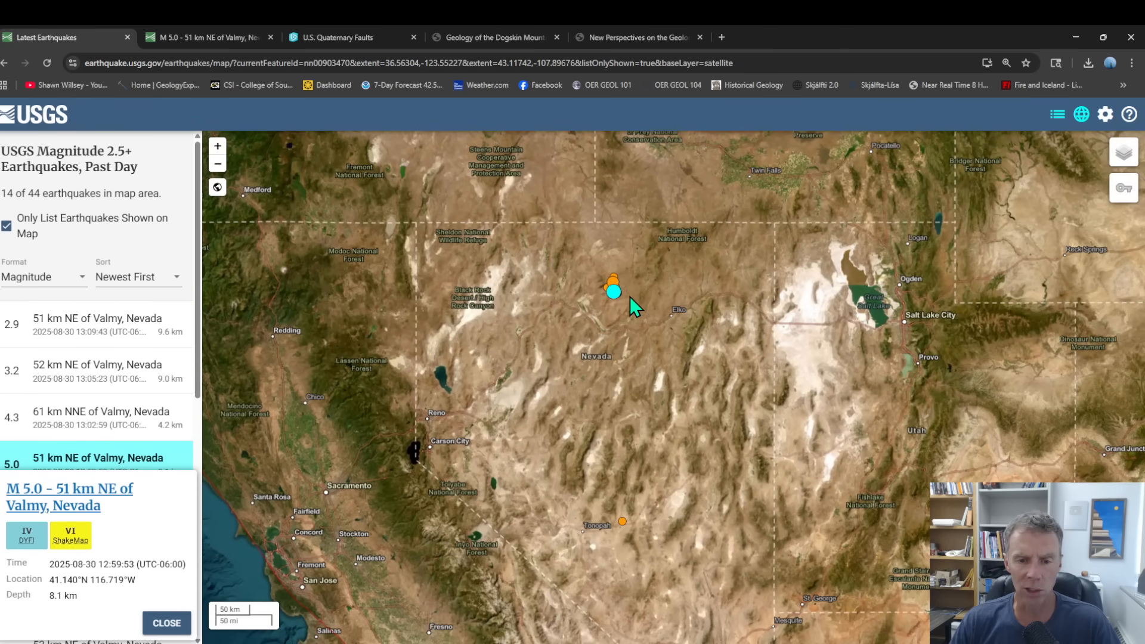
{"action": "mouse_move", "coordinate": [621, 299]}
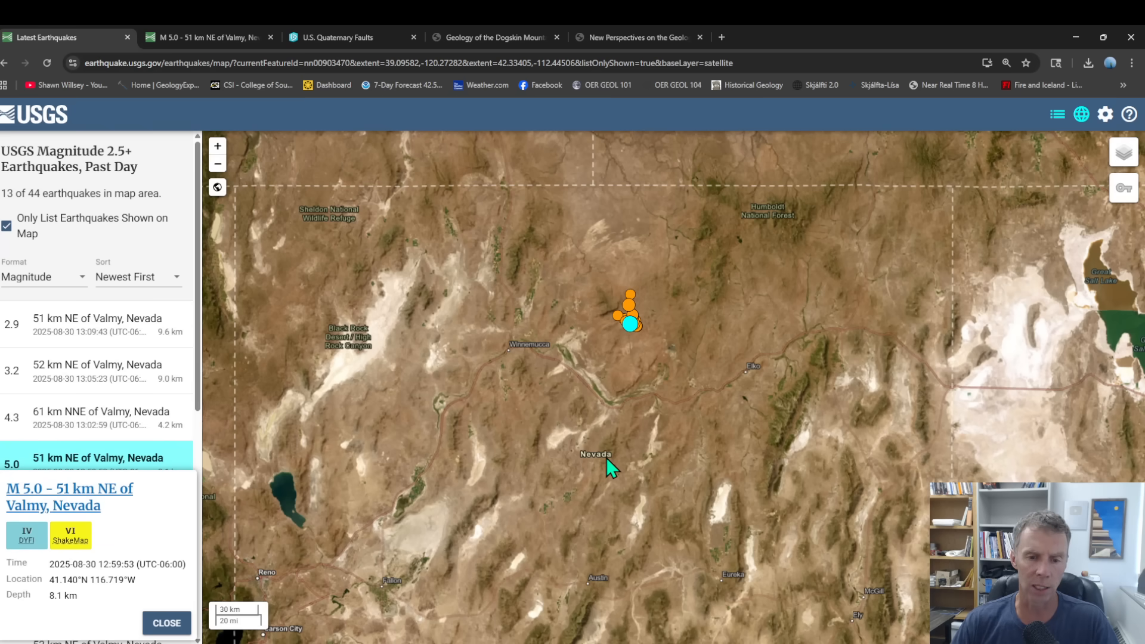
{"action": "mouse_move", "coordinate": [644, 420]}
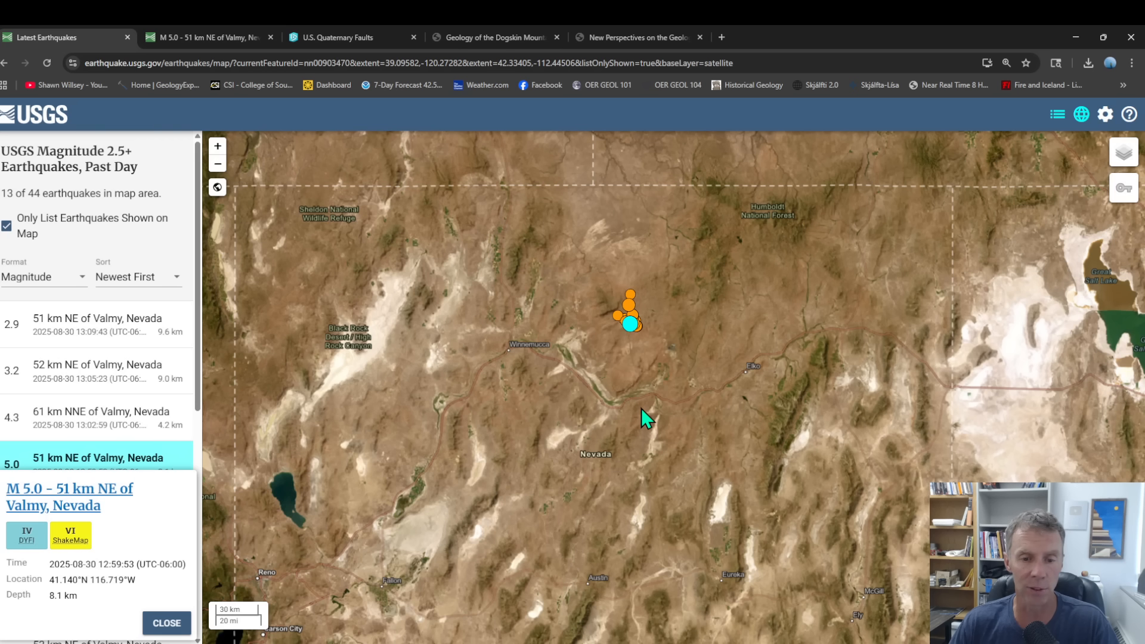
{"action": "mouse_move", "coordinate": [630, 426]}
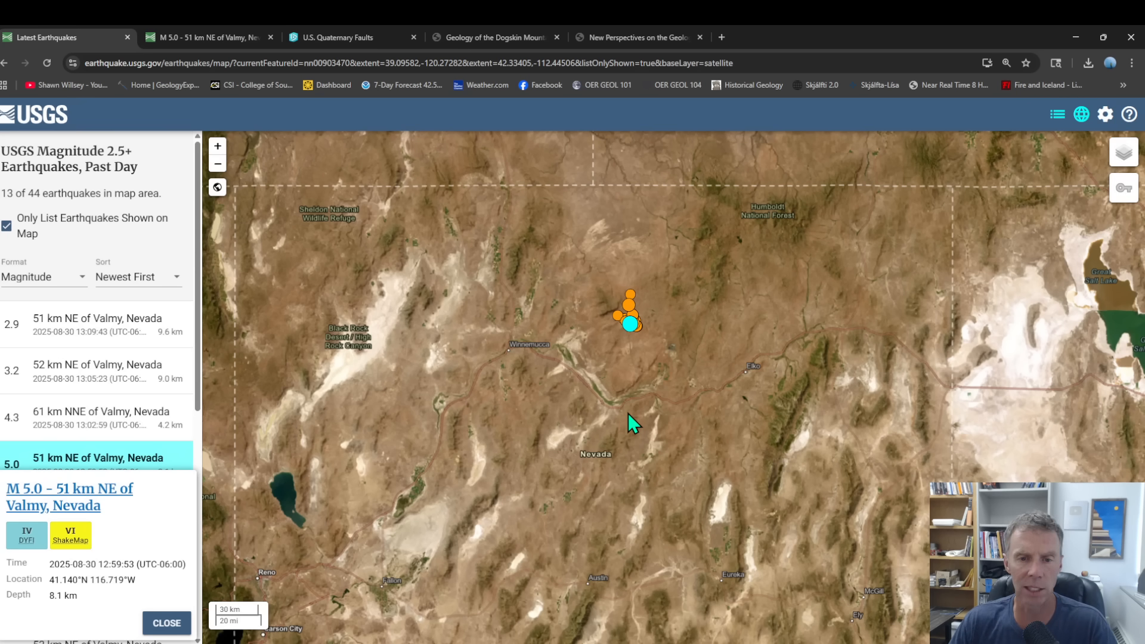
{"action": "mouse_move", "coordinate": [670, 371]}
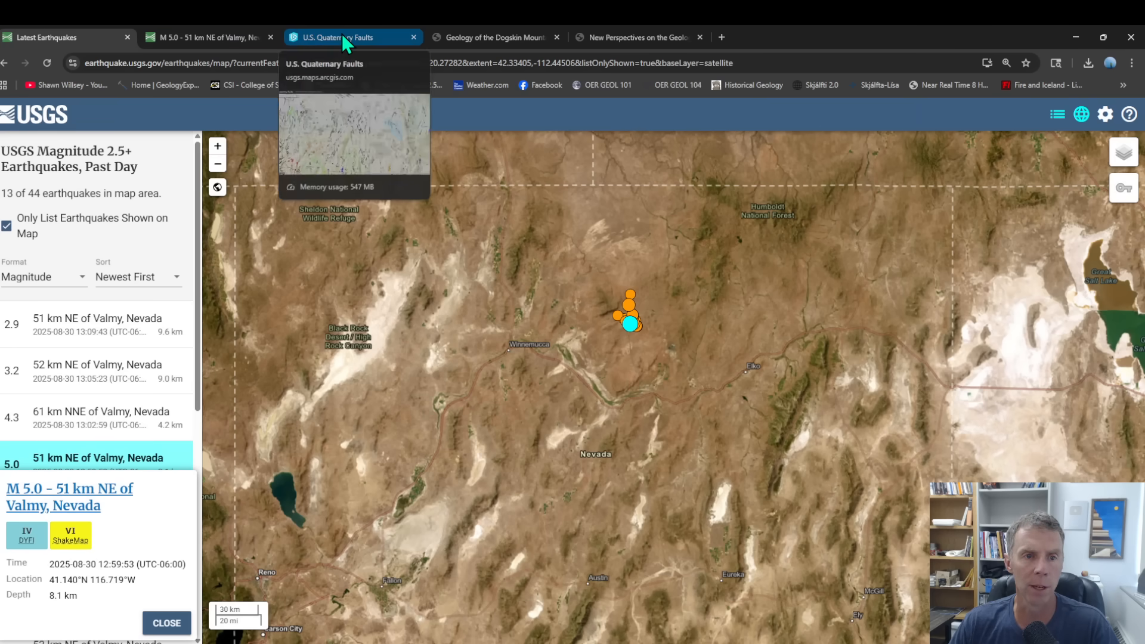
Switch to the Quaternary Faults map and center faults near Midas and Tosa Wihi.
{"action": "left_click", "coordinate": [352, 37]}
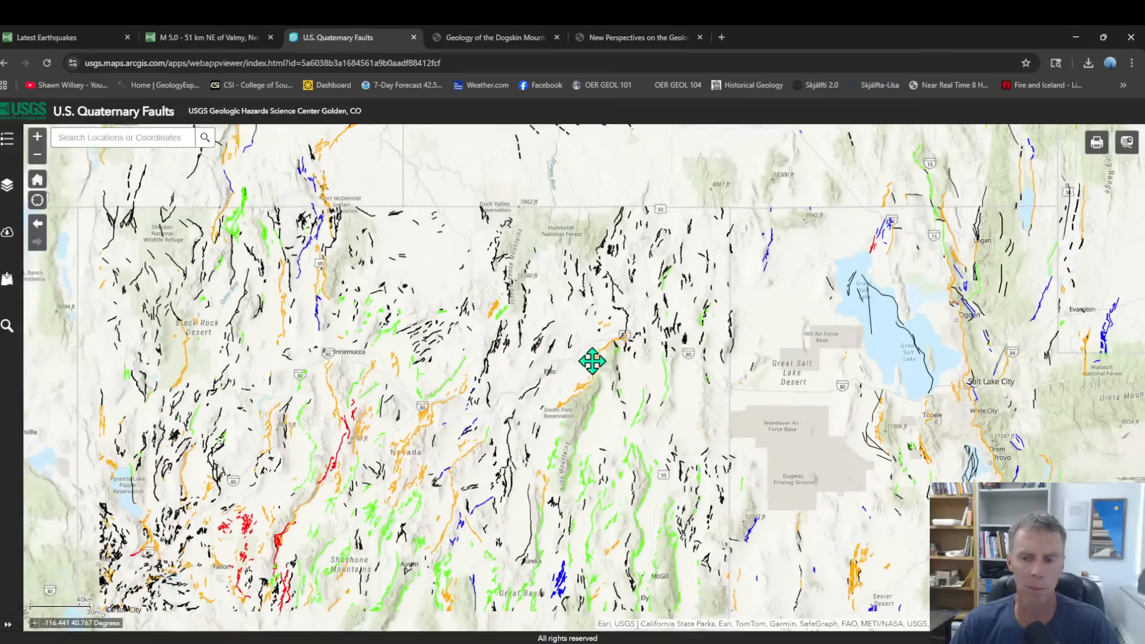
{"action": "left_click_drag", "start_coordinate": [592, 361], "coordinate": [530, 347]}
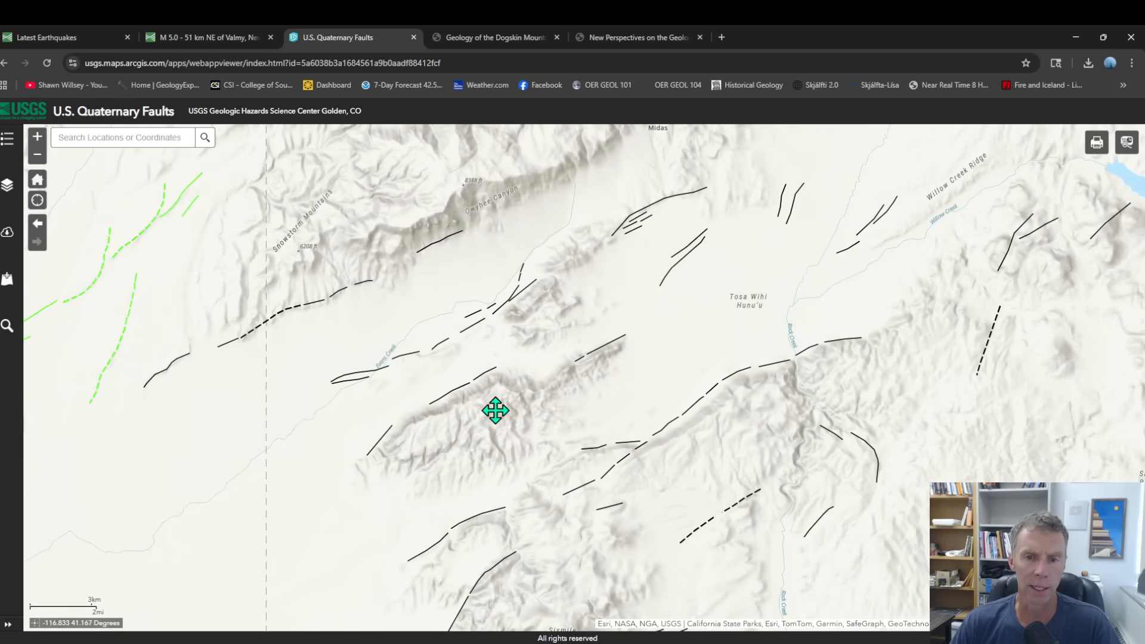
{"action": "left_click_drag", "start_coordinate": [497, 411], "coordinate": [530, 240]}
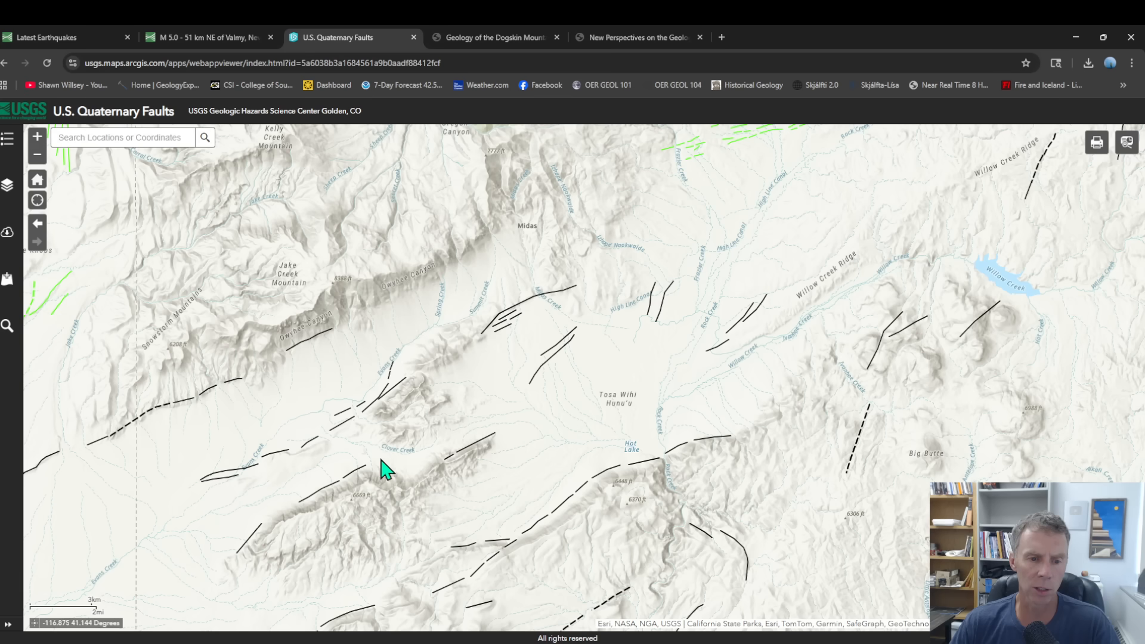
{"action": "mouse_move", "coordinate": [517, 323]}
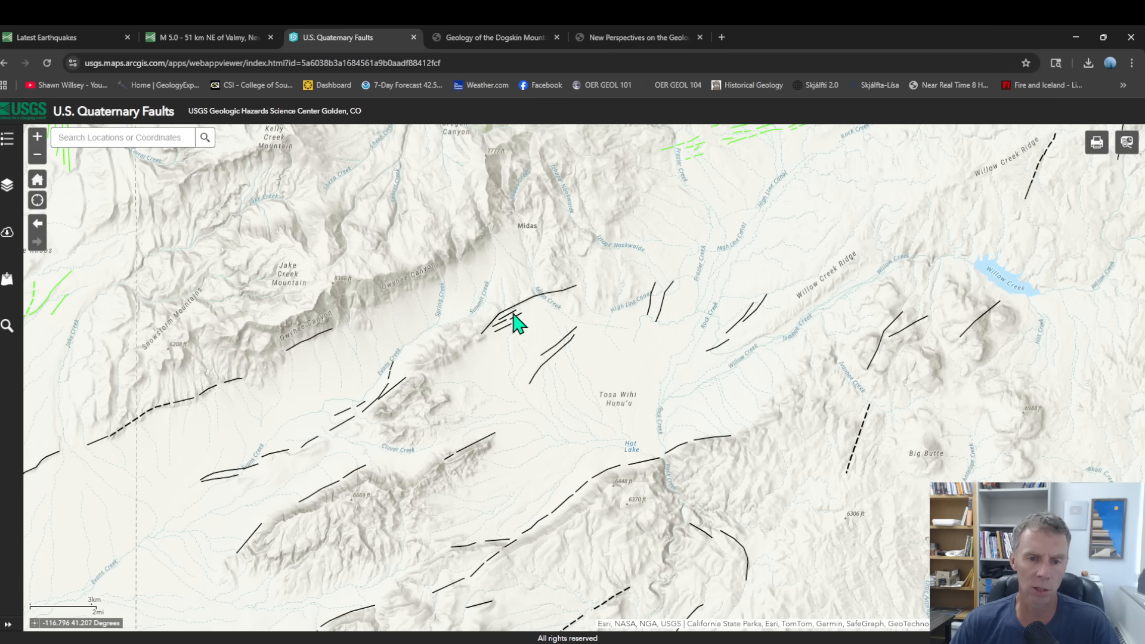
{"action": "left_click", "coordinate": [208, 37]}
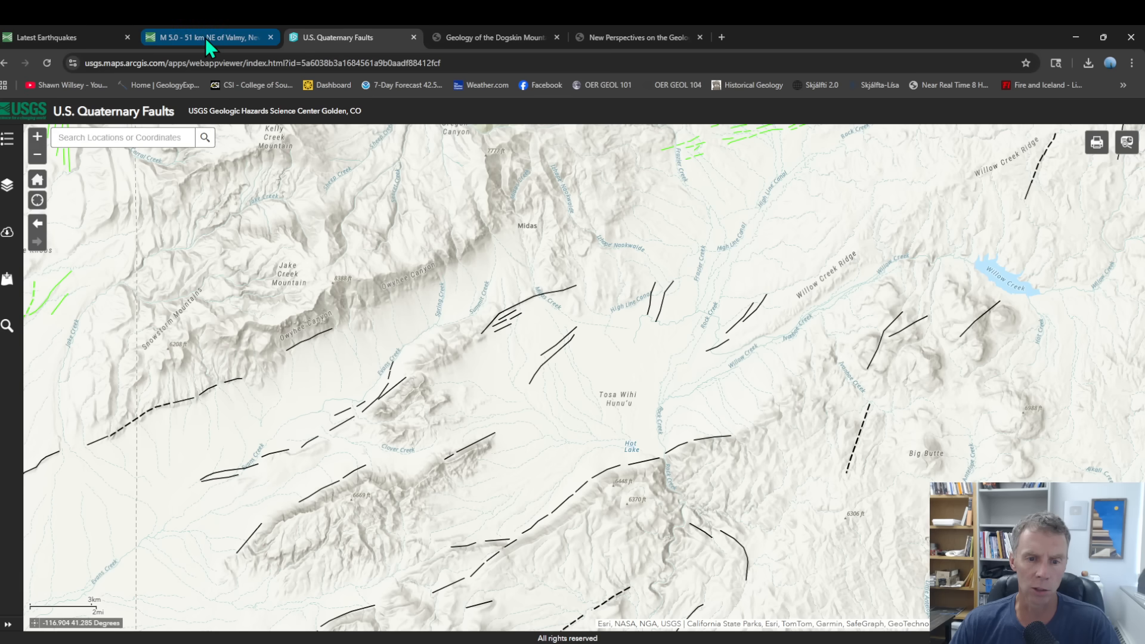
{"action": "left_click", "coordinate": [208, 37]}
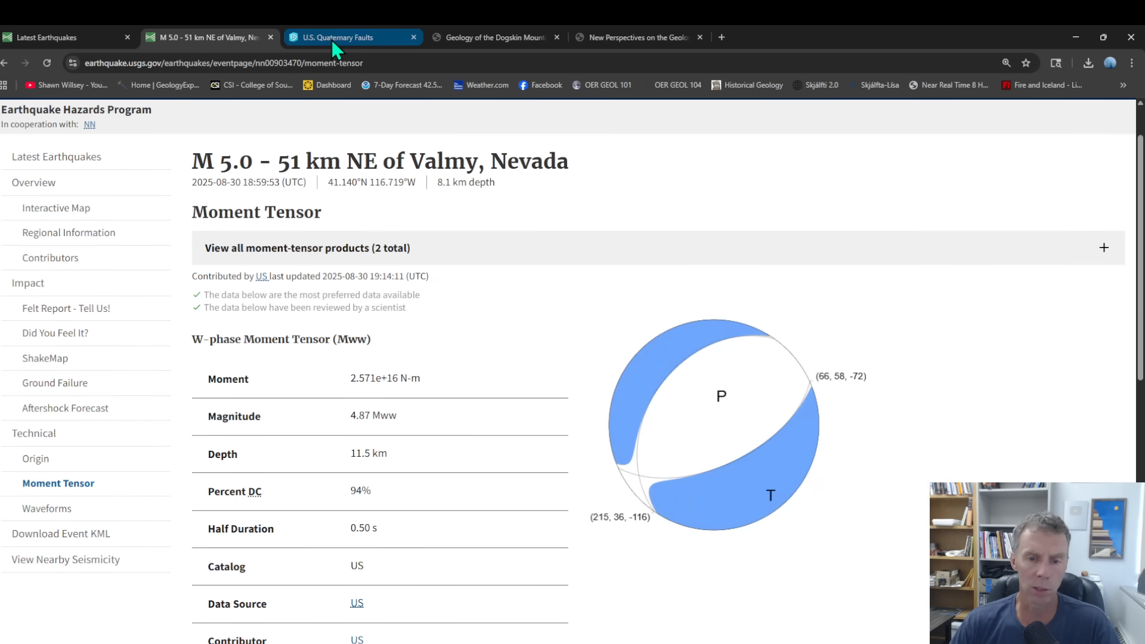
{"action": "left_click", "coordinate": [352, 37]}
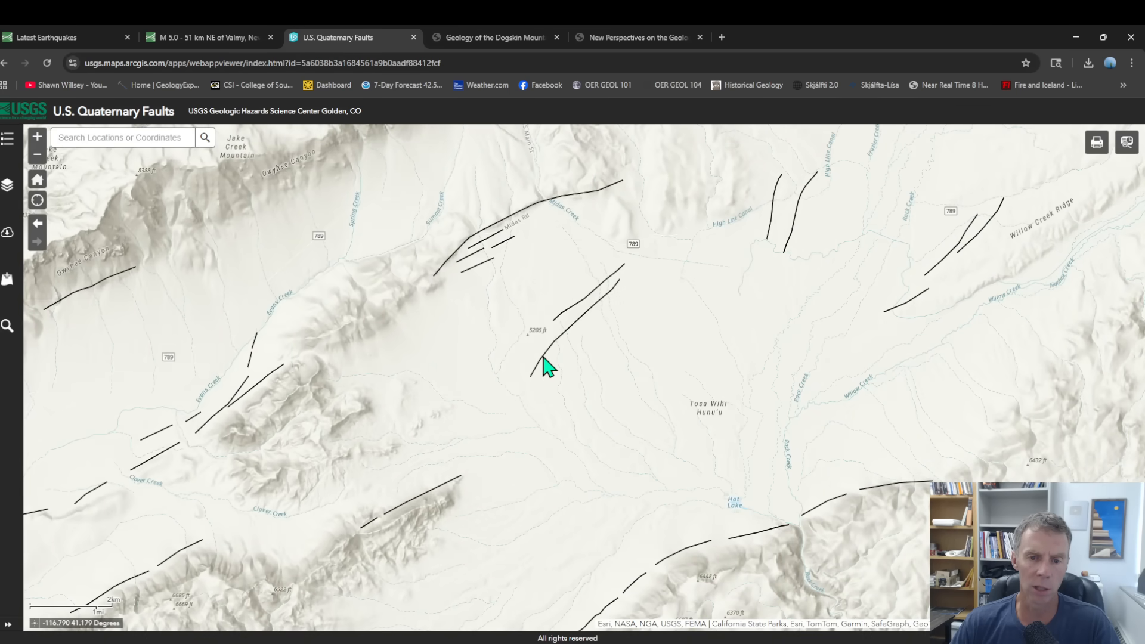
Read the Midas Trough fault zone details, then zoom out from Snowstorm Mountains to Tuscarora.
{"action": "left_click", "coordinate": [544, 368]}
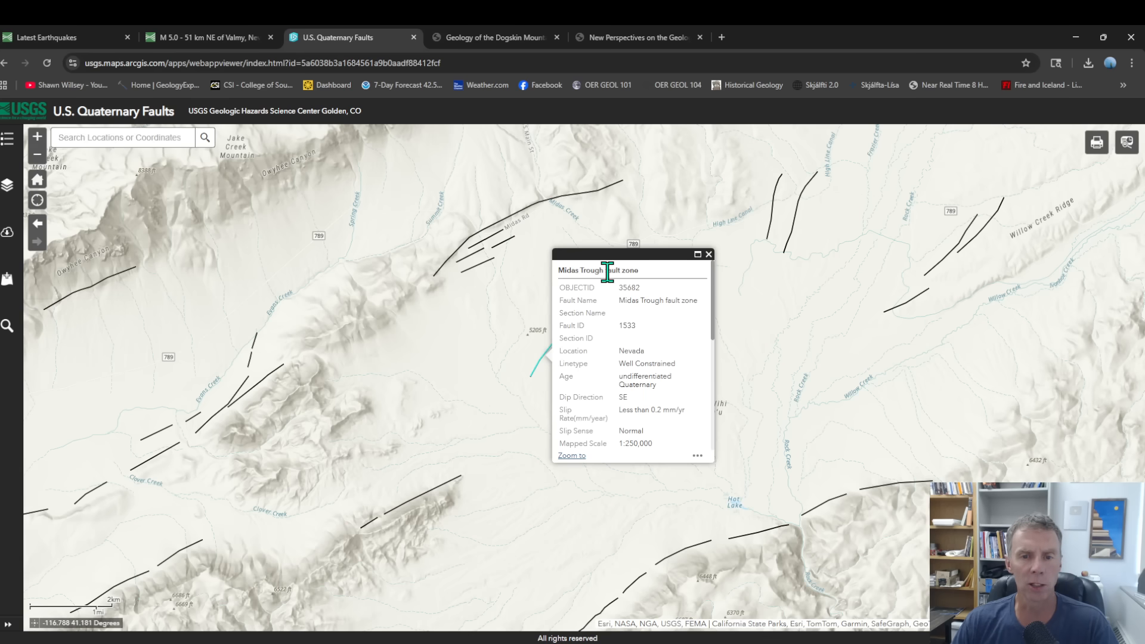
{"action": "mouse_move", "coordinate": [719, 266]}
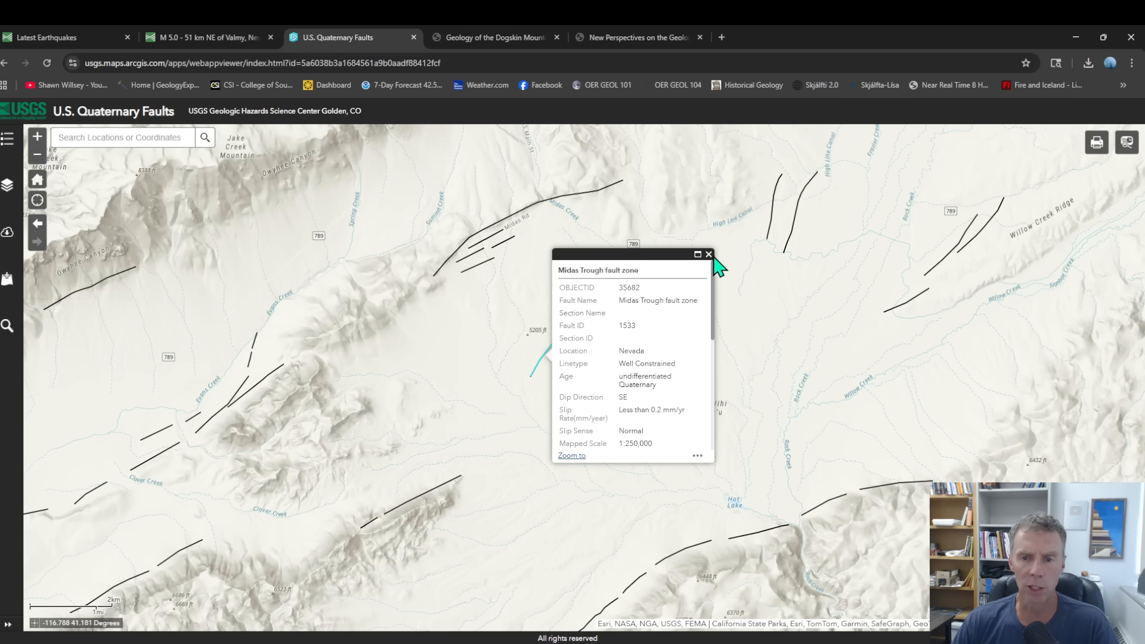
{"action": "left_click", "coordinate": [708, 254]}
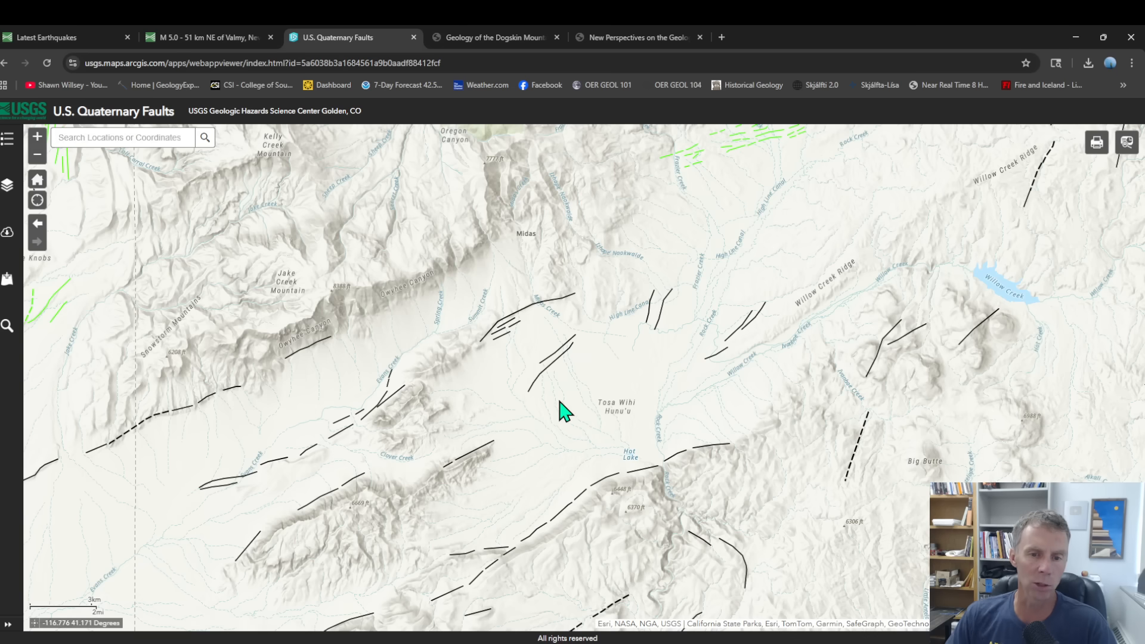
{"action": "mouse_move", "coordinate": [568, 407]}
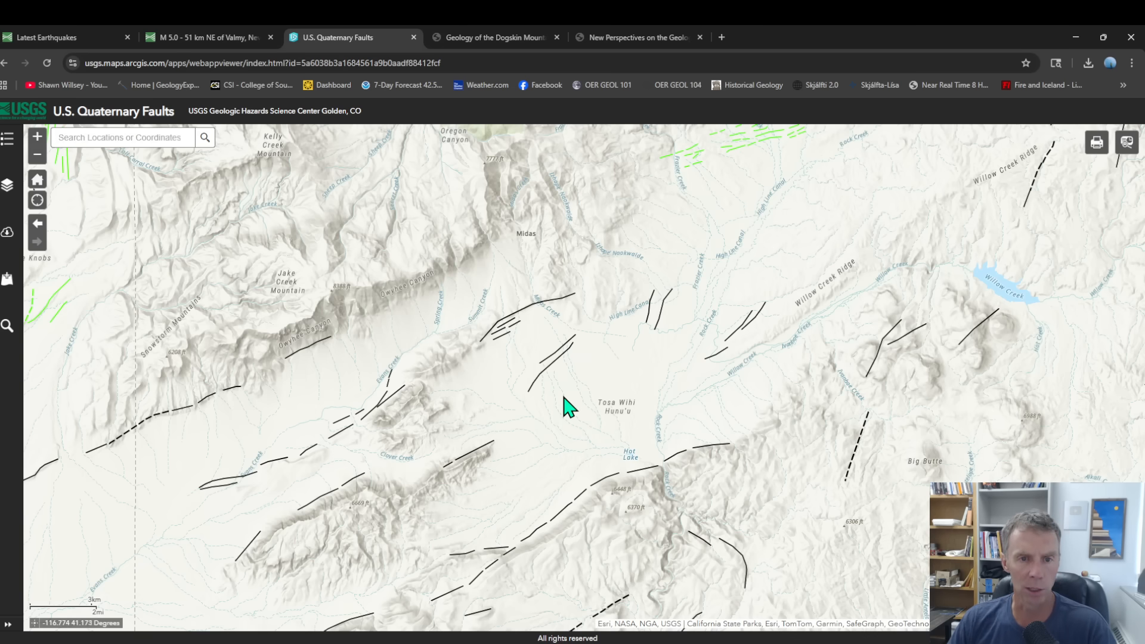
{"action": "scroll", "scroll_direction": "down", "scroll_amount": 3}
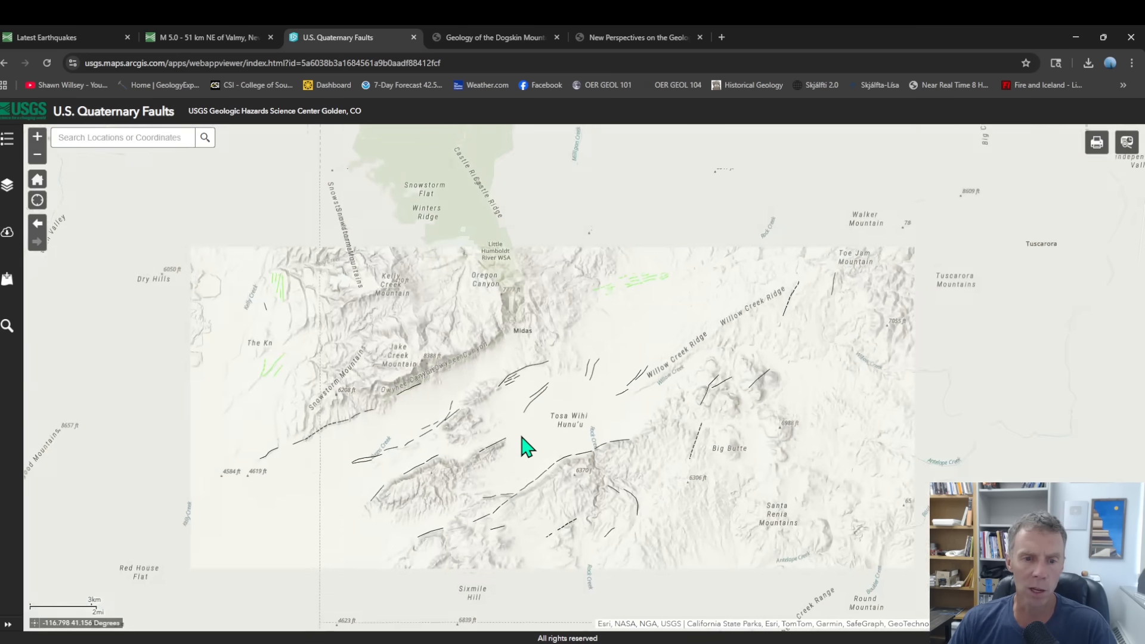
{"action": "scroll", "scroll_direction": "down", "scroll_amount": 3}
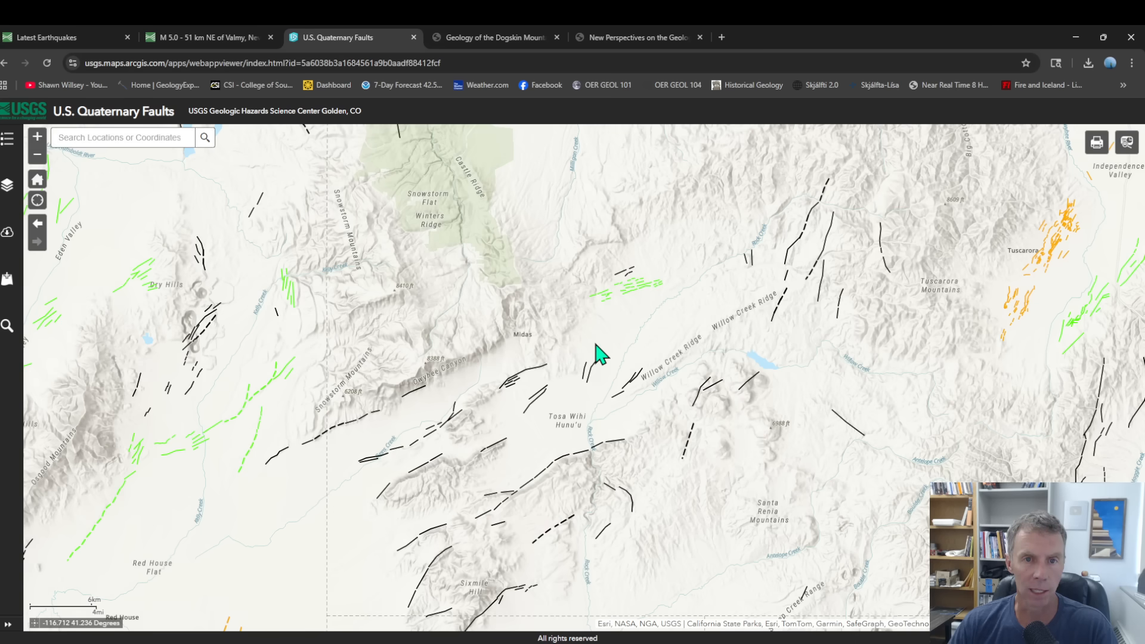
{"action": "mouse_move", "coordinate": [495, 37]}
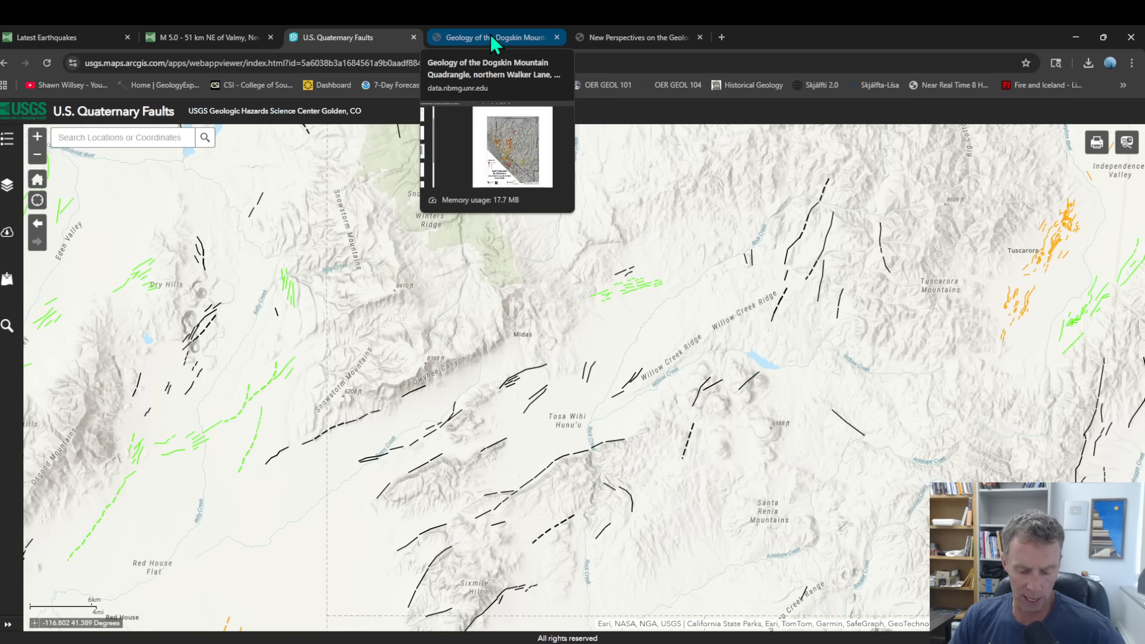
In the Dogskin Mountain PDF, scroll through the 1852–2008 earthquake map to page 6.
{"action": "left_click", "coordinate": [494, 37]}
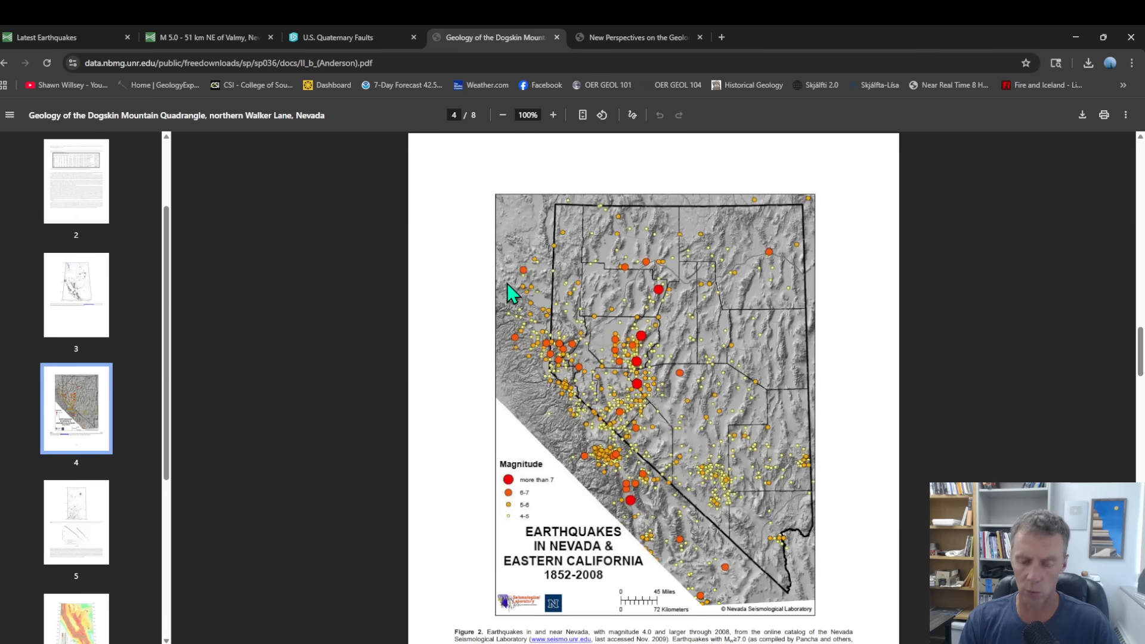
{"action": "left_click", "coordinate": [552, 115]}
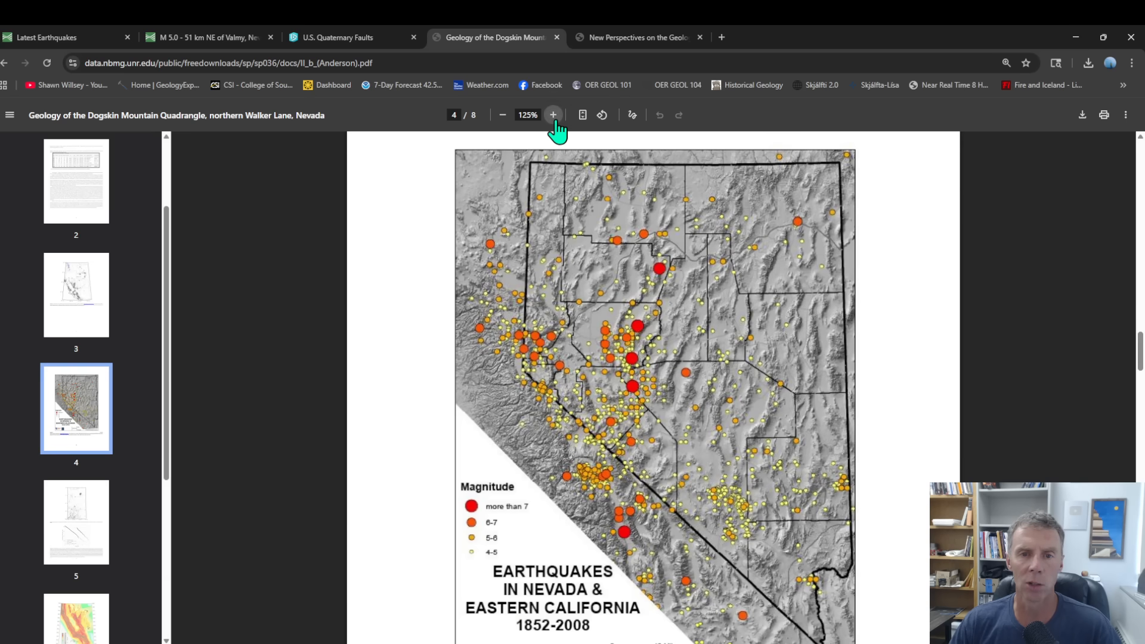
{"action": "left_click", "coordinate": [552, 115]}
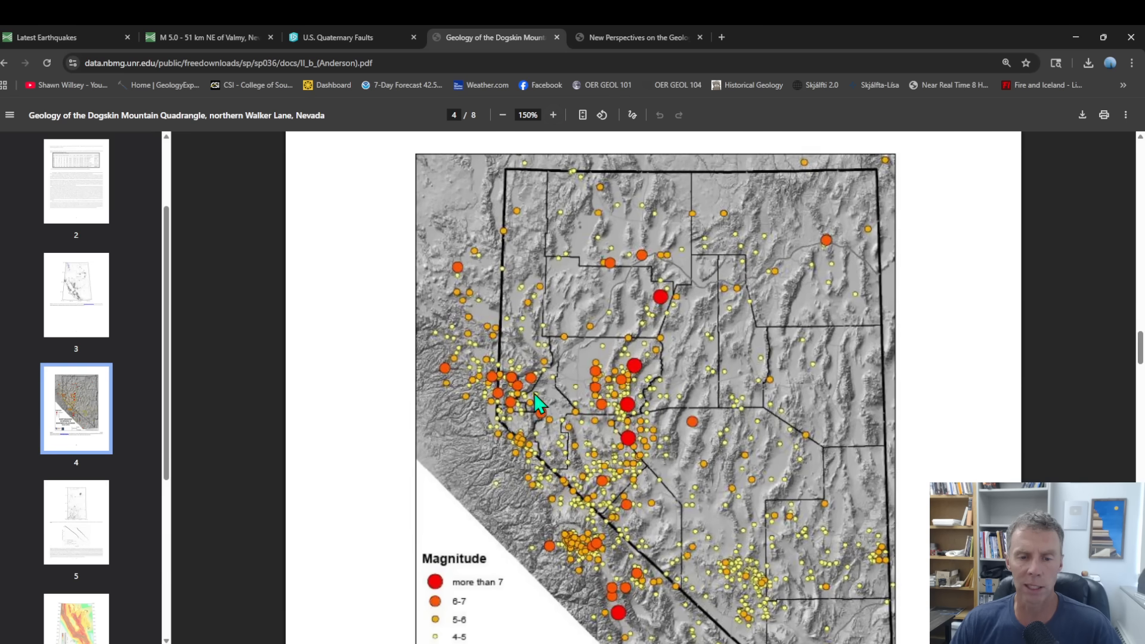
{"action": "scroll", "scroll_direction": "down", "scroll_amount": 3}
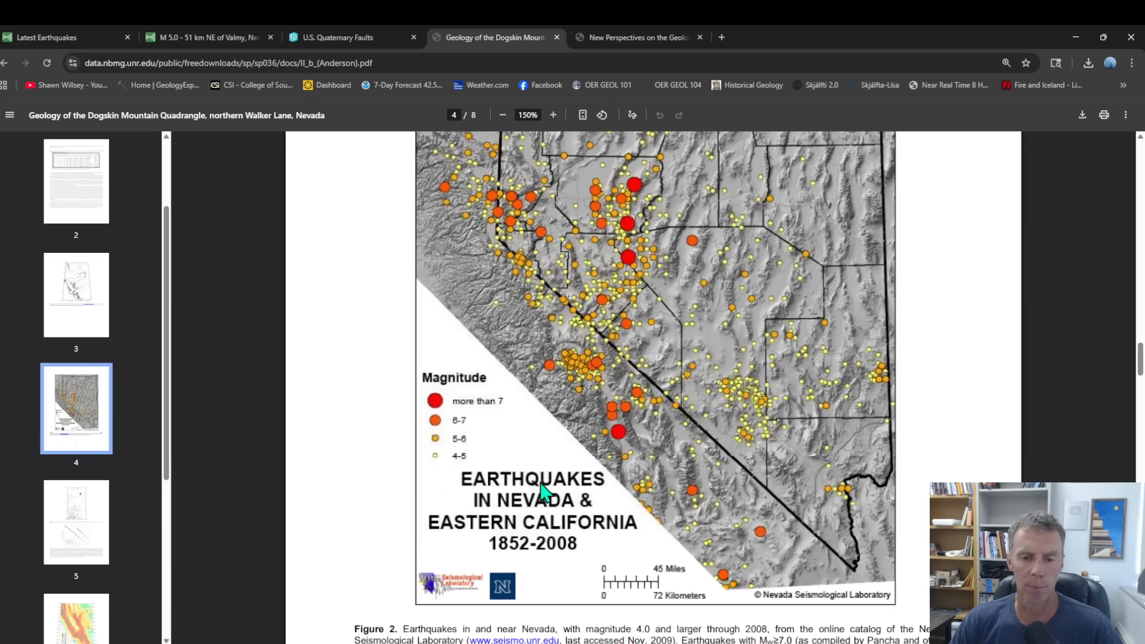
{"action": "scroll", "scroll_direction": "down", "scroll_amount": 3}
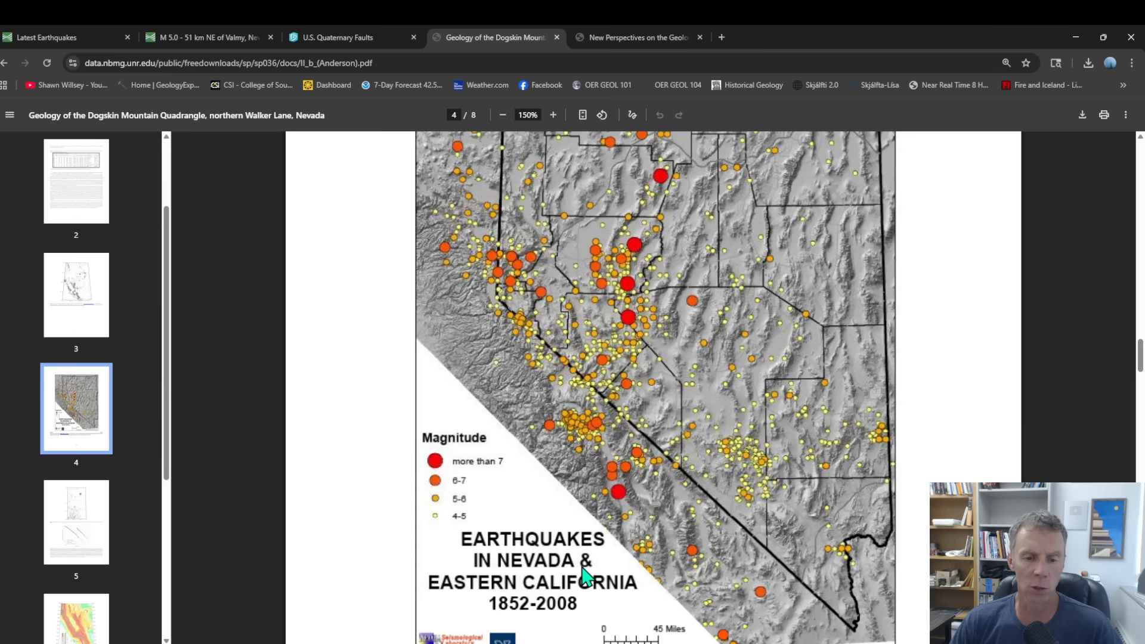
{"action": "mouse_move", "coordinate": [601, 557]}
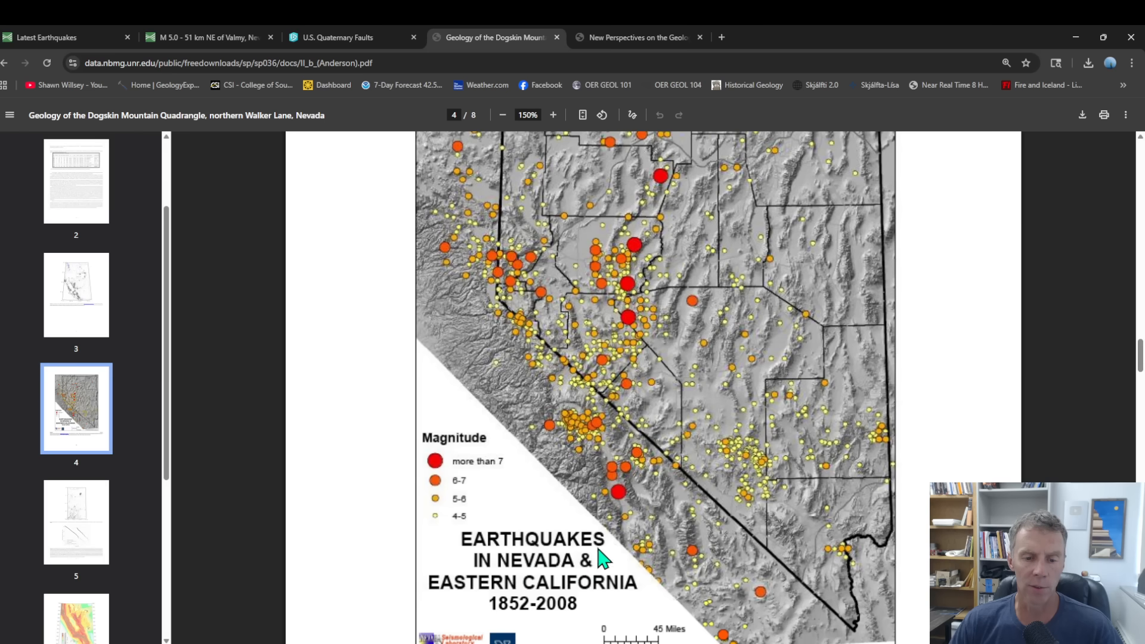
{"action": "mouse_move", "coordinate": [672, 468]}
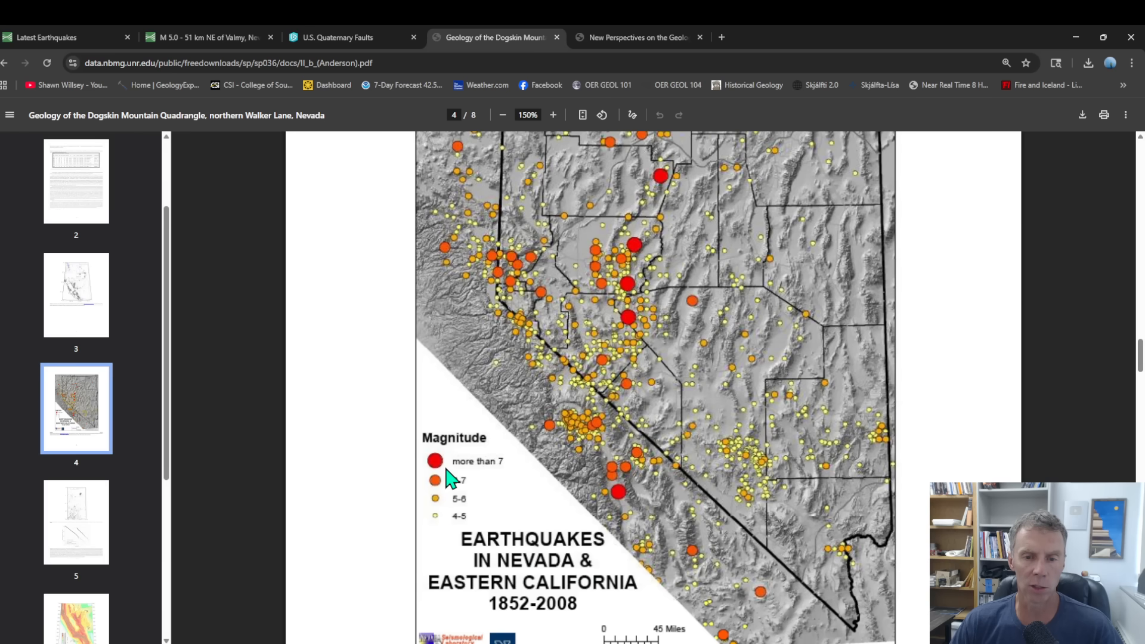
{"action": "mouse_move", "coordinate": [497, 474]}
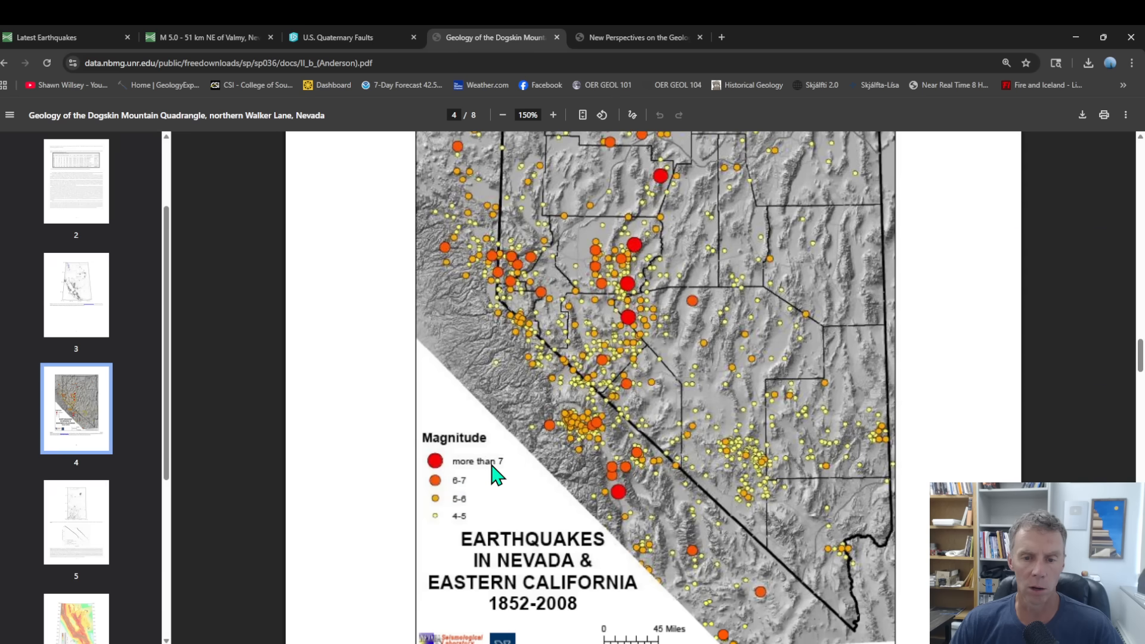
{"action": "mouse_move", "coordinate": [442, 493]}
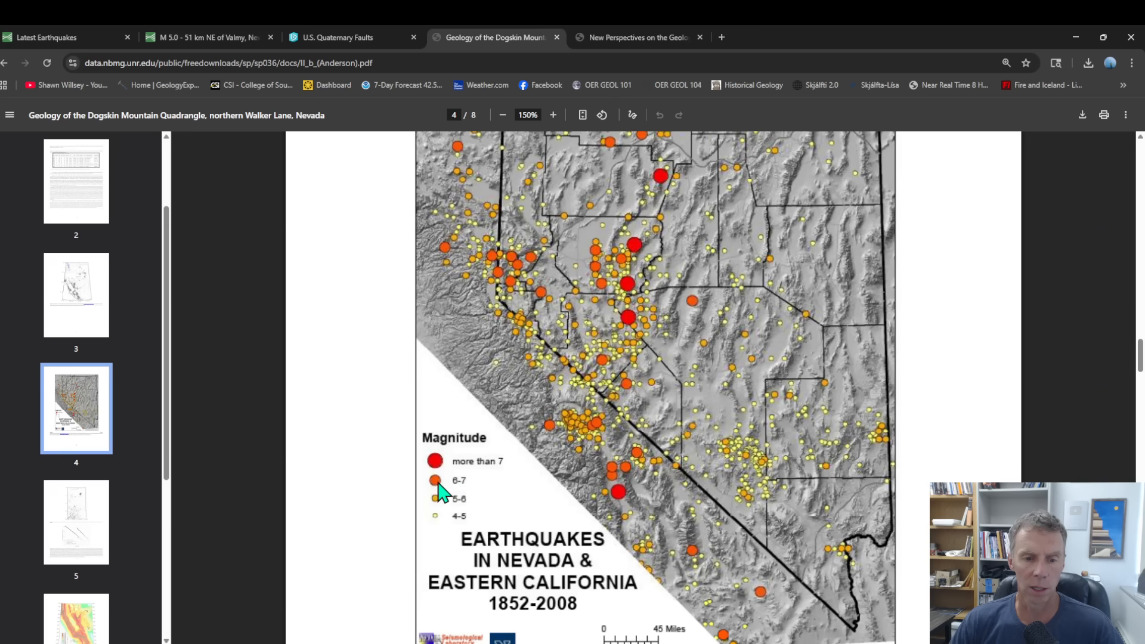
{"action": "mouse_move", "coordinate": [531, 518]}
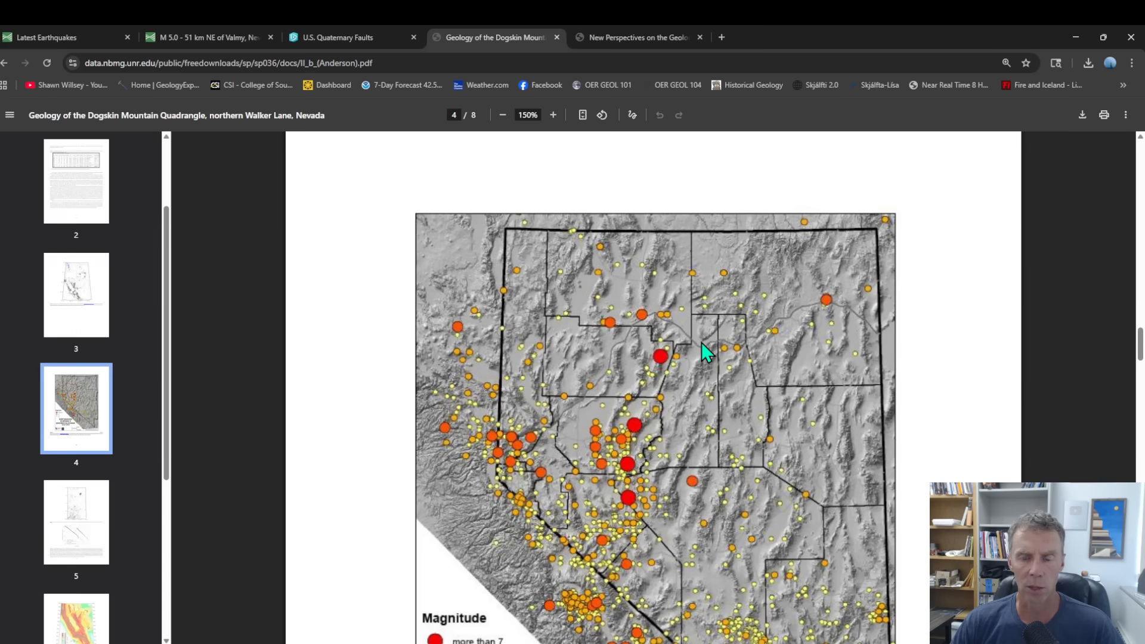
{"action": "mouse_move", "coordinate": [701, 304]}
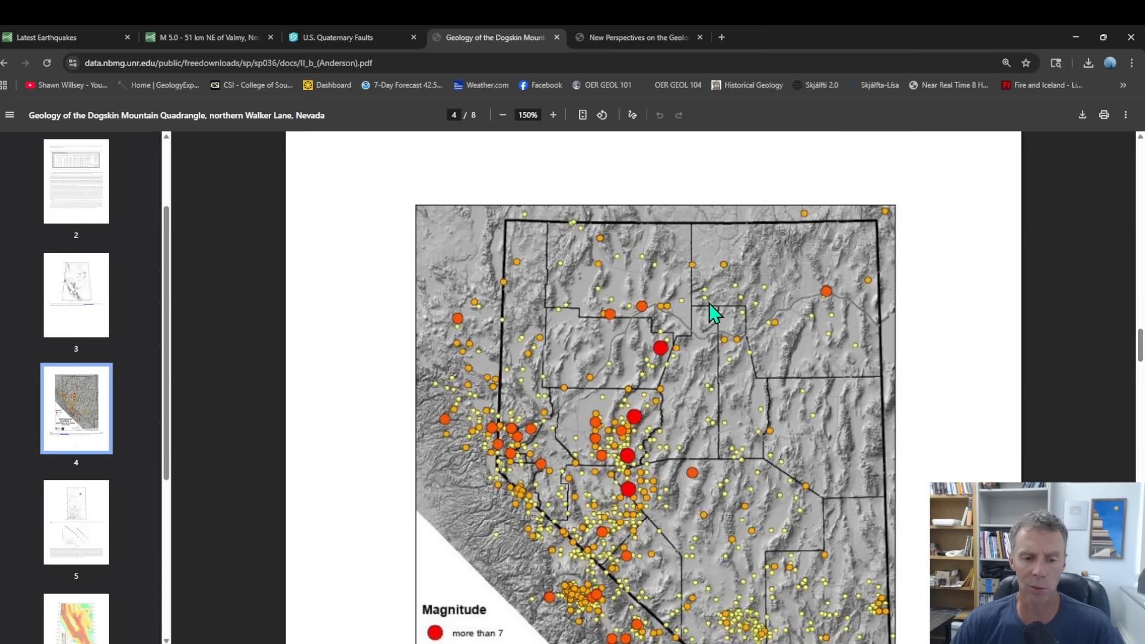
{"action": "scroll", "scroll_direction": "down", "scroll_amount": 3}
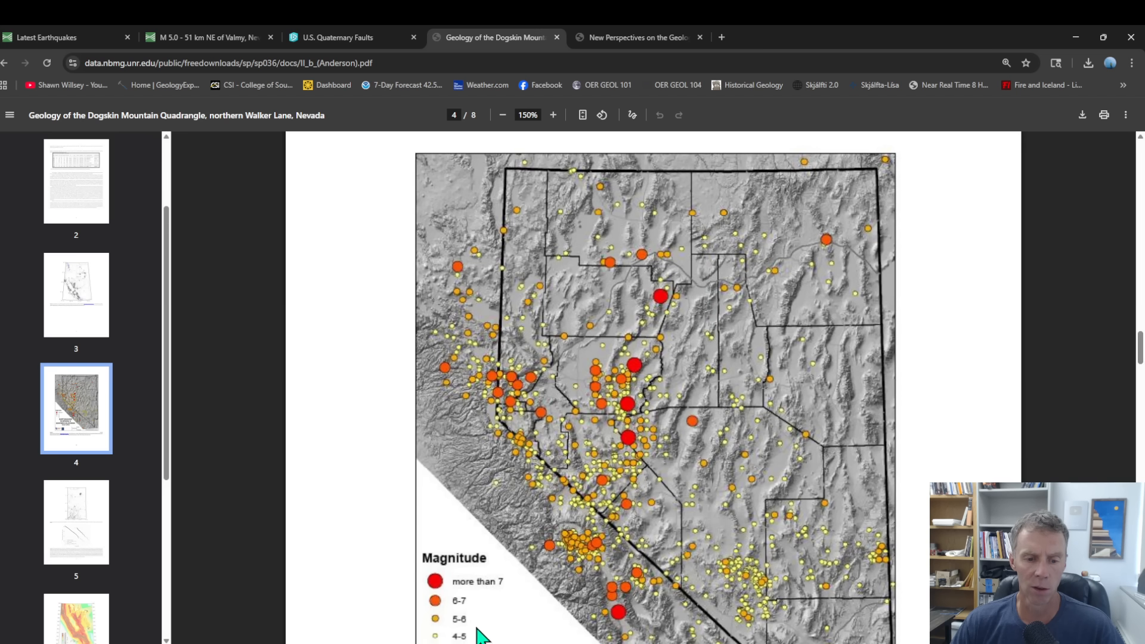
{"action": "mouse_move", "coordinate": [715, 263]}
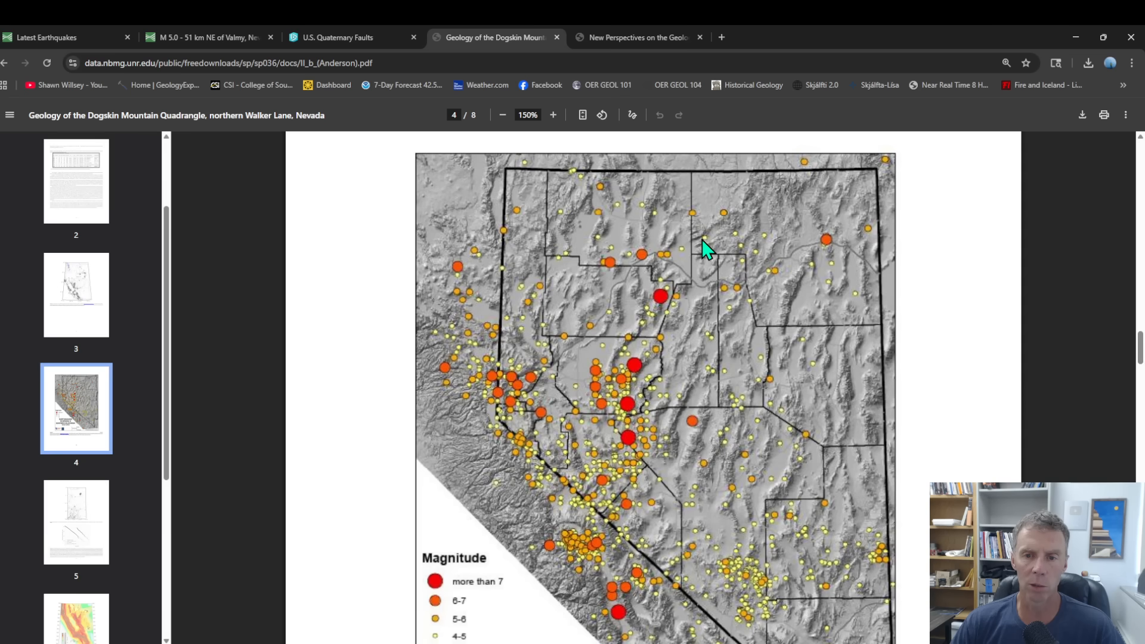
{"action": "mouse_move", "coordinate": [713, 245]}
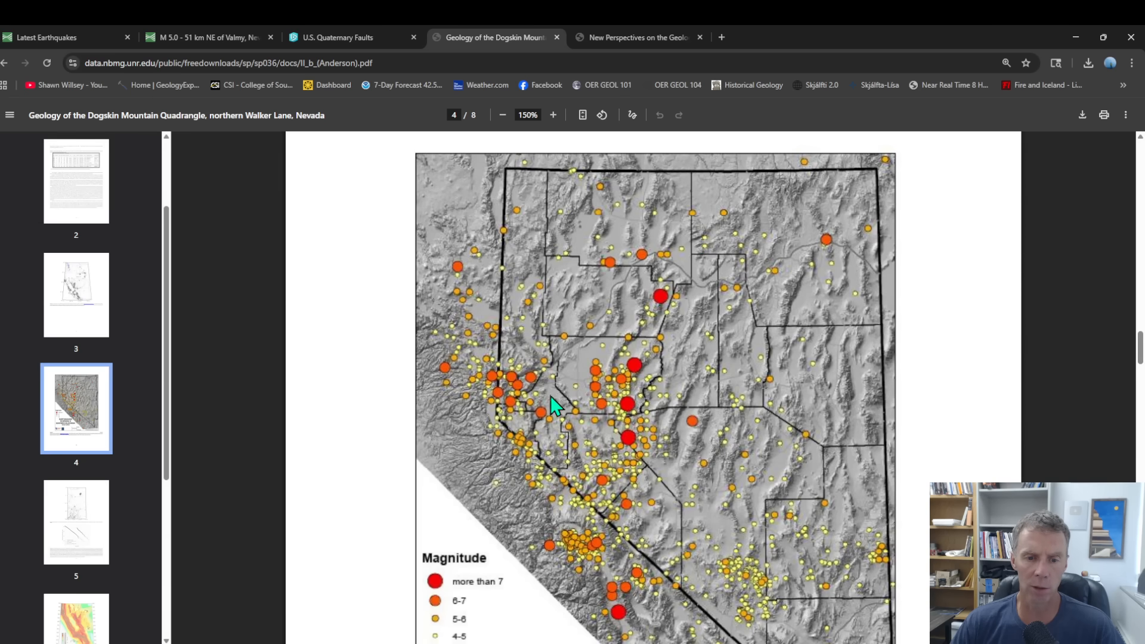
{"action": "scroll", "scroll_direction": "down", "scroll_amount": 3}
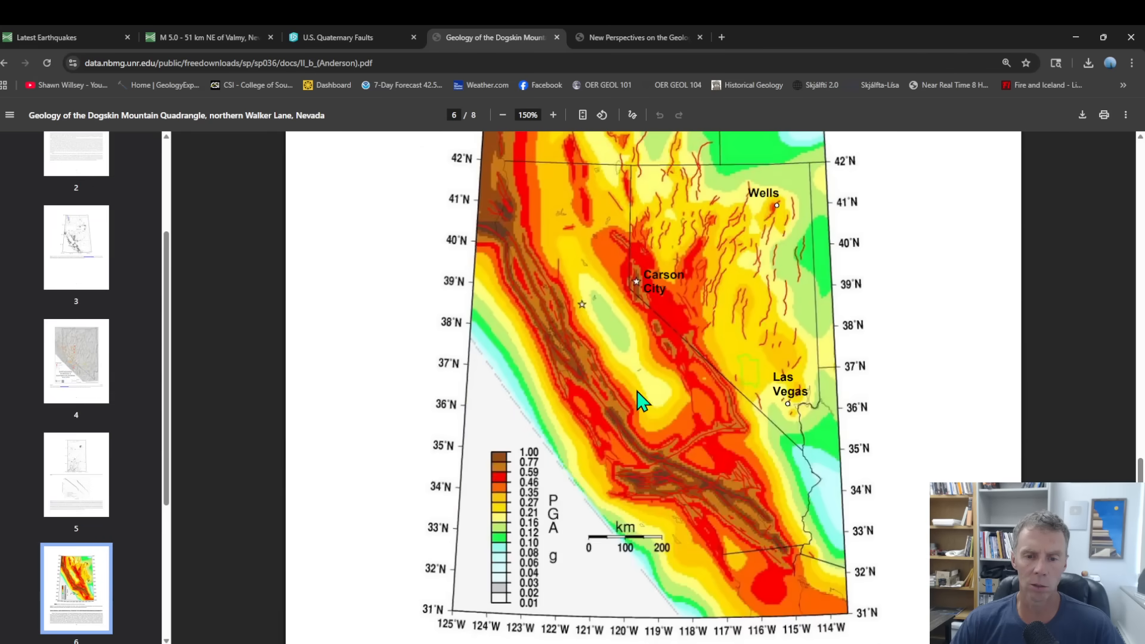
Scroll the page 6 PGA hazard map up to 43°N, showing Wells and Carson City.
{"action": "scroll", "scroll_direction": "down", "scroll_amount": 3}
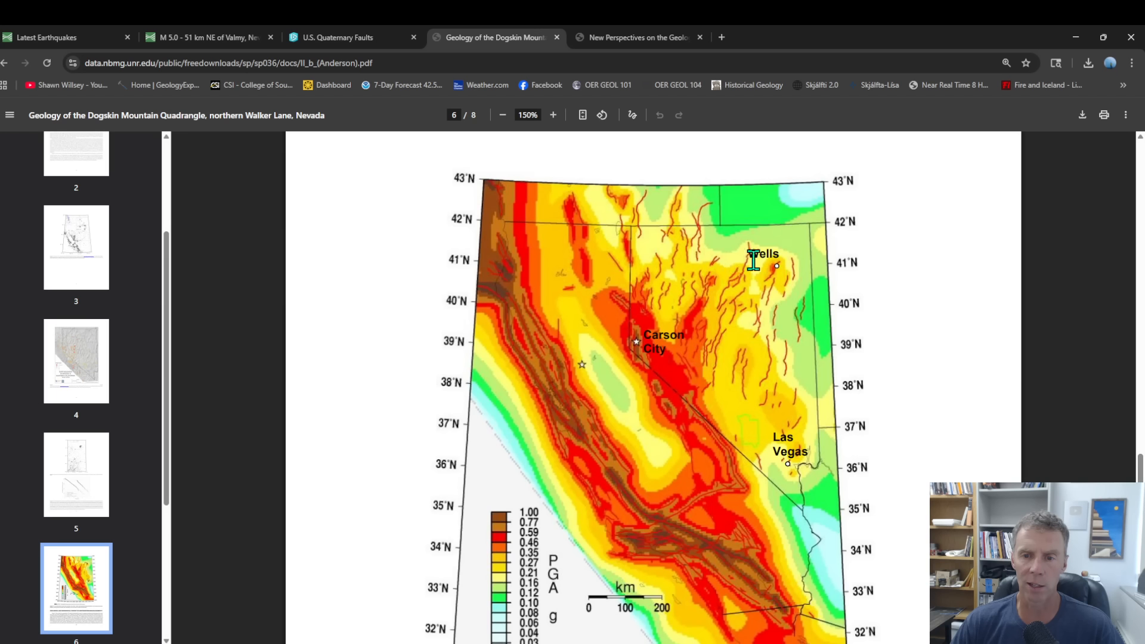
{"action": "mouse_move", "coordinate": [725, 233]}
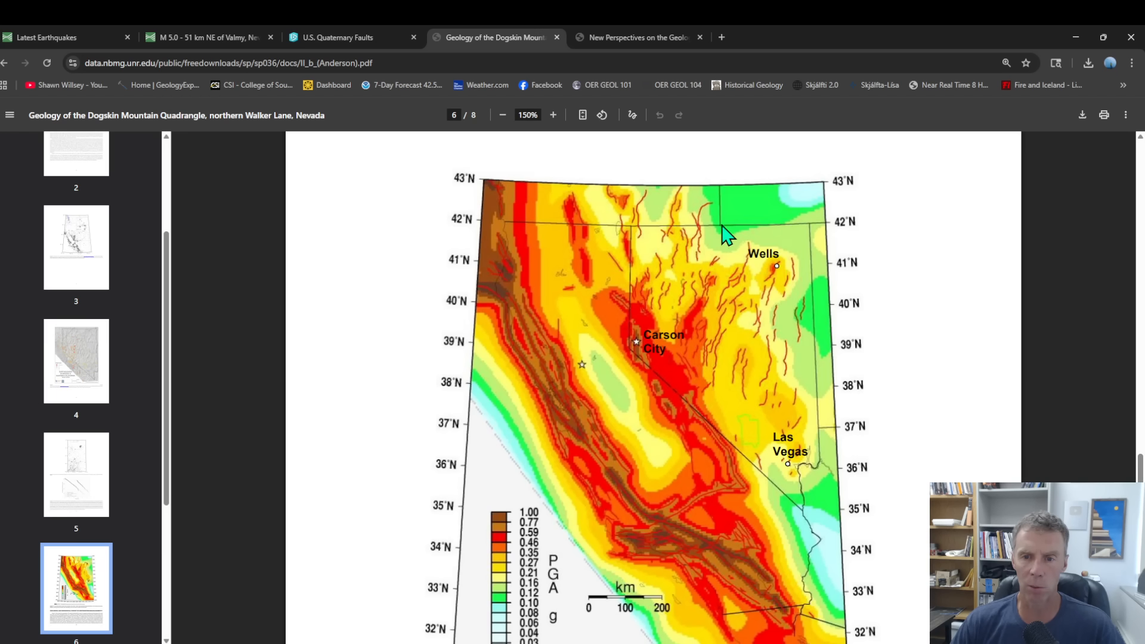
{"action": "mouse_move", "coordinate": [715, 222]}
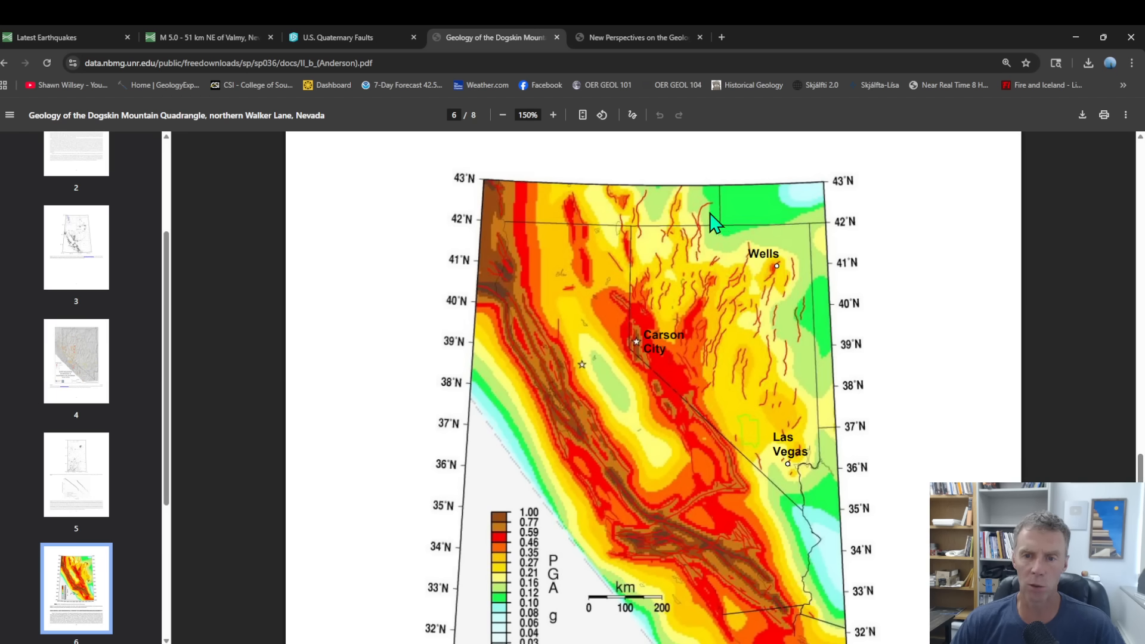
{"action": "mouse_move", "coordinate": [722, 276]}
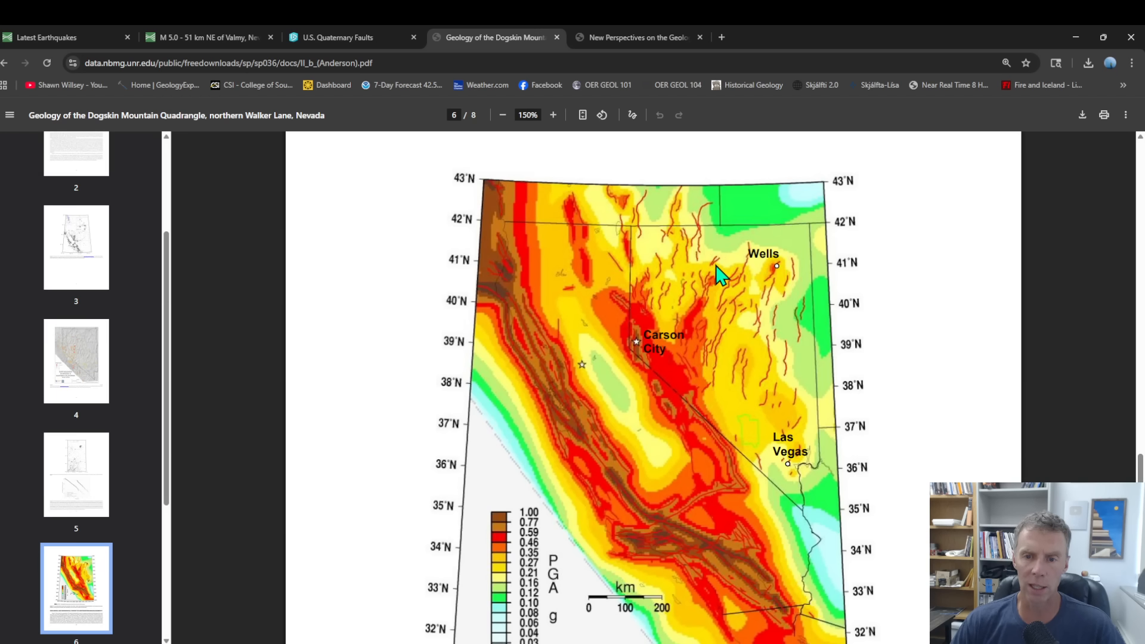
{"action": "mouse_move", "coordinate": [719, 303]}
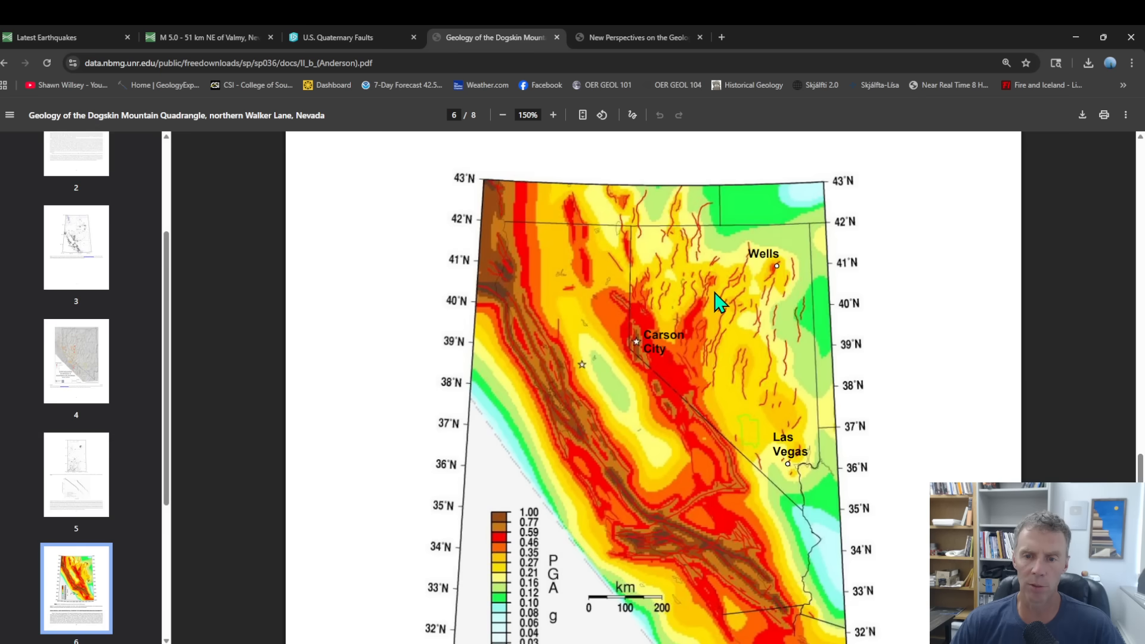
{"action": "mouse_move", "coordinate": [712, 264]}
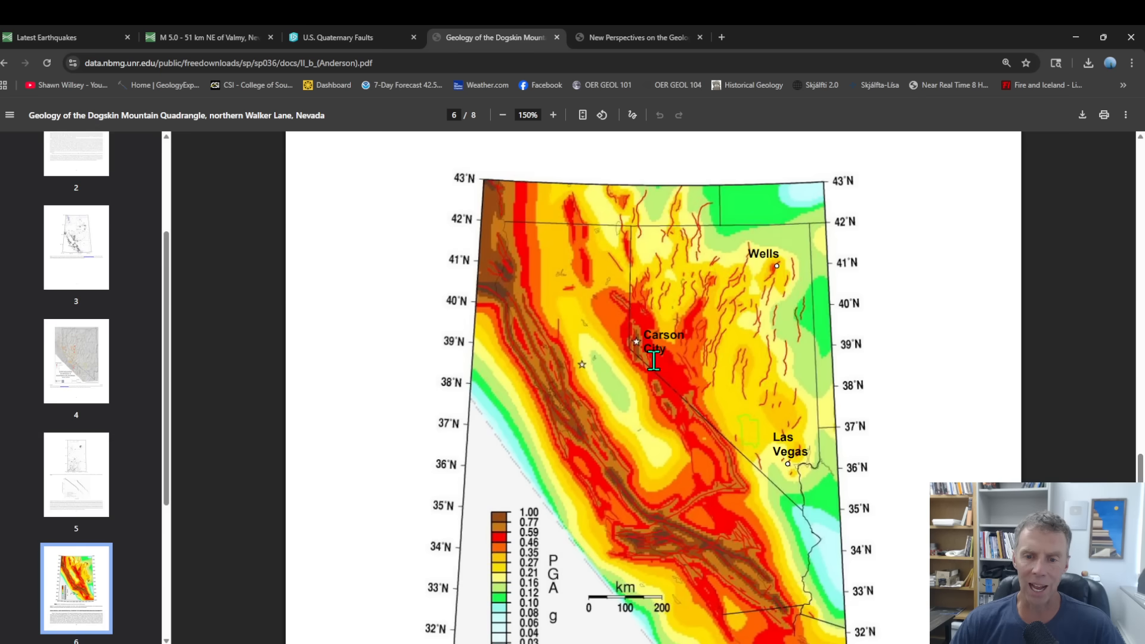
{"action": "mouse_move", "coordinate": [633, 276]}
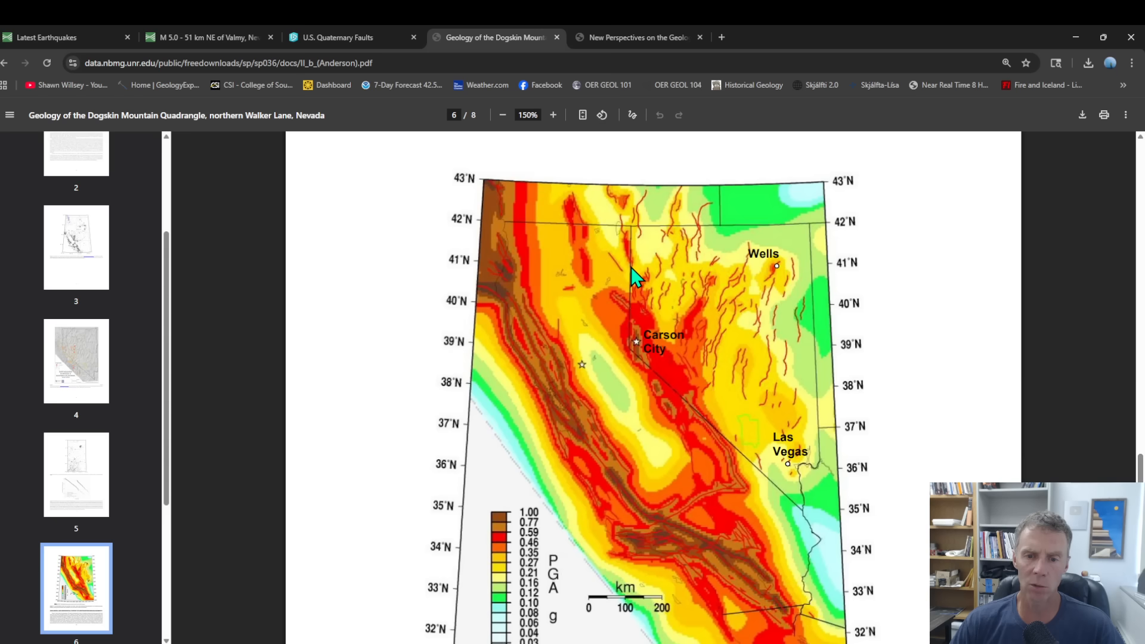
{"action": "mouse_move", "coordinate": [663, 354]}
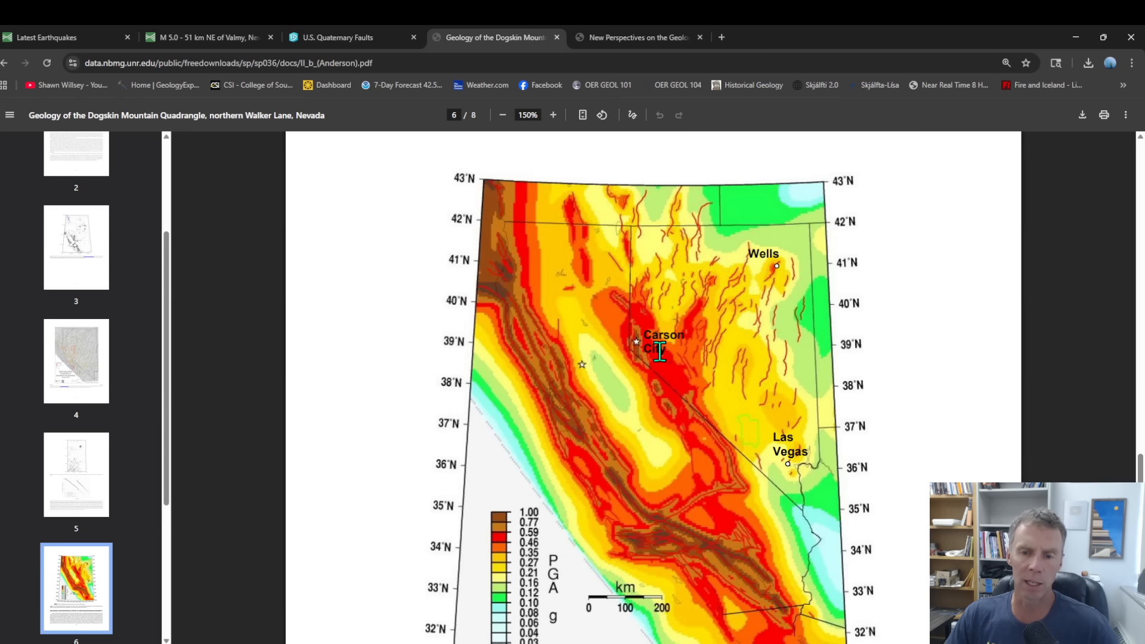
{"action": "mouse_move", "coordinate": [723, 282]}
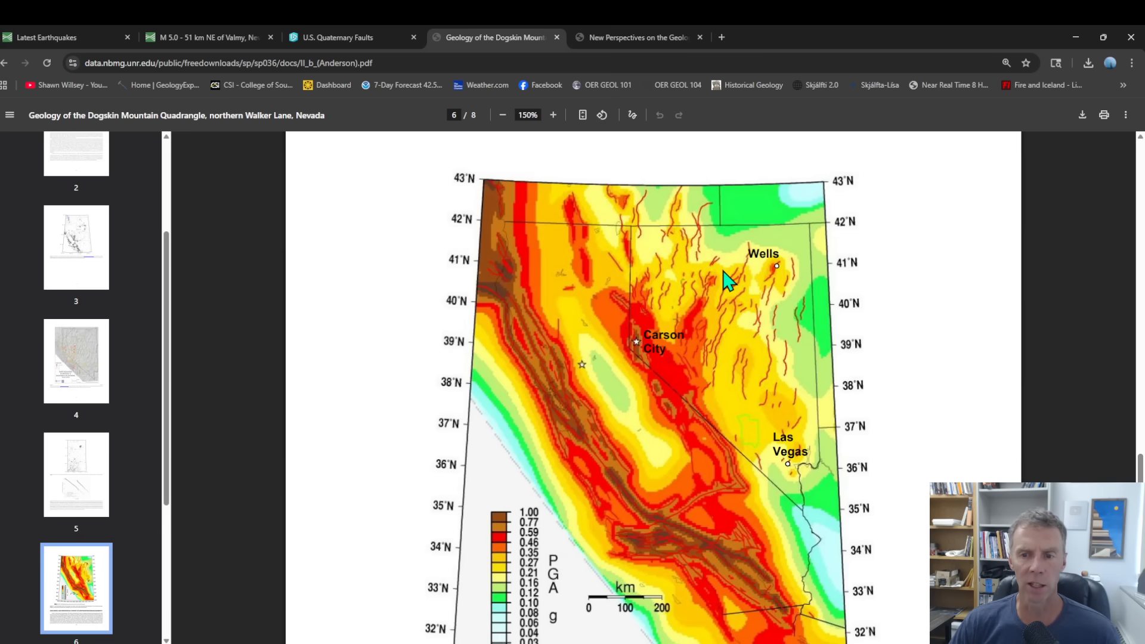
{"action": "mouse_move", "coordinate": [719, 274]}
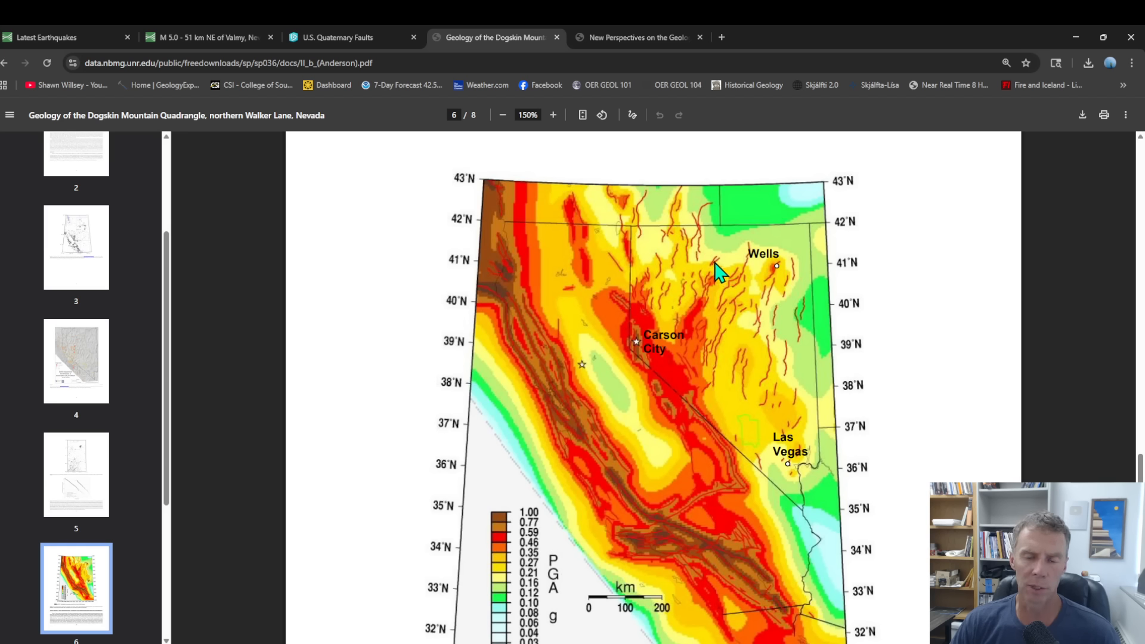
{"action": "mouse_move", "coordinate": [716, 272]}
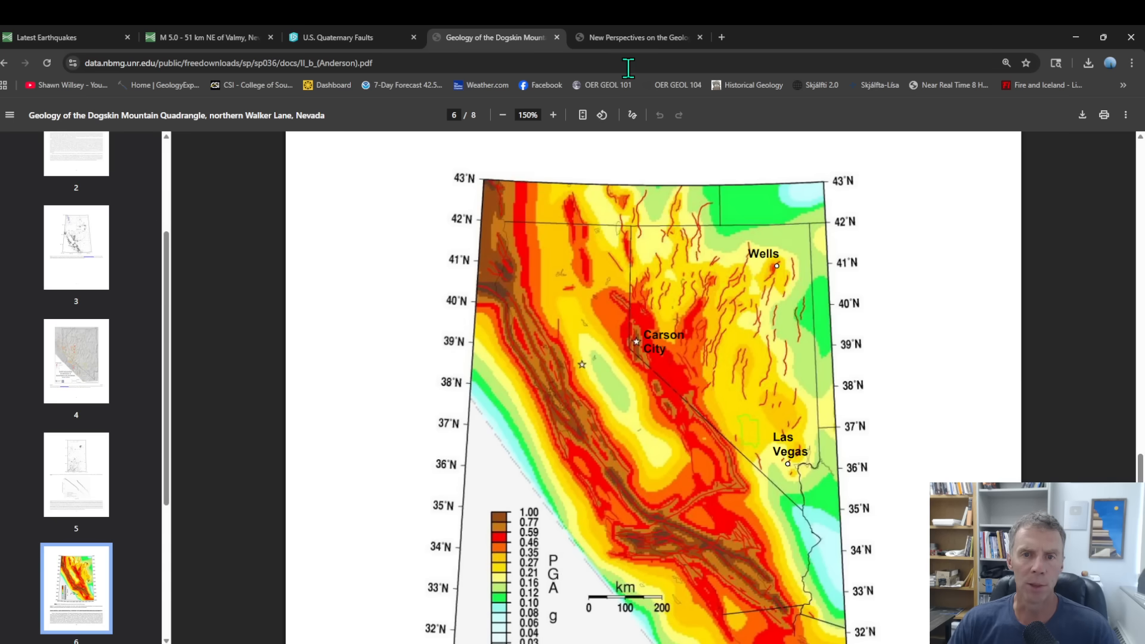
Switch to the Northern Nevada Rift paper and zoom its page 3 index map to 175%.
{"action": "left_click", "coordinate": [636, 37]}
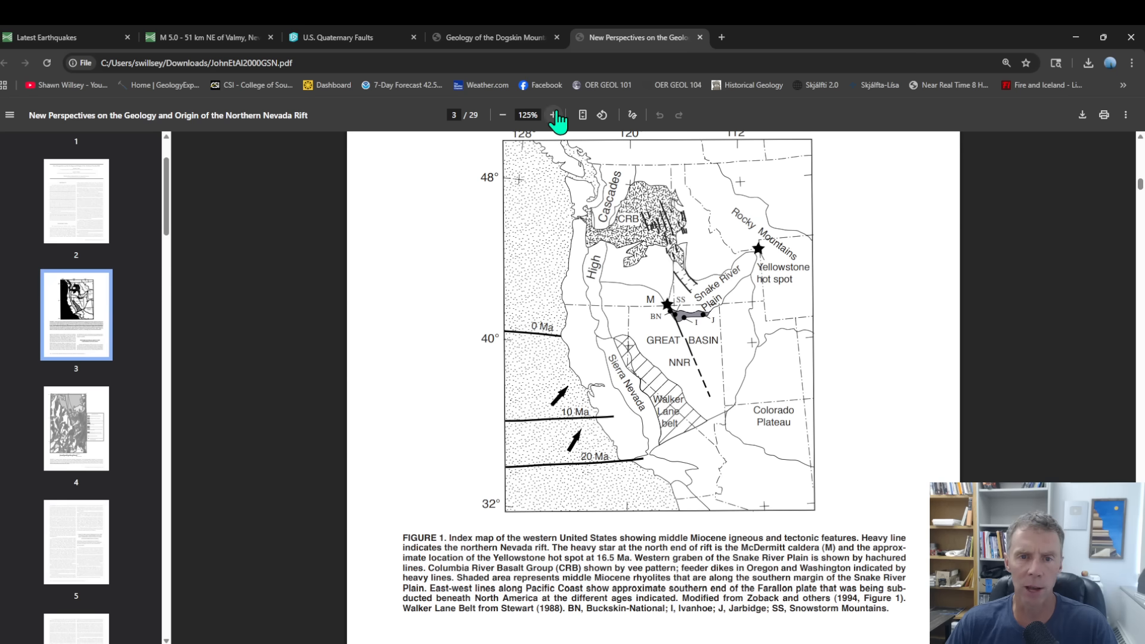
{"action": "left_click", "coordinate": [553, 114]}
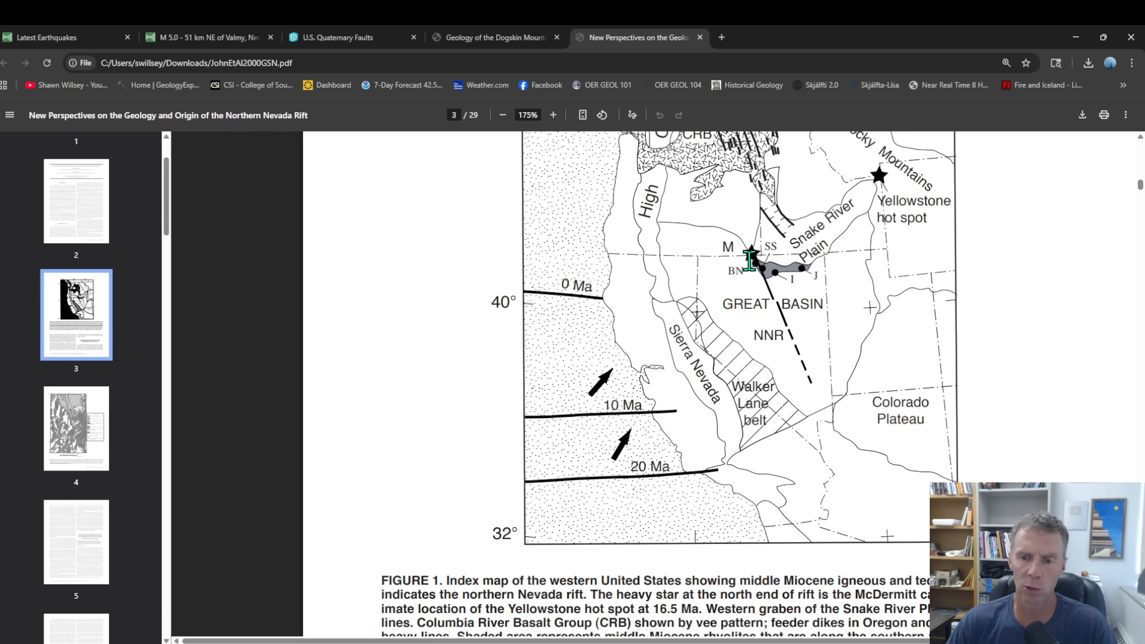
{"action": "mouse_move", "coordinate": [771, 335]}
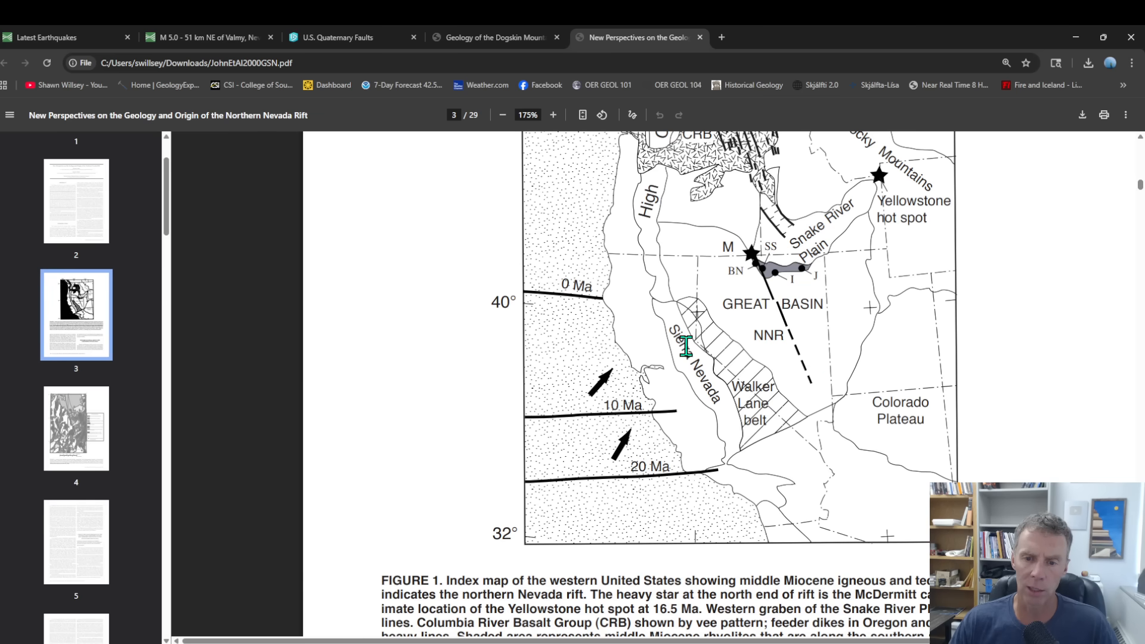
{"action": "mouse_move", "coordinate": [585, 406]}
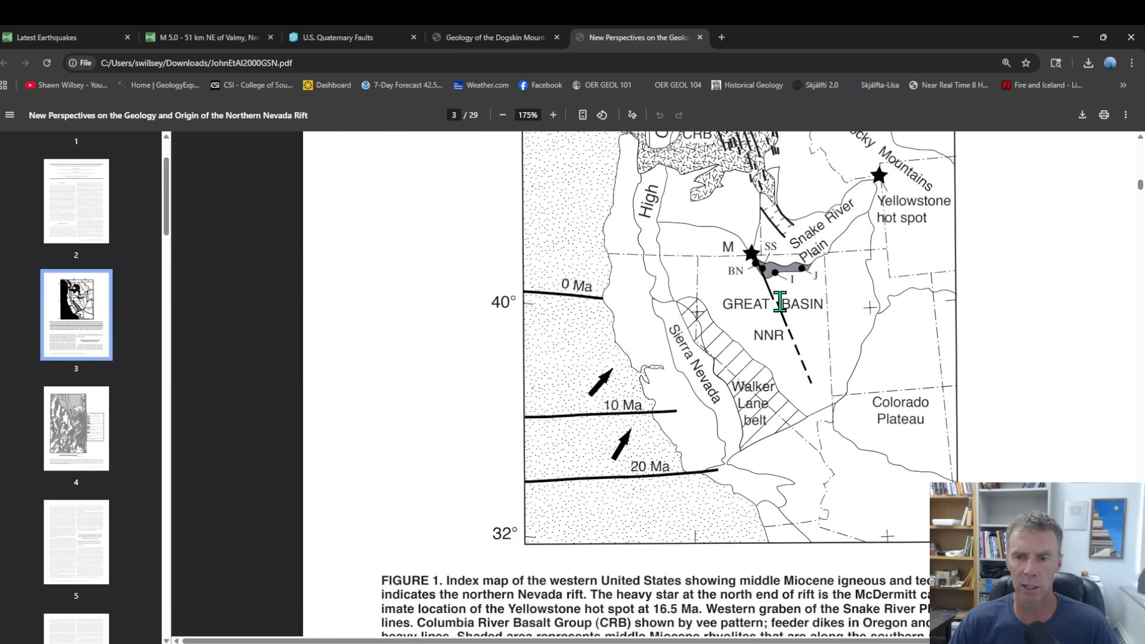
{"action": "mouse_move", "coordinate": [777, 237]}
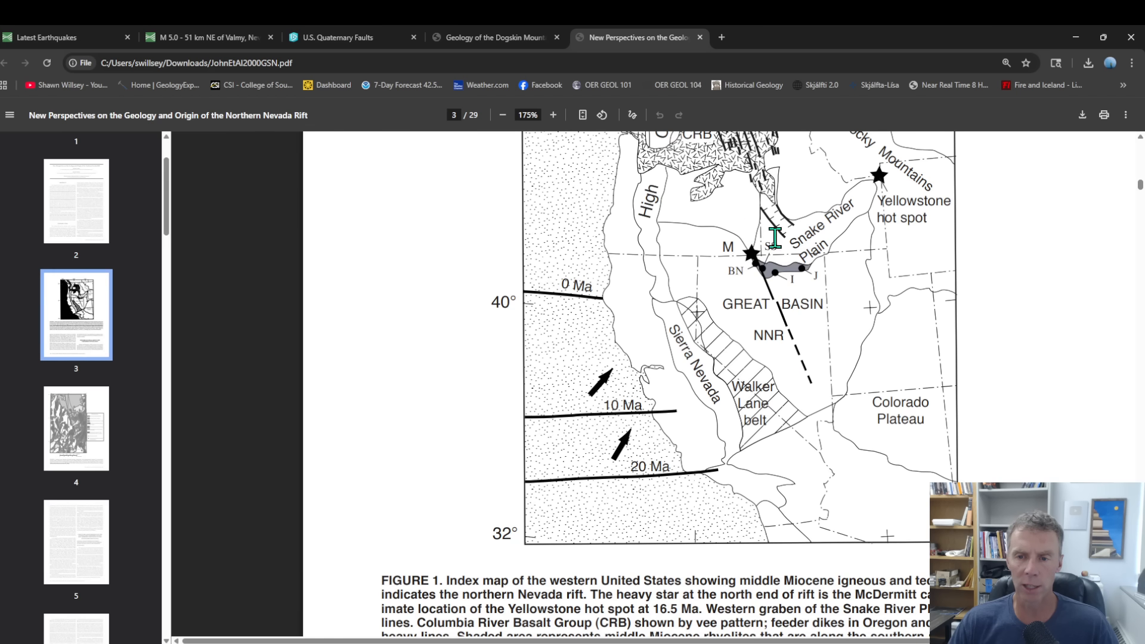
{"action": "mouse_move", "coordinate": [777, 223]}
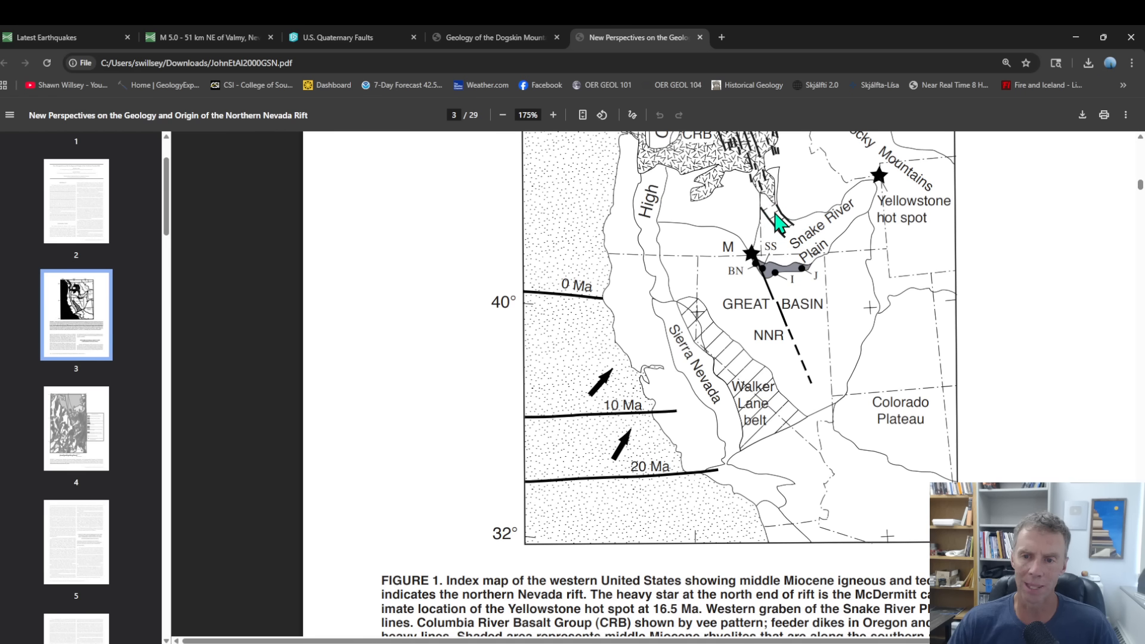
{"action": "mouse_move", "coordinate": [745, 246]}
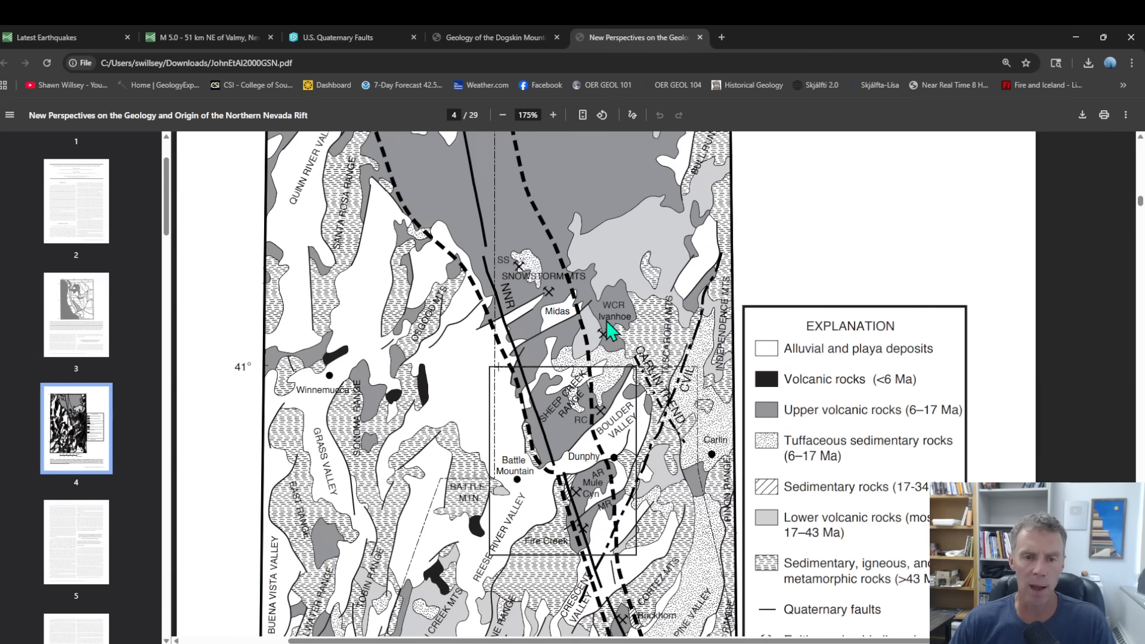
{"action": "mouse_move", "coordinate": [502, 144]}
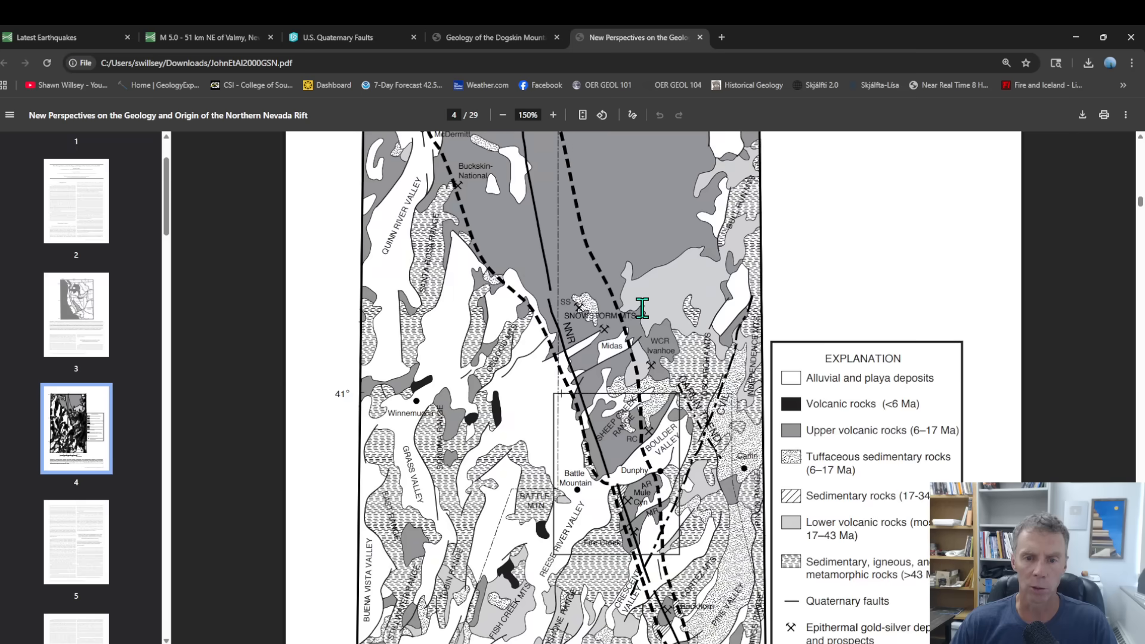
{"action": "scroll", "scroll_direction": "down", "scroll_amount": 3}
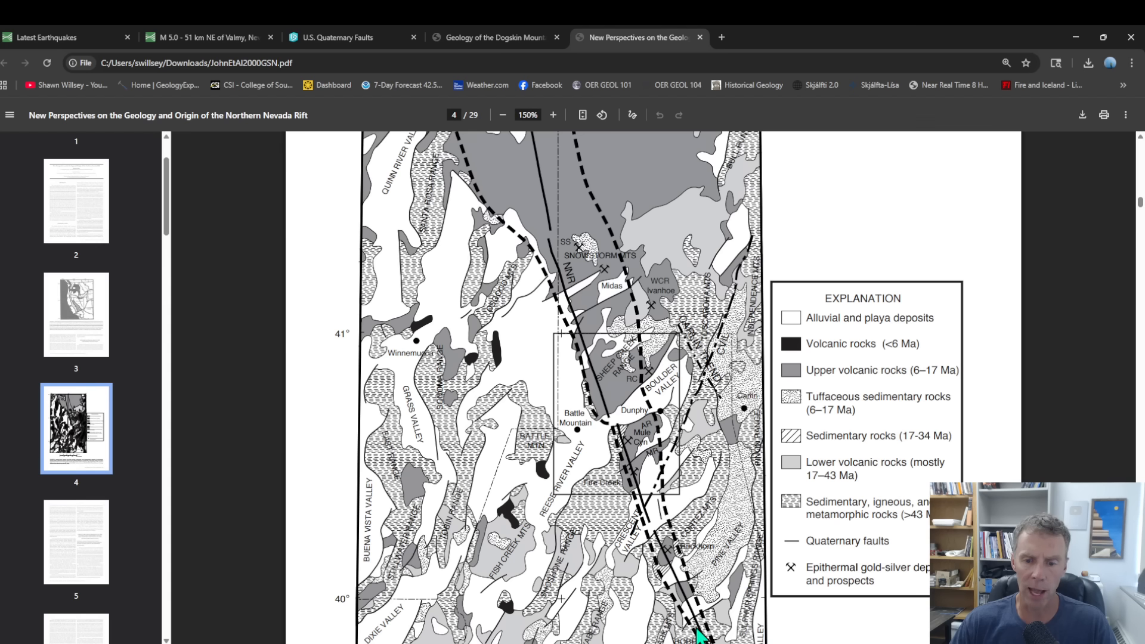
{"action": "mouse_move", "coordinate": [648, 409]}
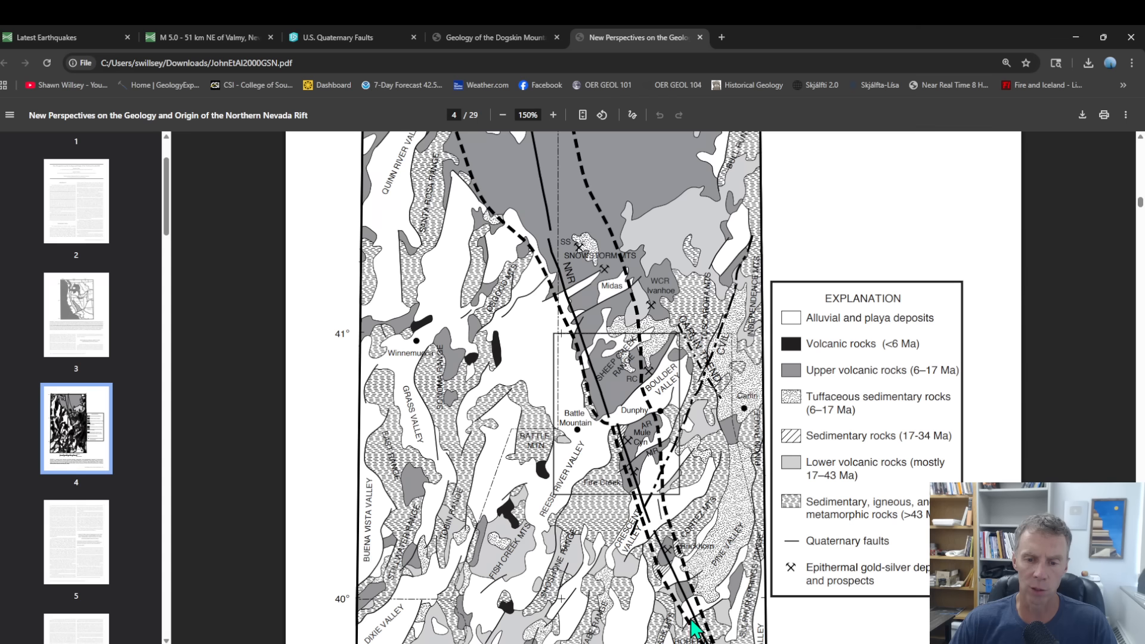
{"action": "mouse_move", "coordinate": [656, 330]}
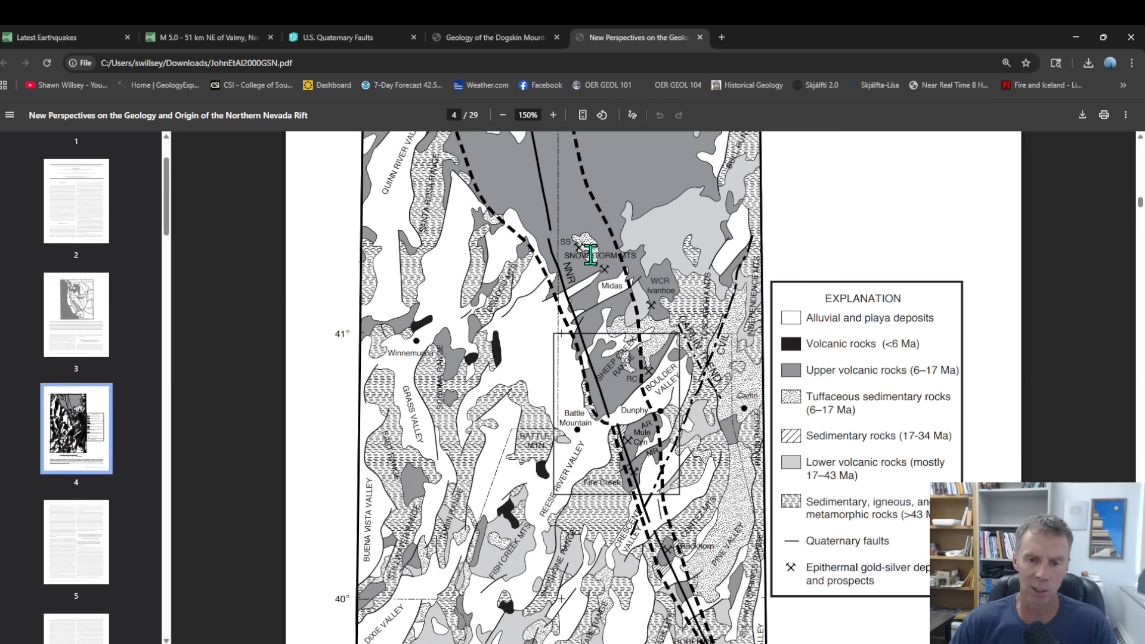
{"action": "mouse_move", "coordinate": [694, 613]}
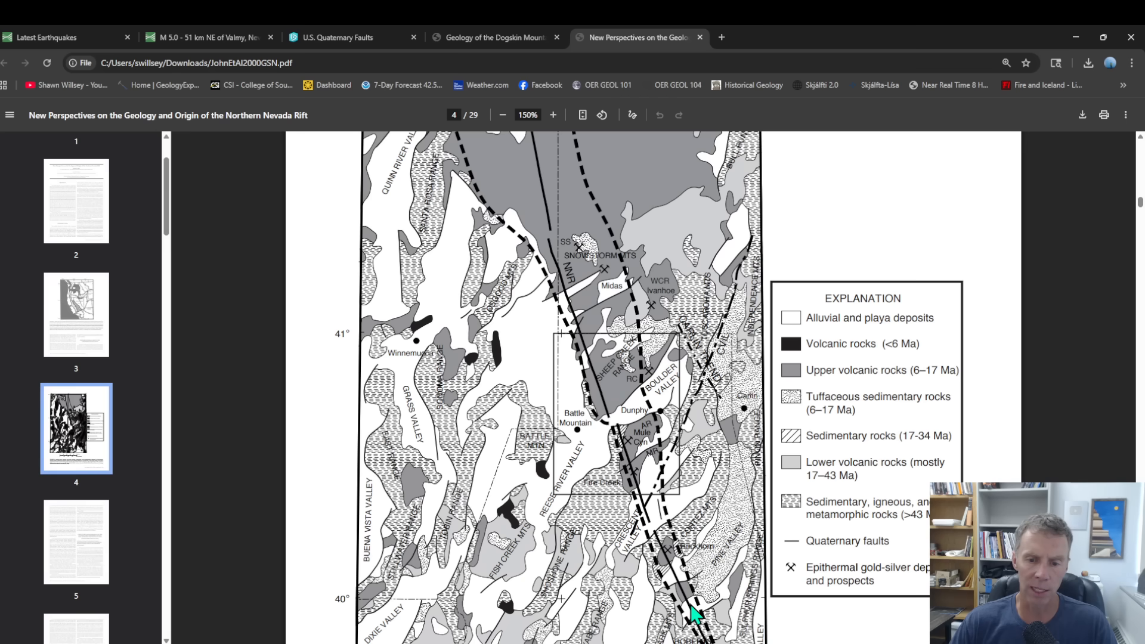
{"action": "mouse_move", "coordinate": [537, 198]}
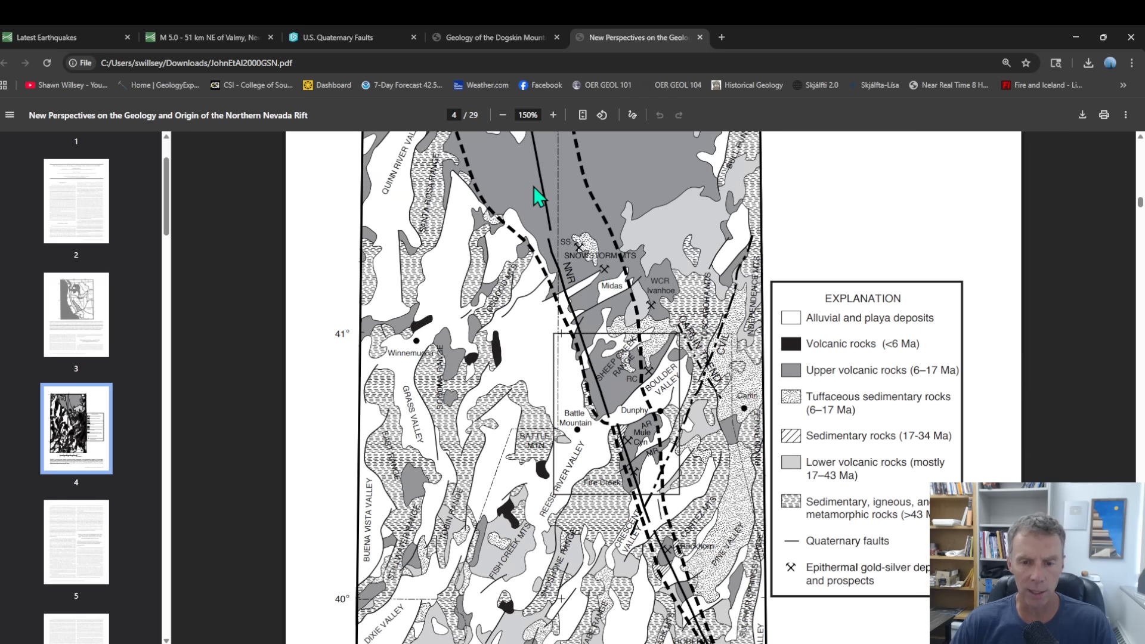
{"action": "mouse_move", "coordinate": [562, 228]}
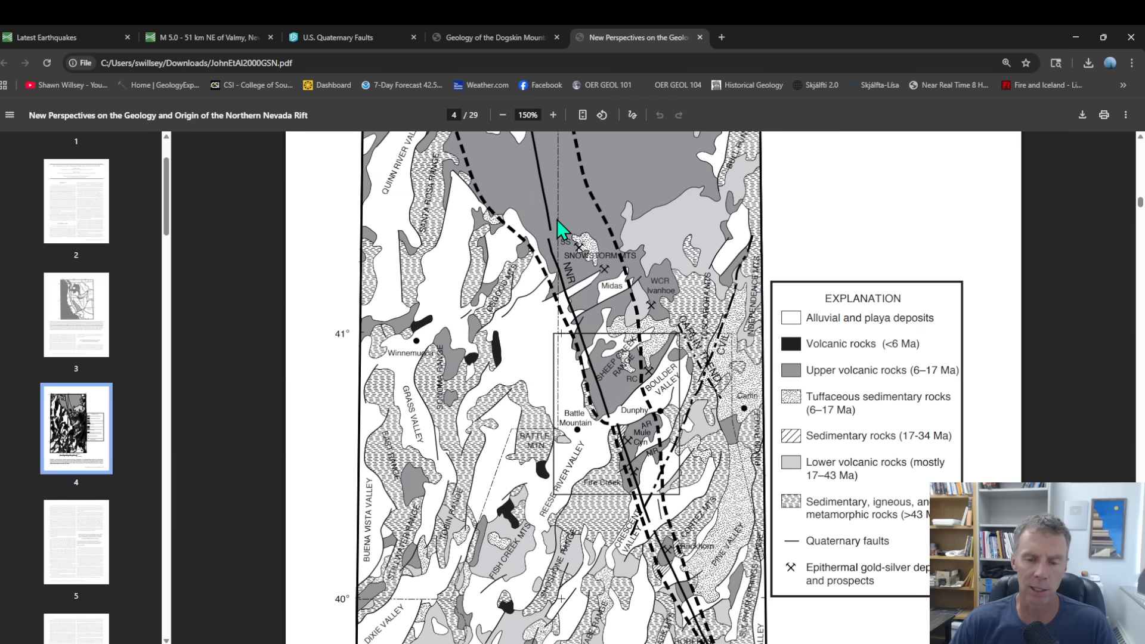
{"action": "mouse_move", "coordinate": [643, 475]}
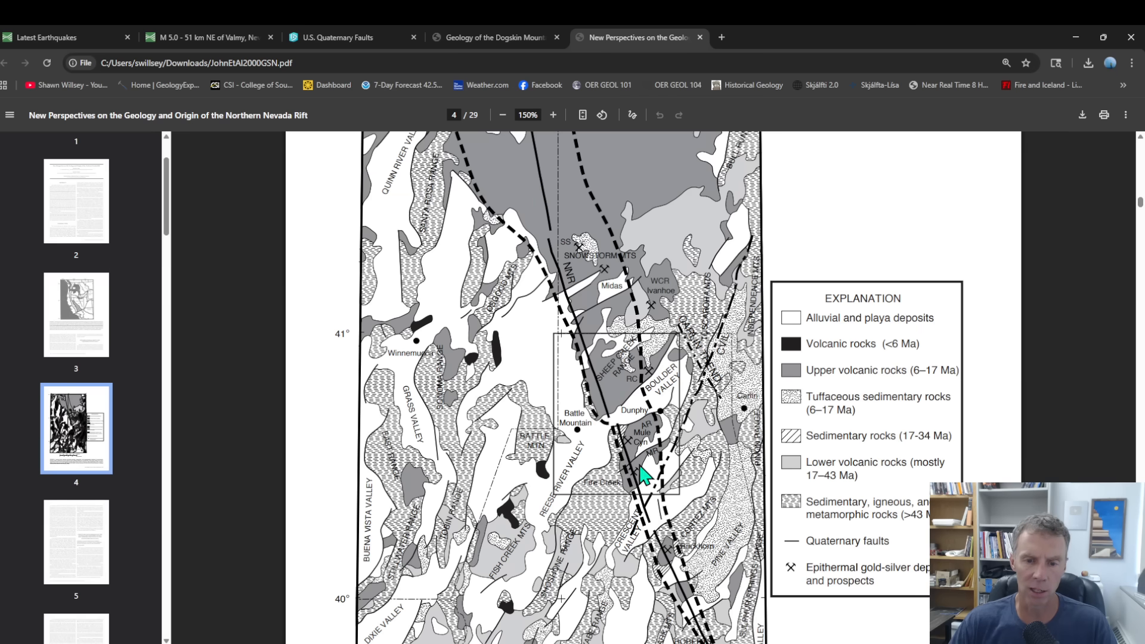
{"action": "mouse_move", "coordinate": [537, 218]}
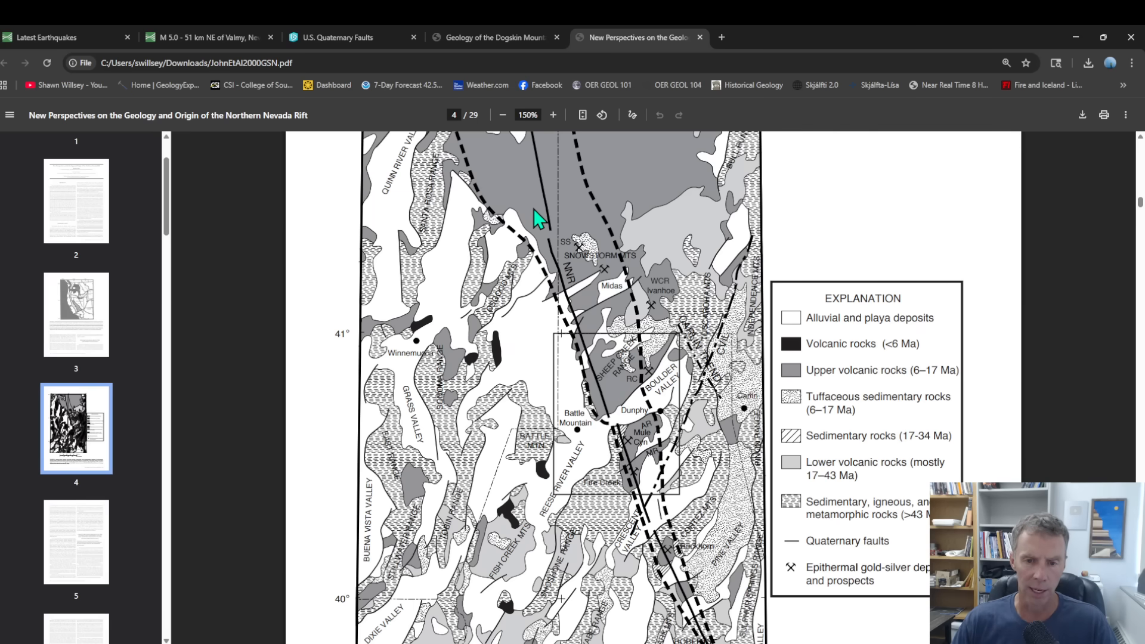
{"action": "mouse_move", "coordinate": [588, 328]}
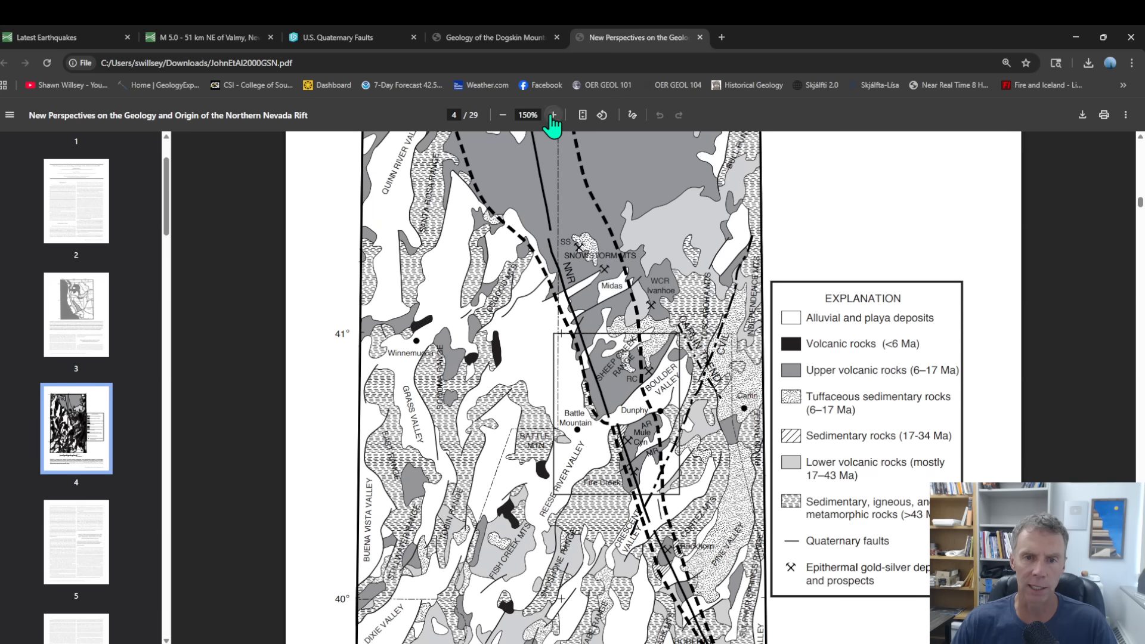
Zoom the page 4 geologic map to 200% around Midas, Snowstorm Mountains and Sheep Creek Range.
{"action": "left_click", "coordinate": [552, 115]}
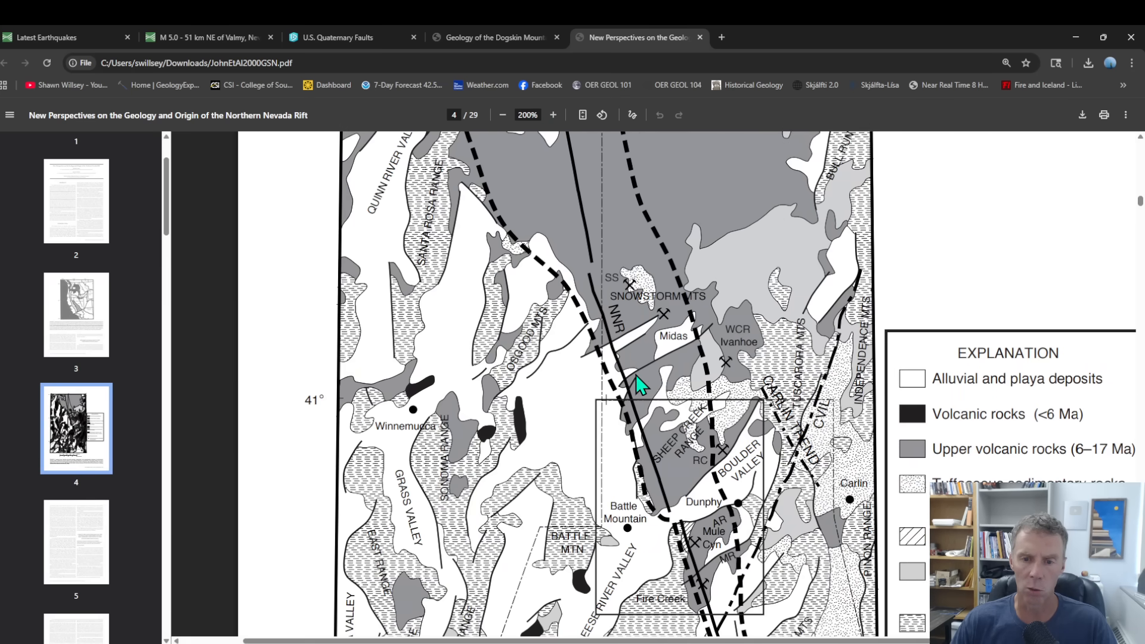
{"action": "mouse_move", "coordinate": [679, 343]}
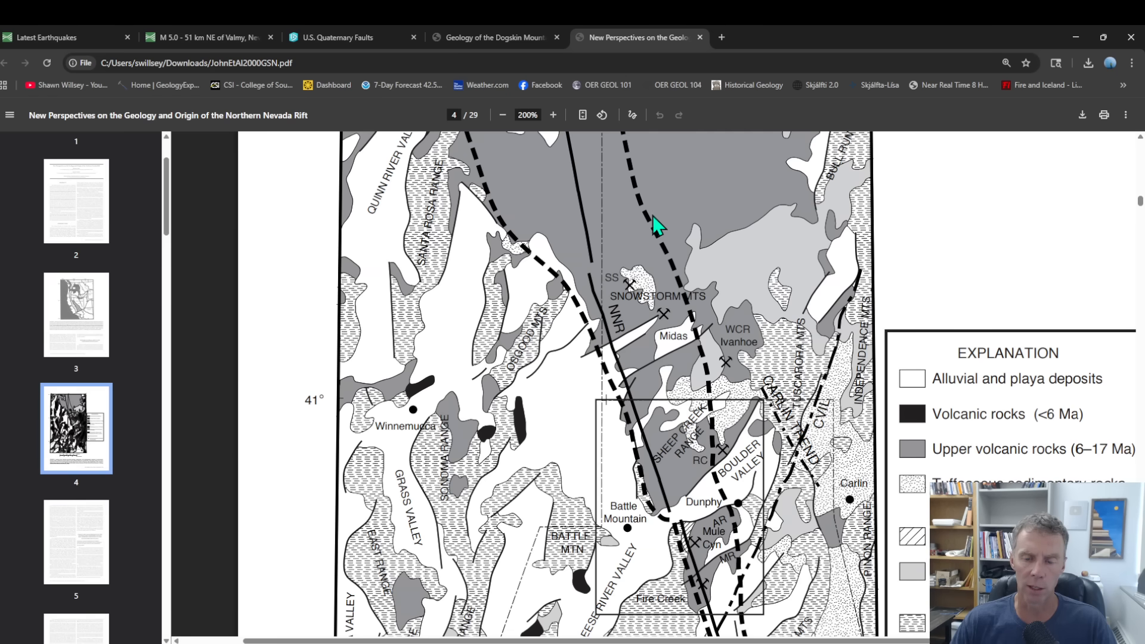
{"action": "mouse_move", "coordinate": [646, 193]}
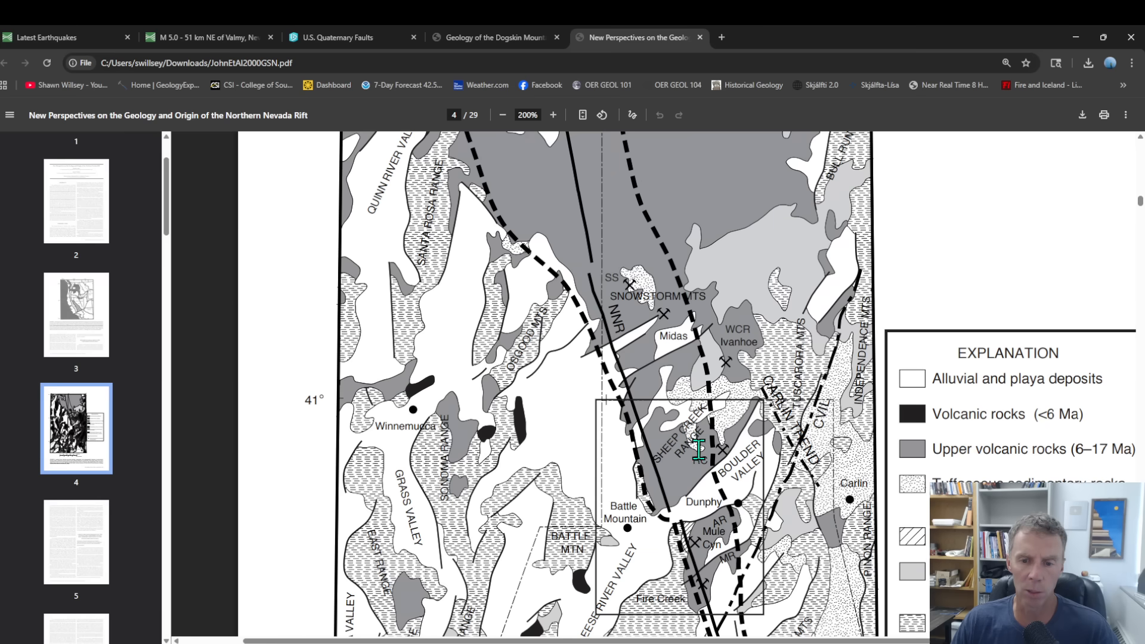
{"action": "mouse_move", "coordinate": [352, 548]}
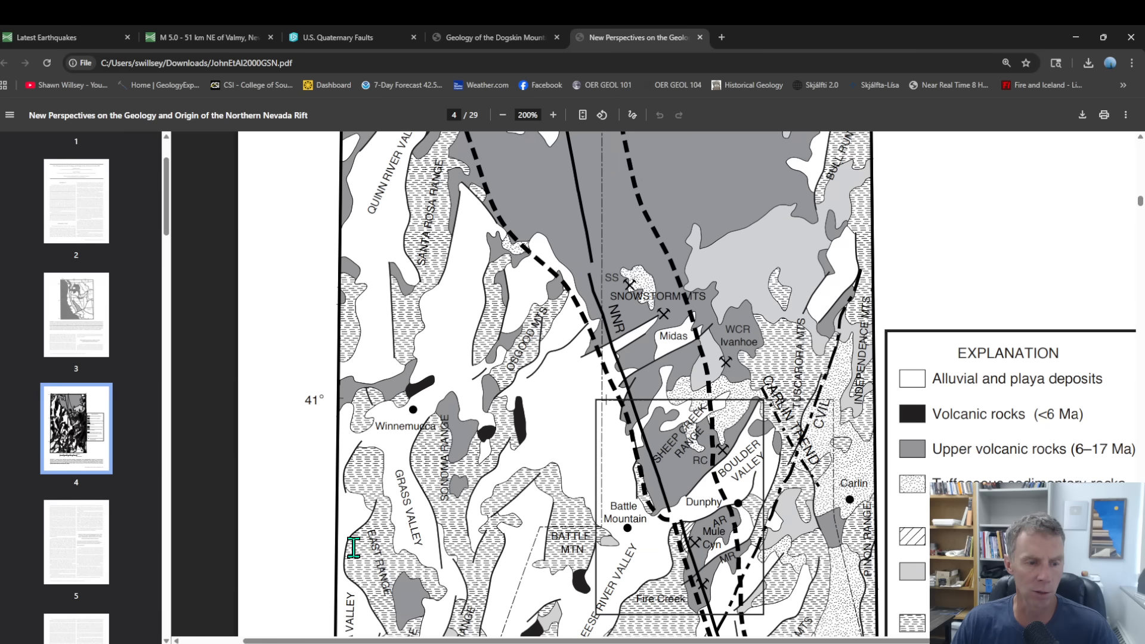
Reduce the rift map zoom to 175% so the legend shows beside Battle Mountain.
{"action": "left_click", "coordinate": [502, 114]}
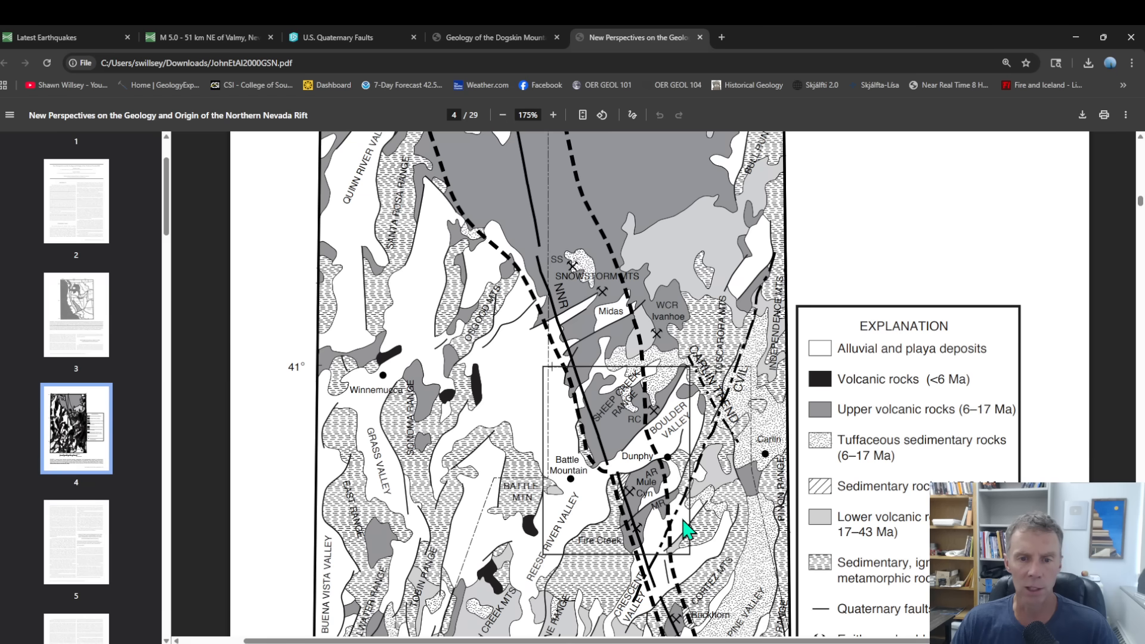
{"action": "mouse_move", "coordinate": [604, 253]}
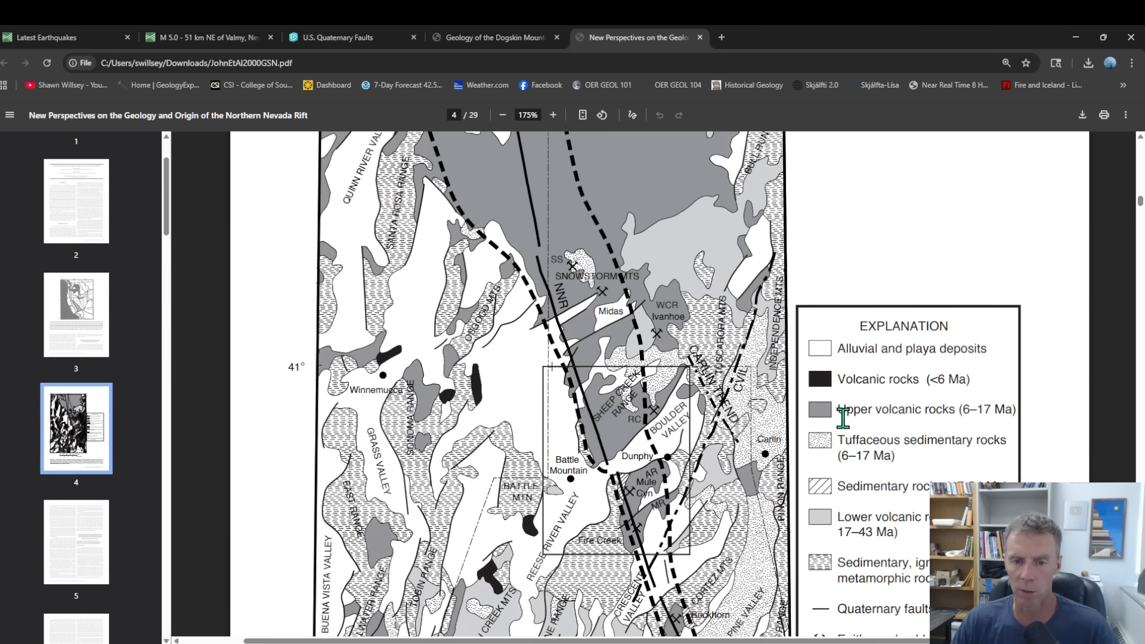
{"action": "mouse_move", "coordinate": [857, 435]}
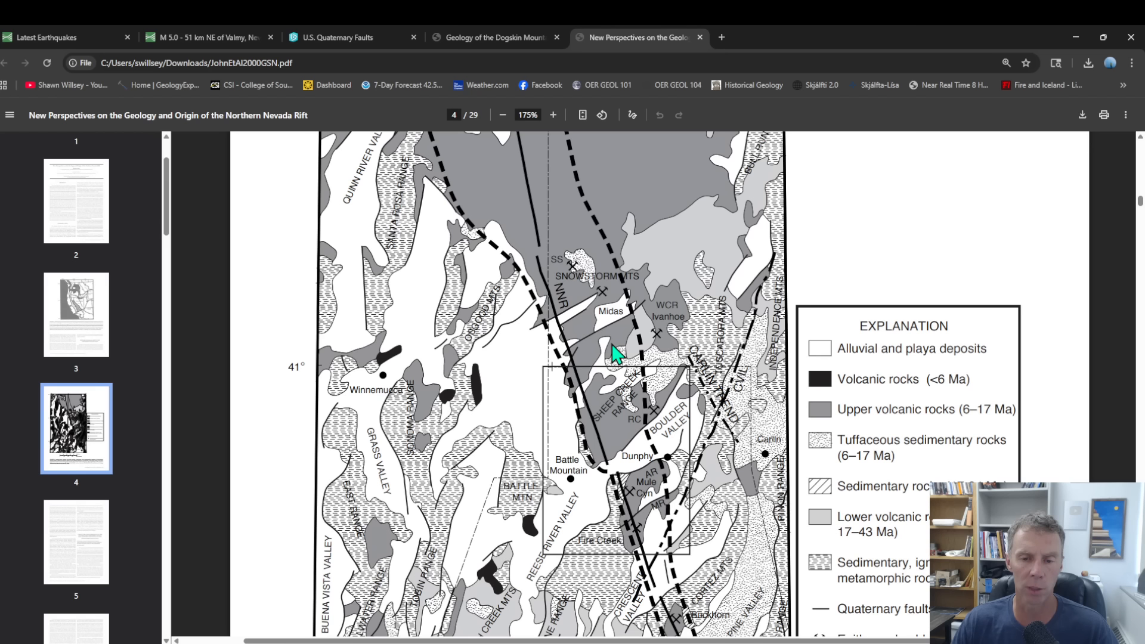
{"action": "mouse_move", "coordinate": [618, 420]}
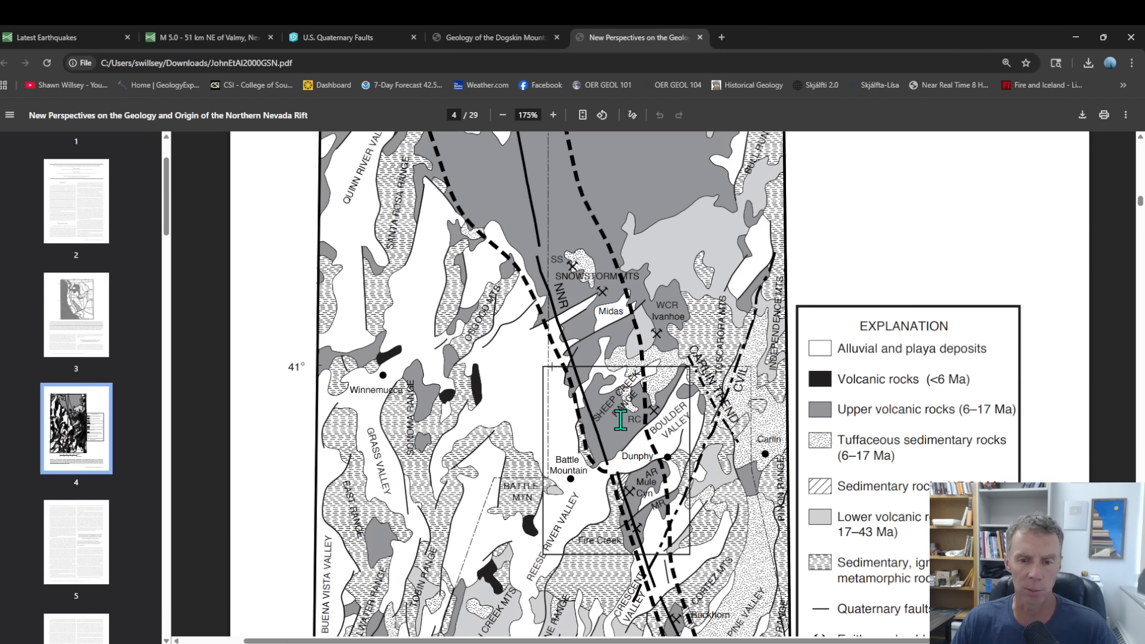
{"action": "mouse_move", "coordinate": [266, 62]}
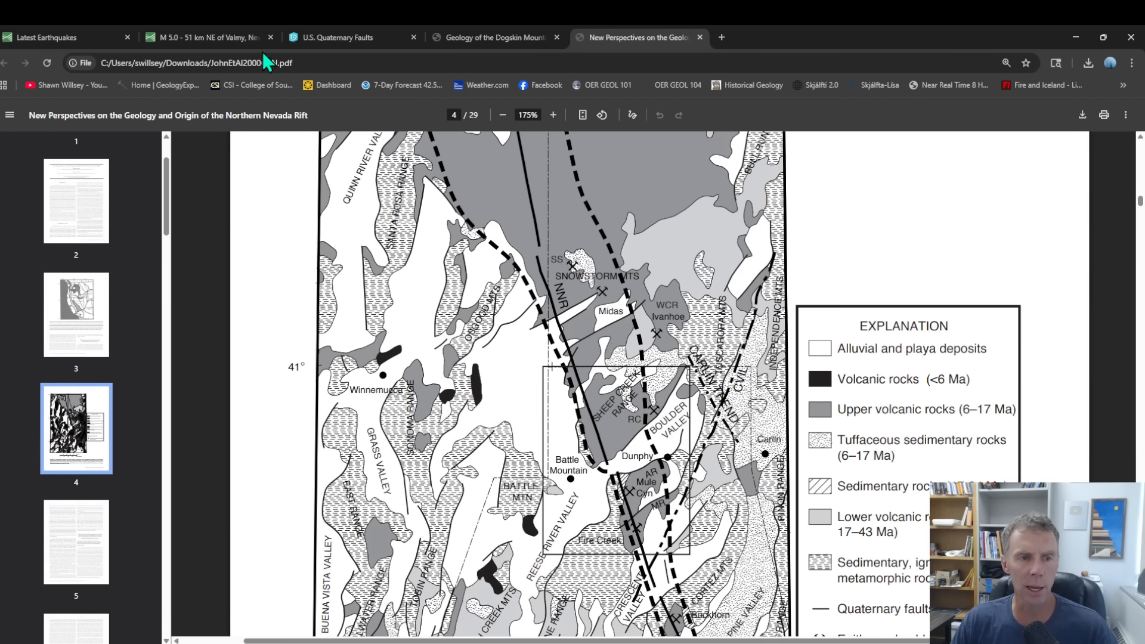
Switch to the Latest Earthquakes tab showing the M5.0 Valmy quake cluster.
{"action": "left_click", "coordinate": [62, 37]}
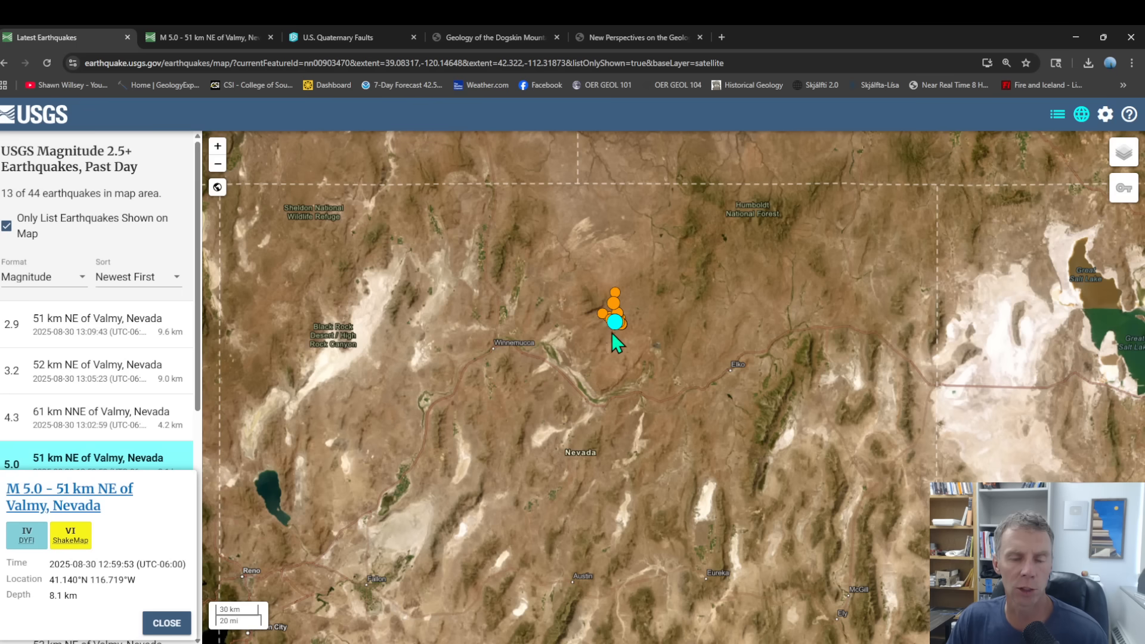
{"action": "mouse_move", "coordinate": [610, 354]}
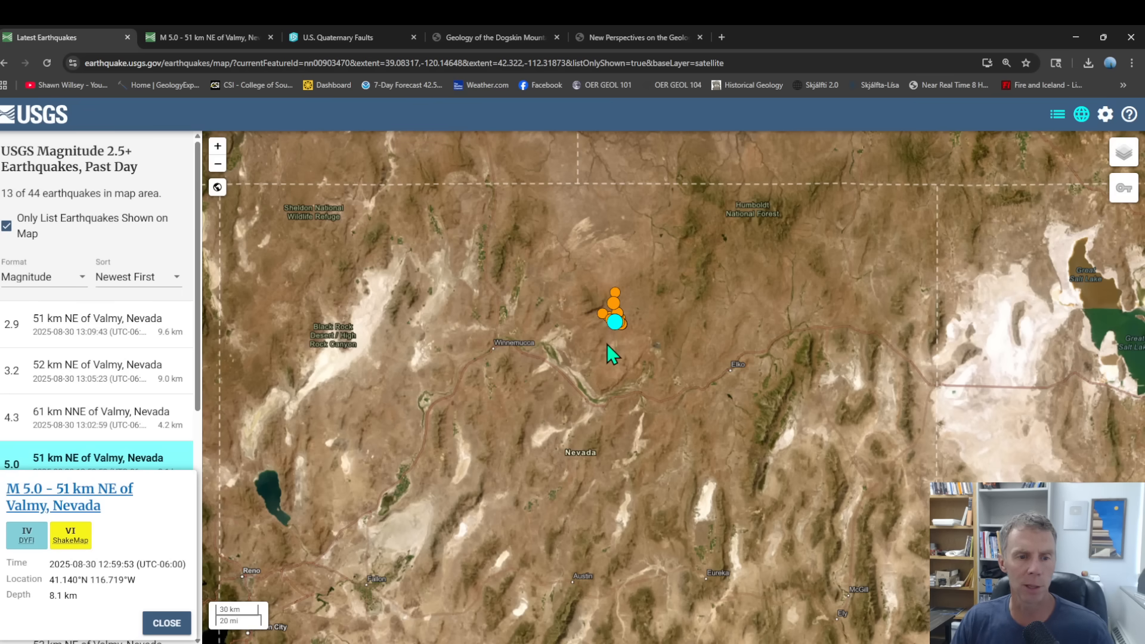